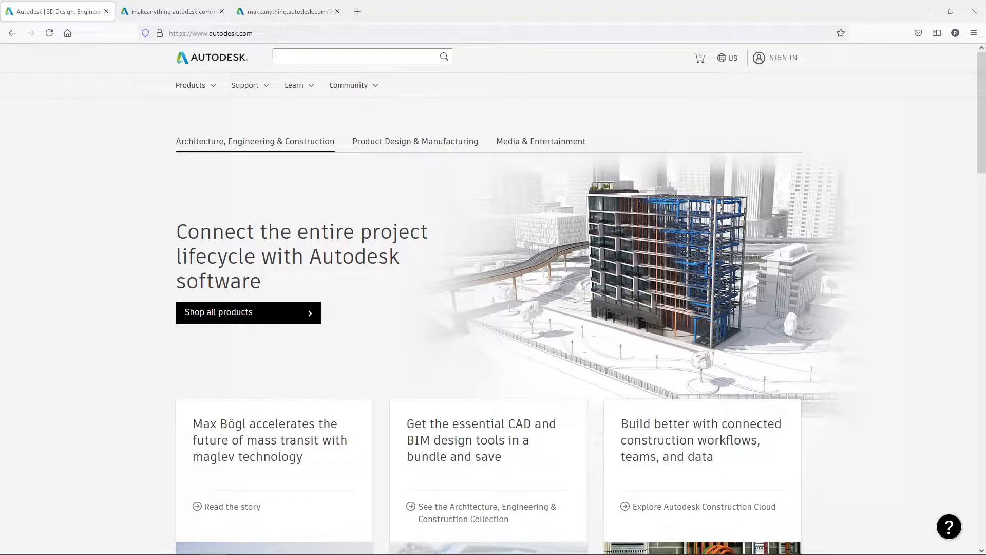
pyautogui.moveTo(295, 176)
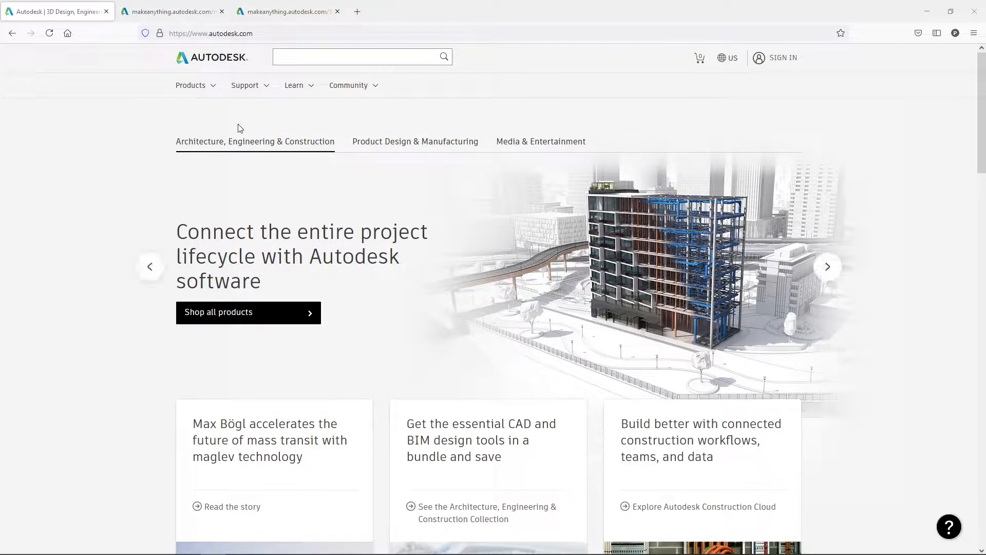
# Step: Browse the Autodesk homepage, then choose Educational access from the Products menu
pyautogui.scroll(-3)
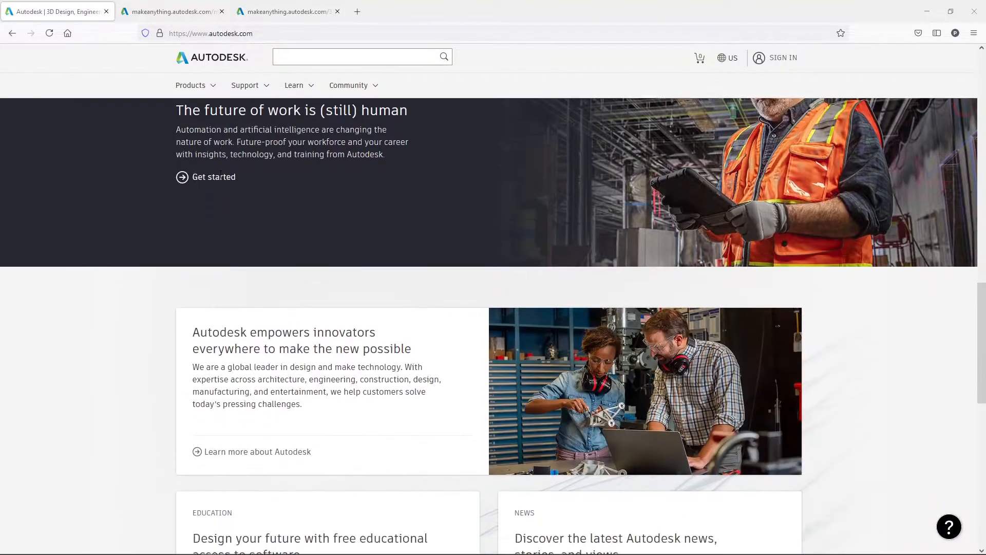
pyautogui.scroll(-3)
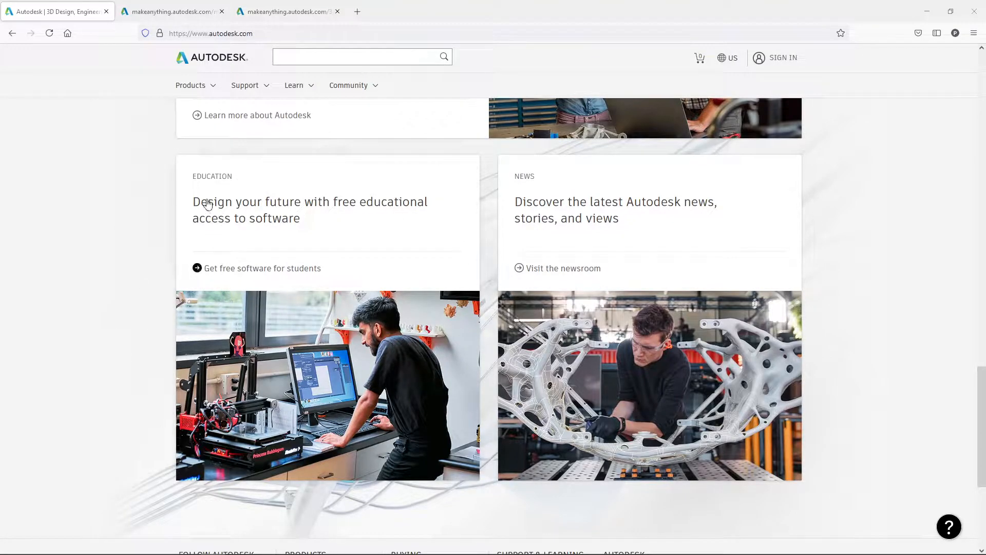
pyautogui.moveTo(294, 216)
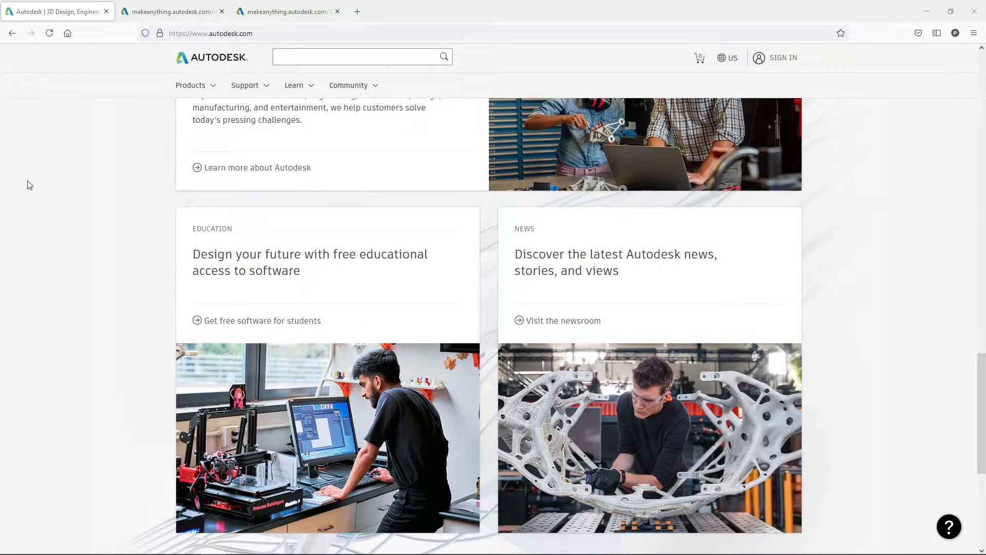
pyautogui.moveTo(179, 277)
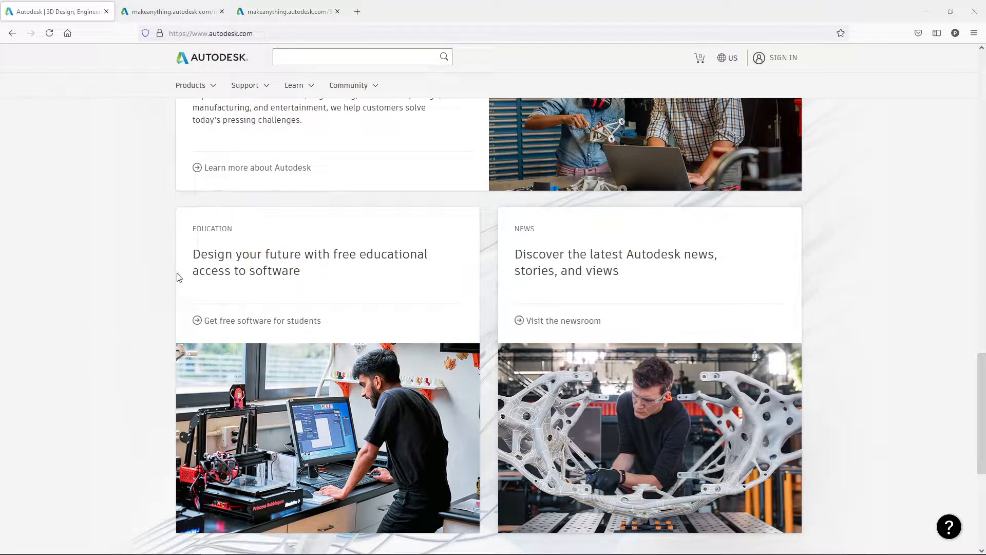
pyautogui.scroll(-3)
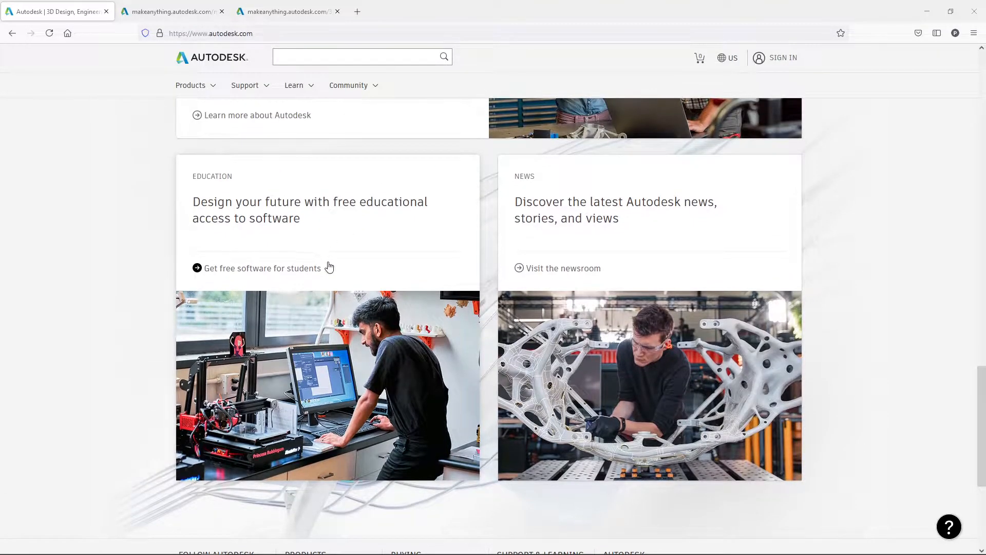
pyautogui.scroll(-3)
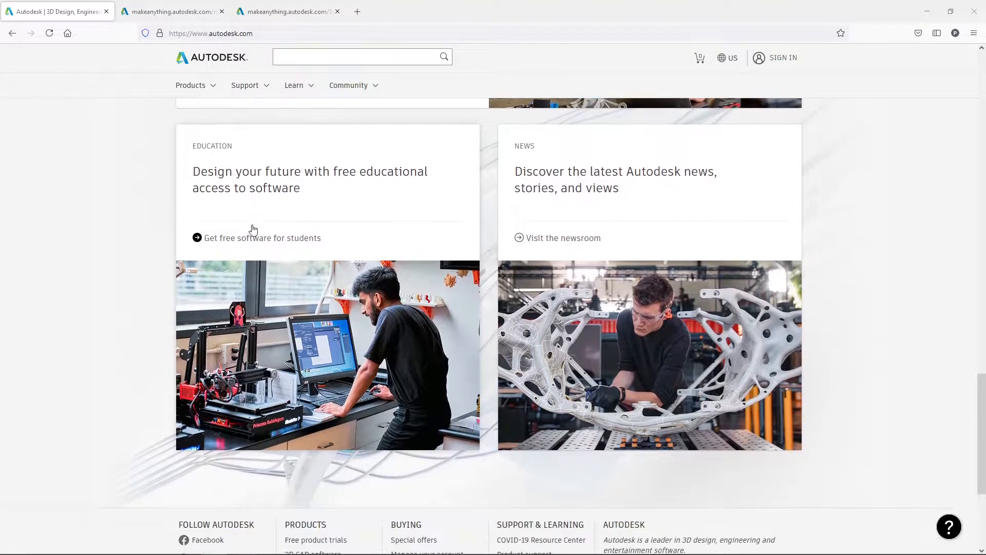
pyautogui.scroll(-3)
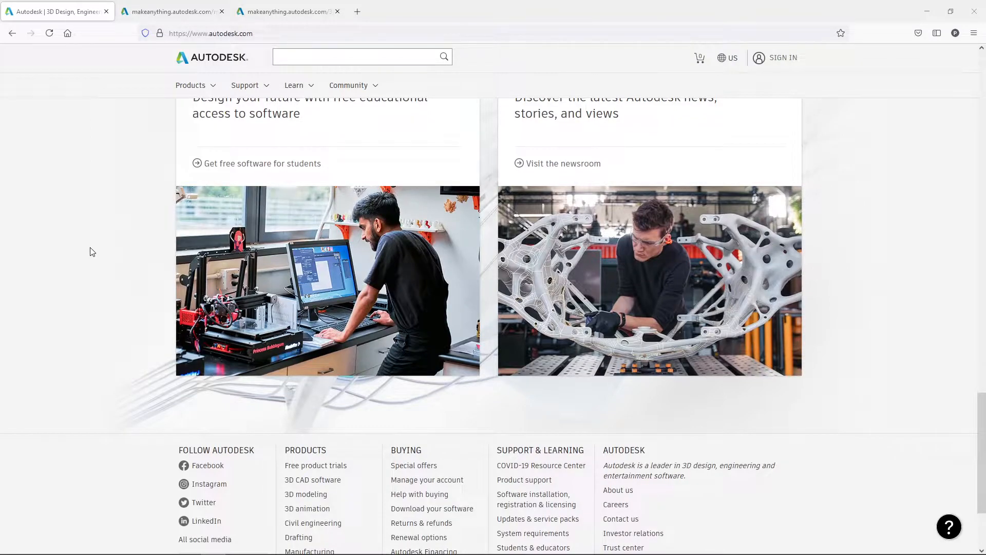
pyautogui.scroll(3)
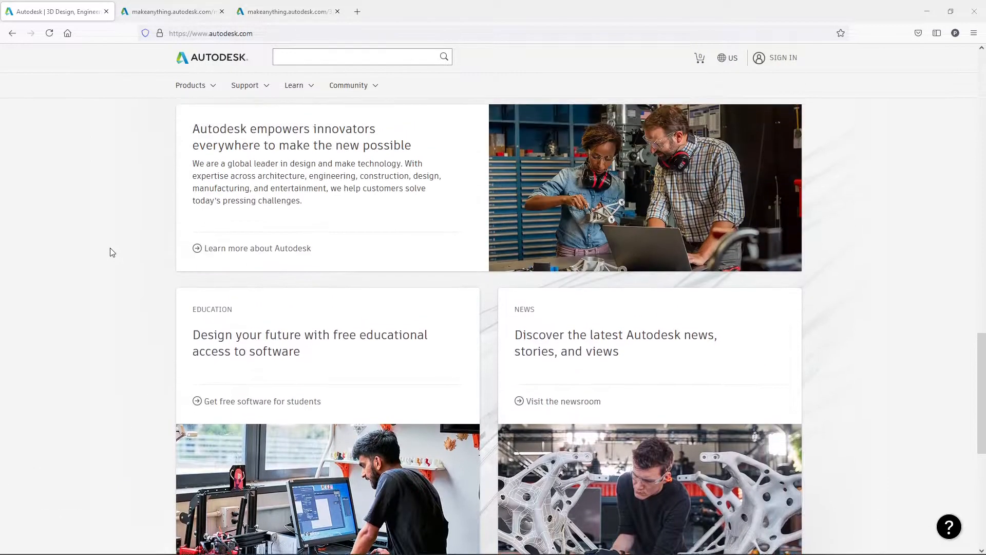
pyautogui.click(190, 86)
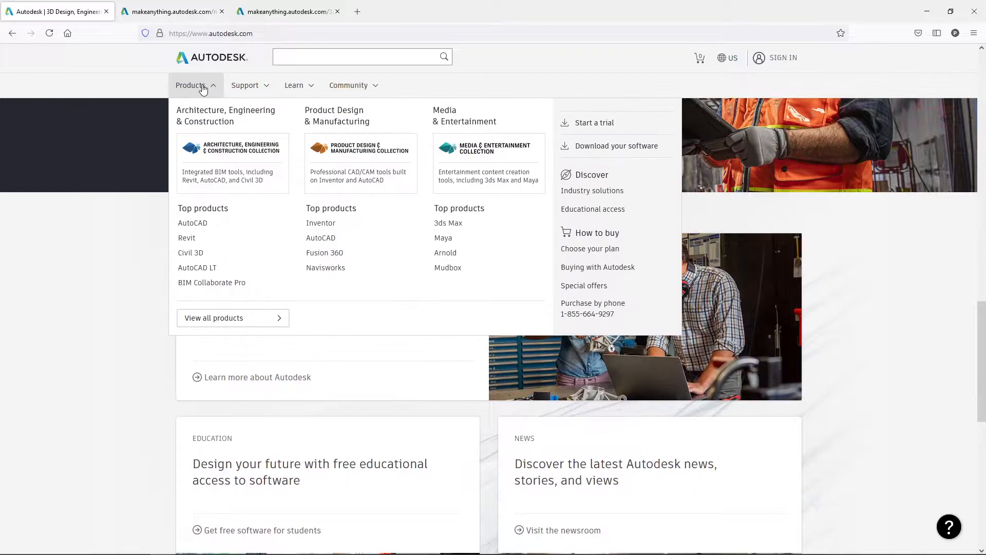
pyautogui.moveTo(586, 212)
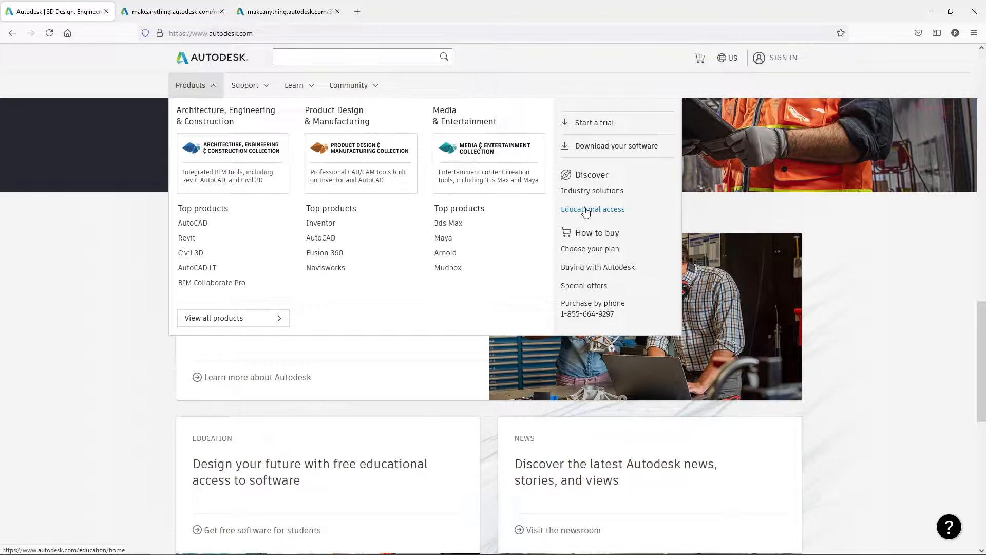
pyautogui.moveTo(524, 243)
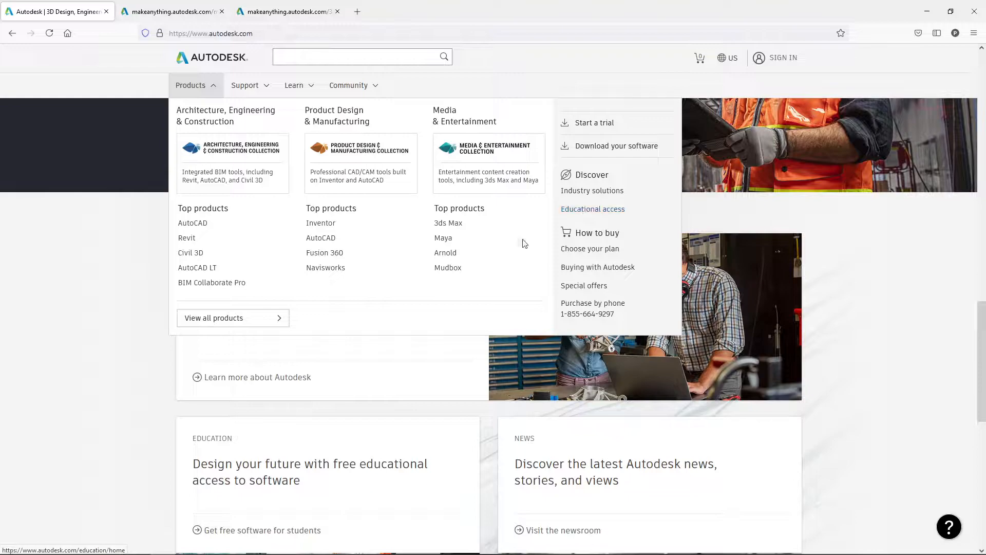
pyautogui.click(190, 86)
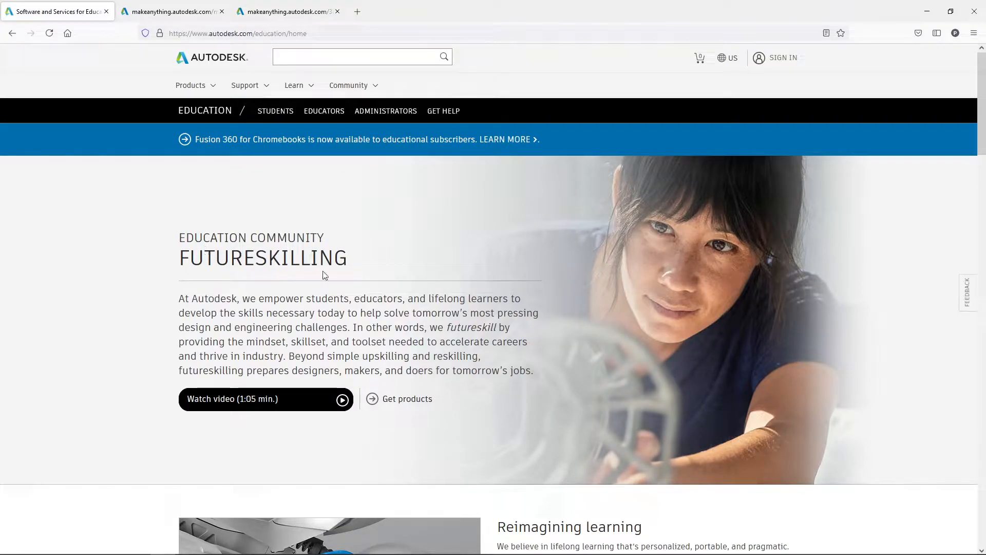
pyautogui.moveTo(328, 195)
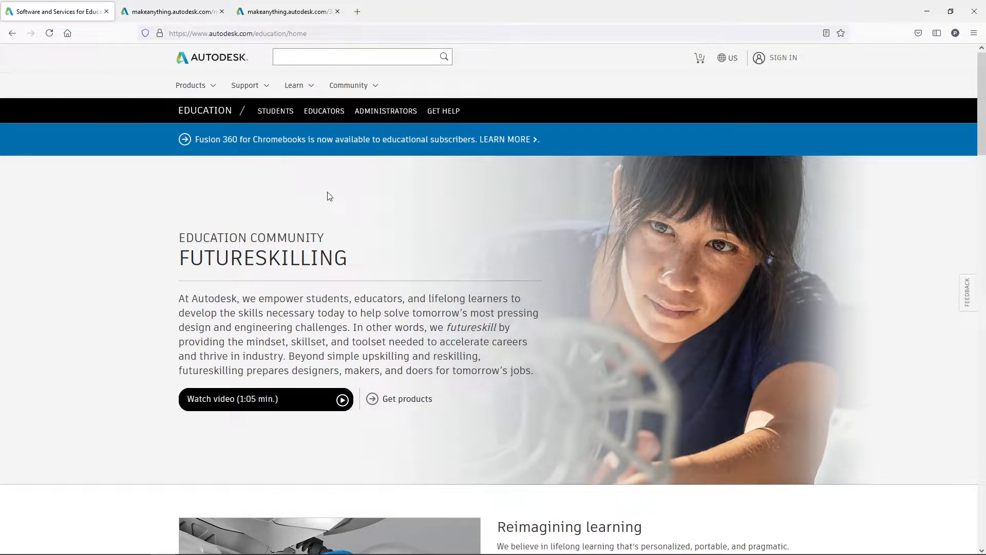
pyautogui.scroll(-3)
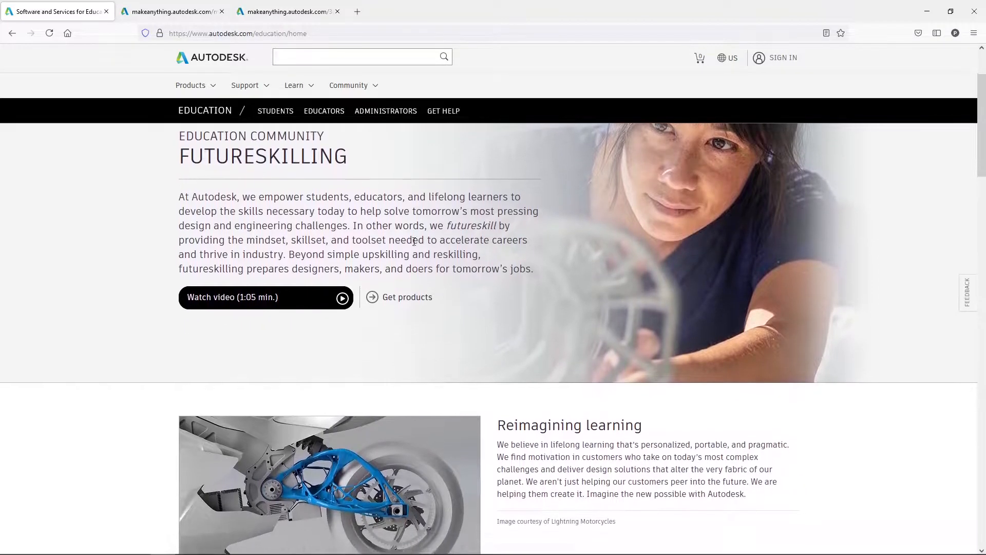
pyautogui.scroll(-3)
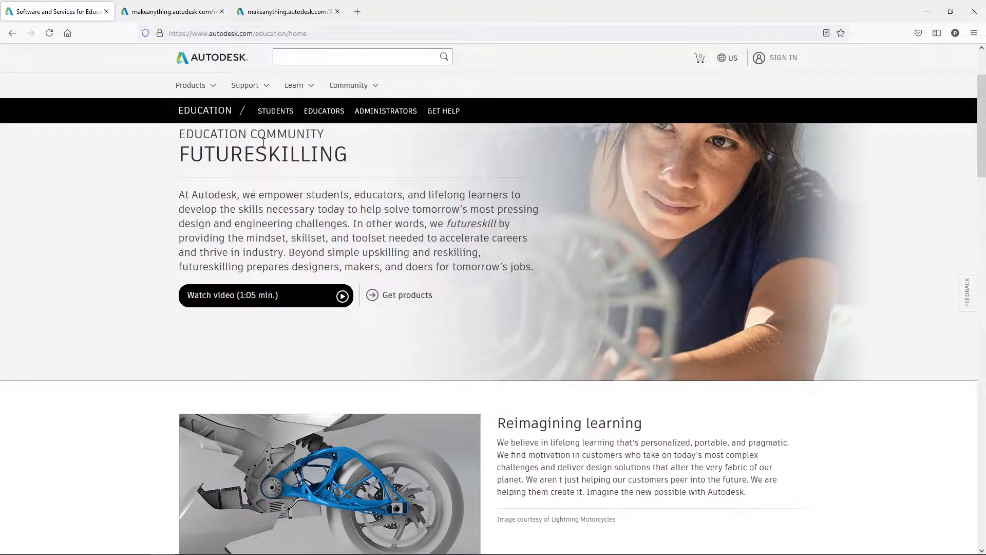
pyautogui.moveTo(443, 111)
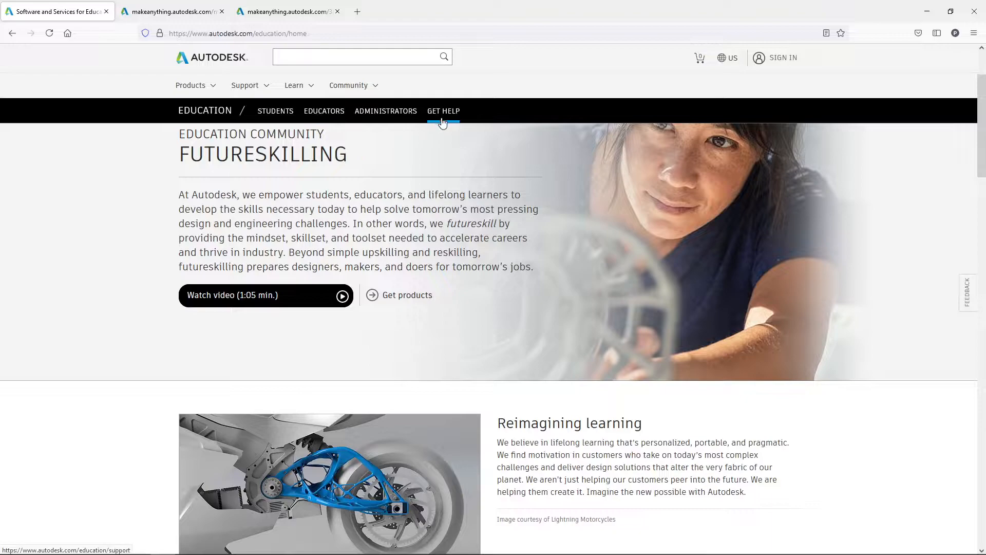
pyautogui.moveTo(195, 223)
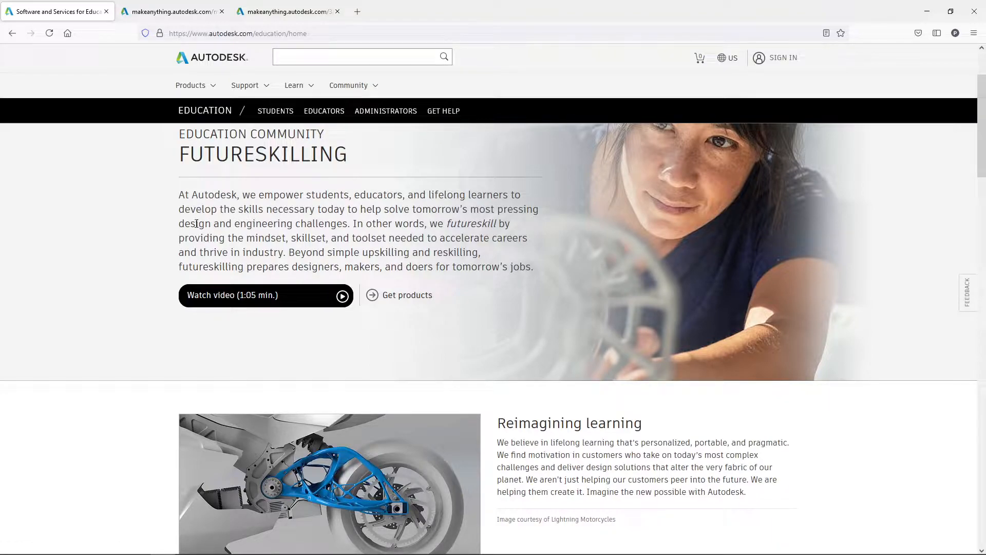
pyautogui.scroll(-3)
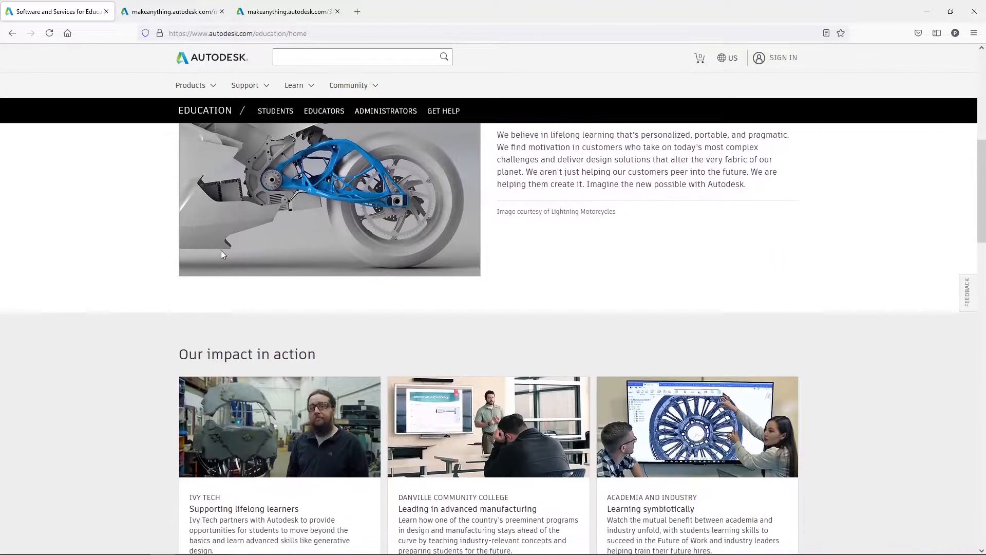
pyautogui.scroll(-3)
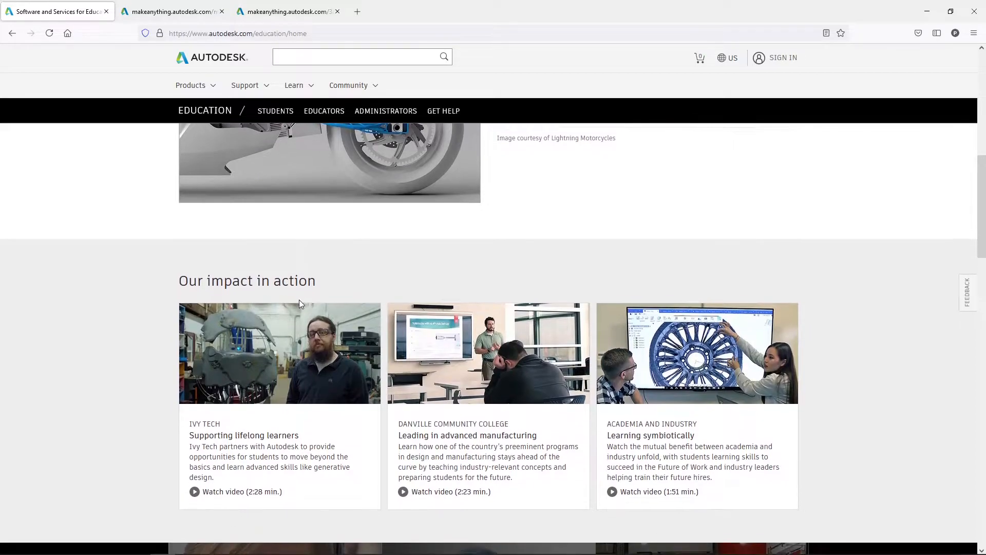
pyautogui.scroll(-3)
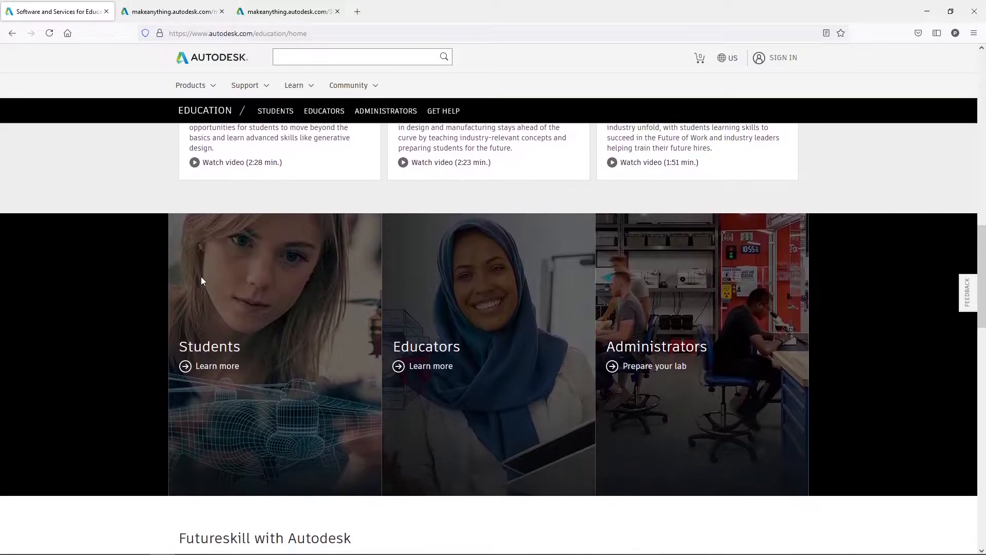
pyautogui.scroll(3)
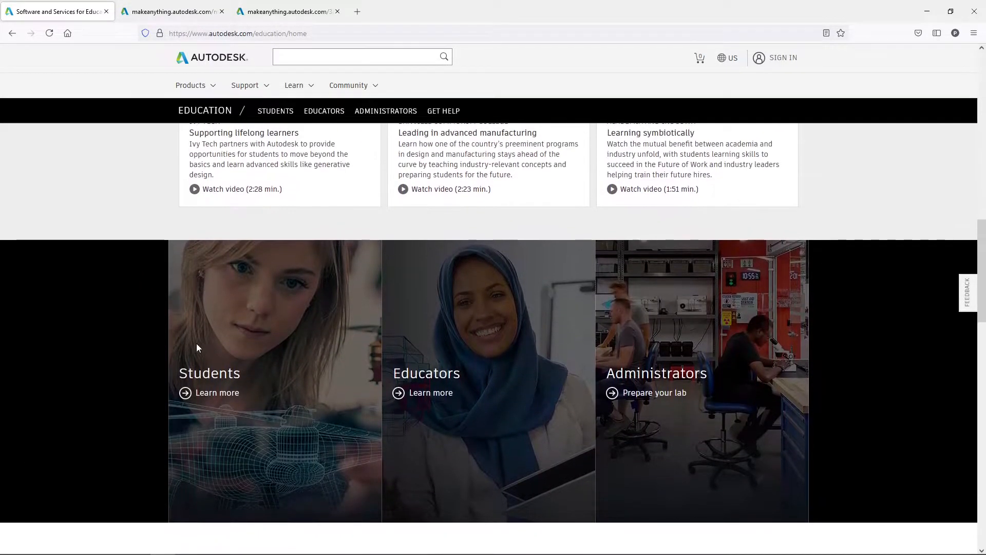
pyautogui.scroll(-3)
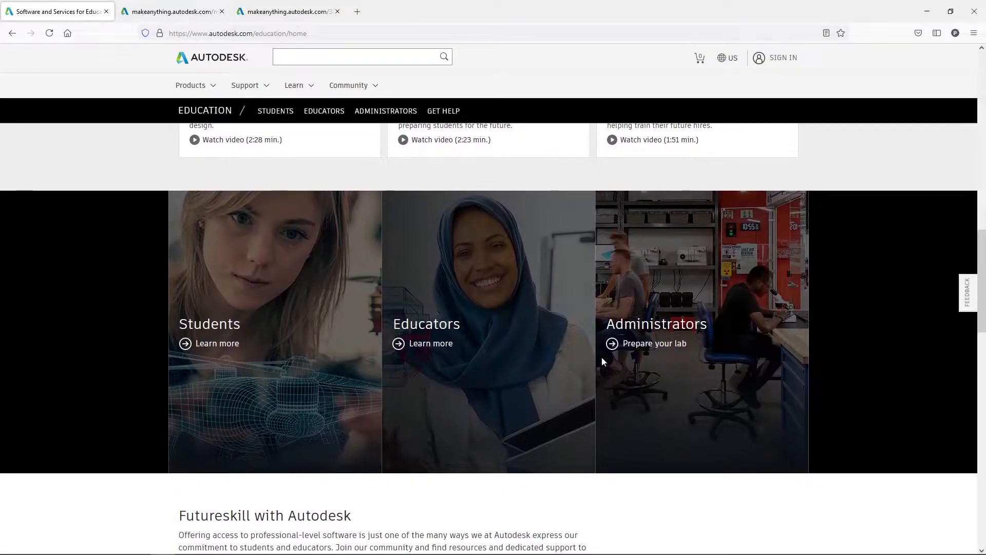
pyautogui.moveTo(240, 366)
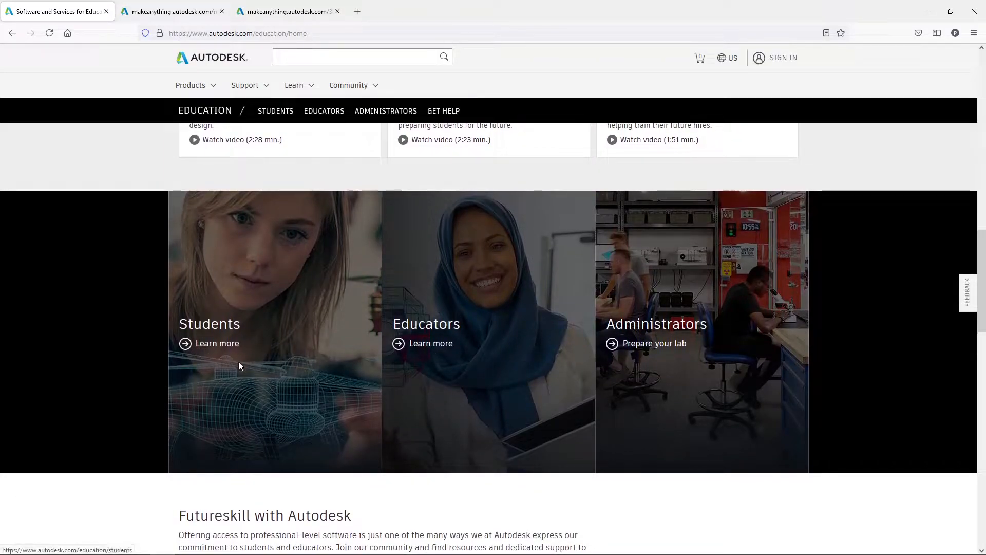
pyautogui.moveTo(657, 289)
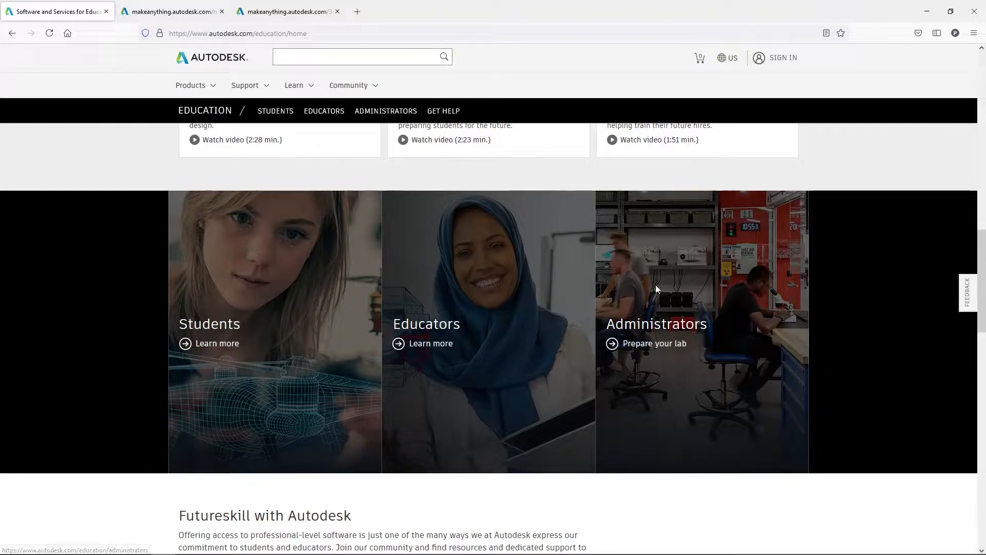
pyautogui.moveTo(672, 317)
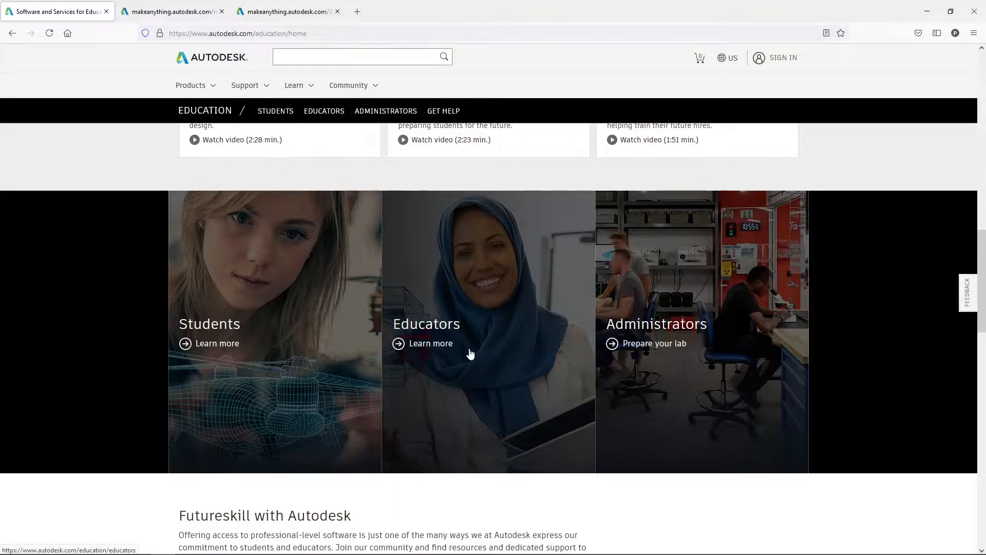
pyautogui.moveTo(406, 361)
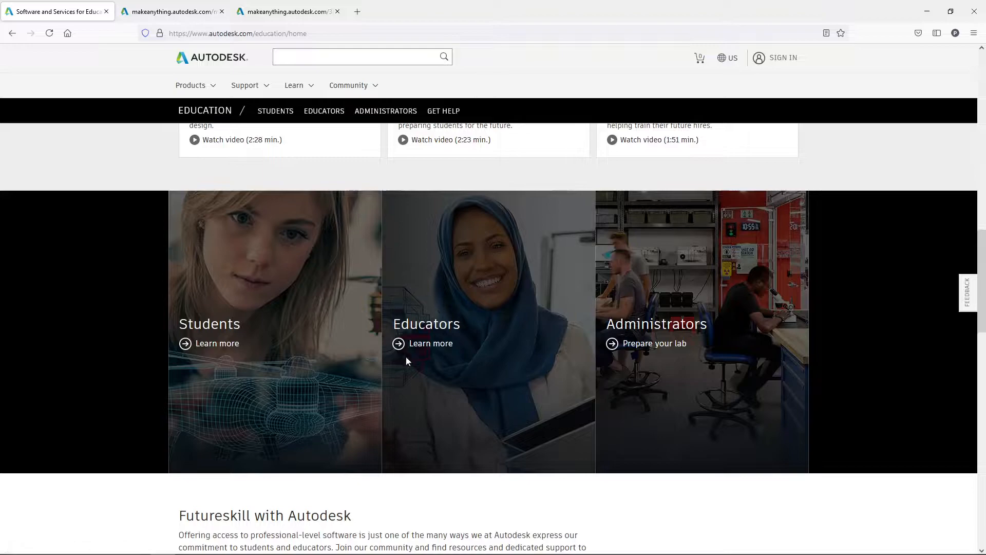
pyautogui.moveTo(472, 343)
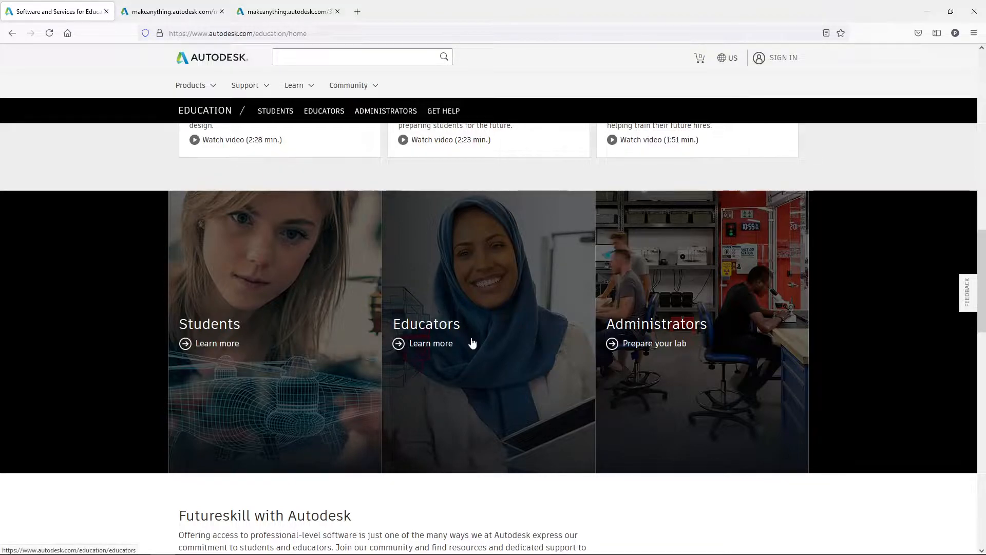
pyautogui.moveTo(247, 324)
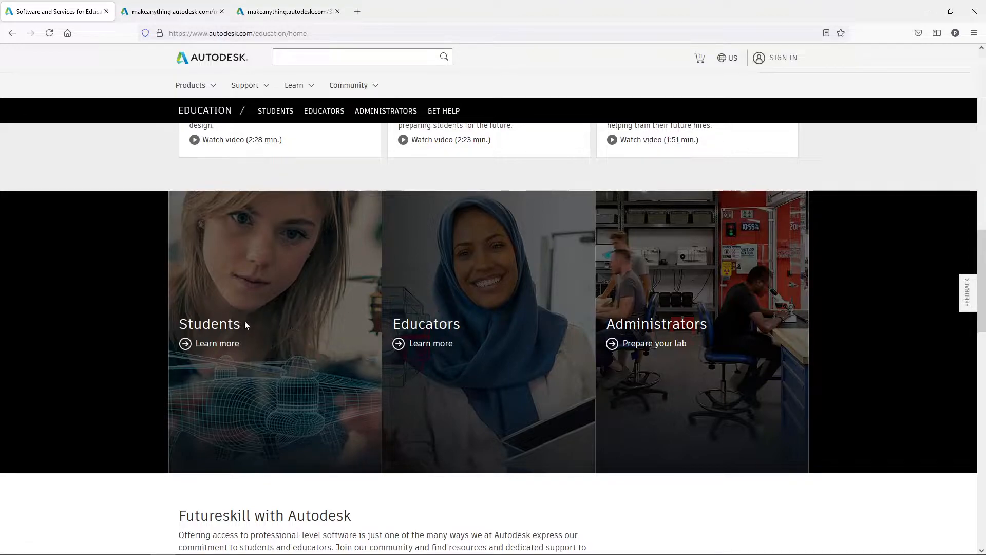
pyautogui.moveTo(215, 311)
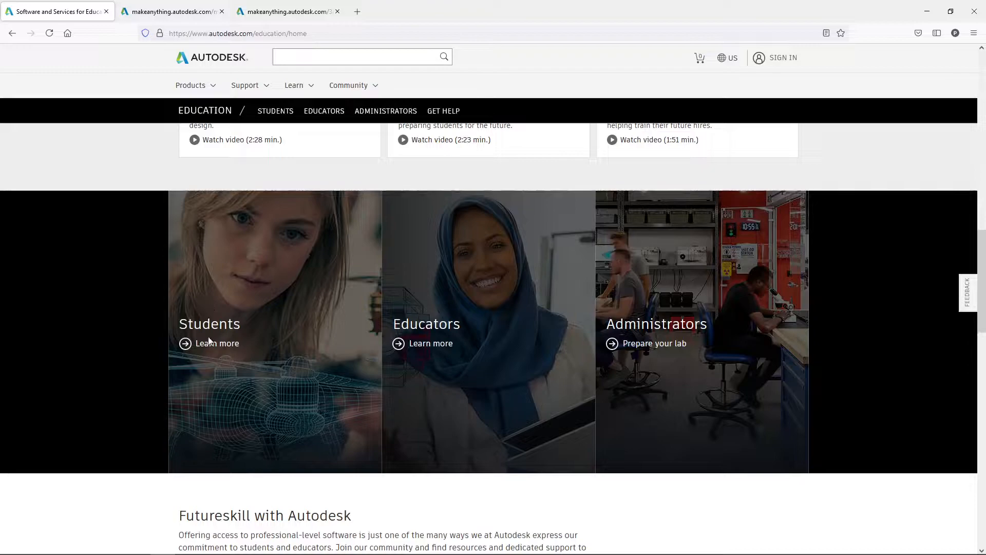
pyautogui.moveTo(219, 350)
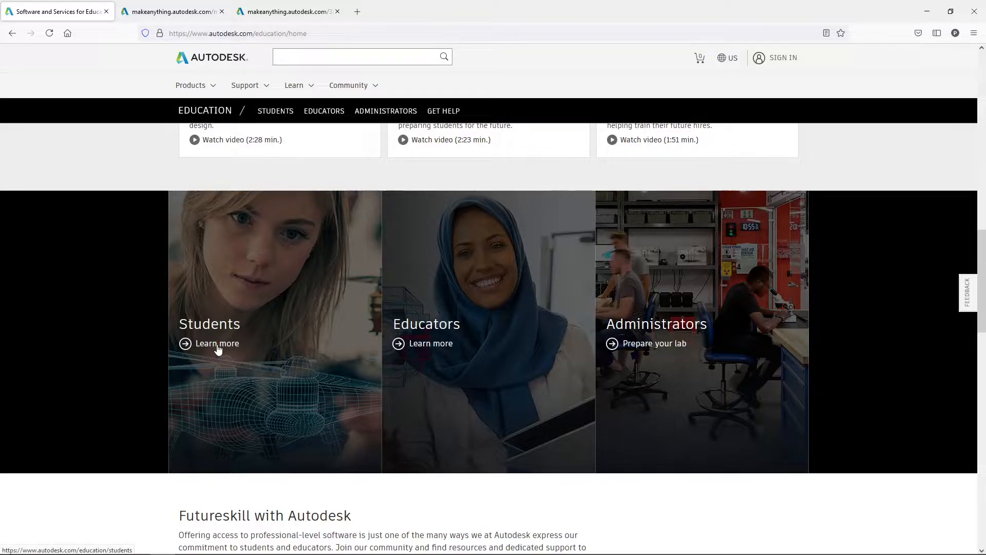
# Step: Open the Students page and scroll through its content
pyautogui.click(217, 343)
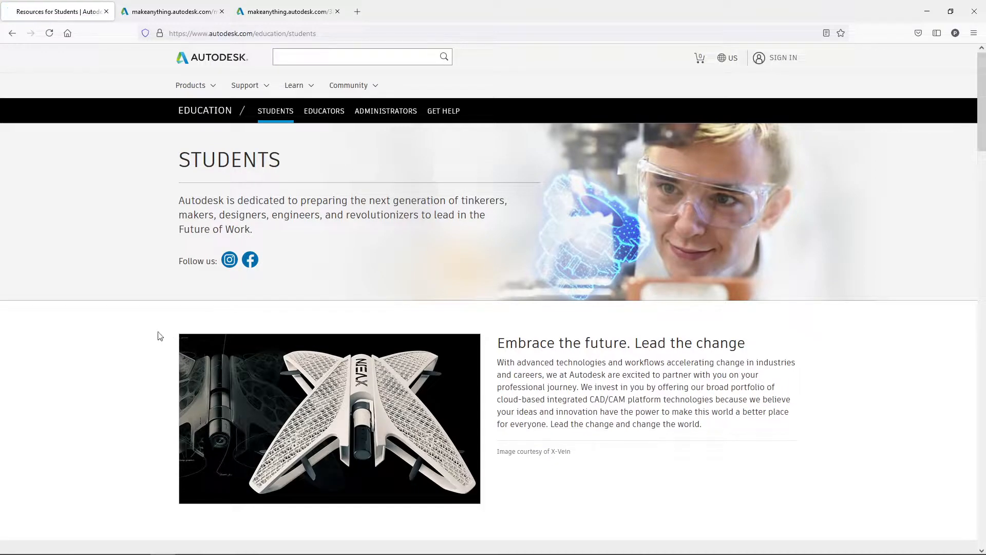
pyautogui.scroll(-3)
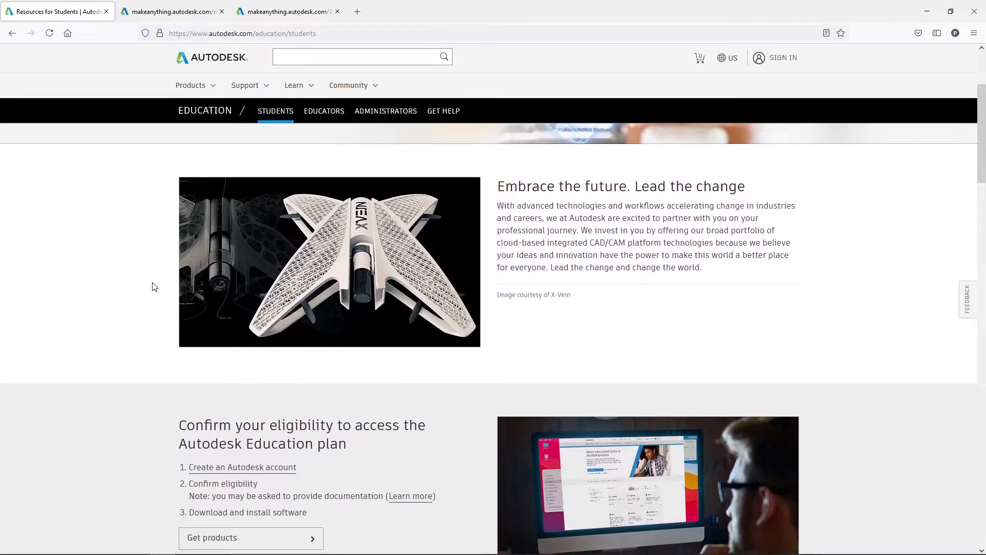
pyautogui.scroll(-3)
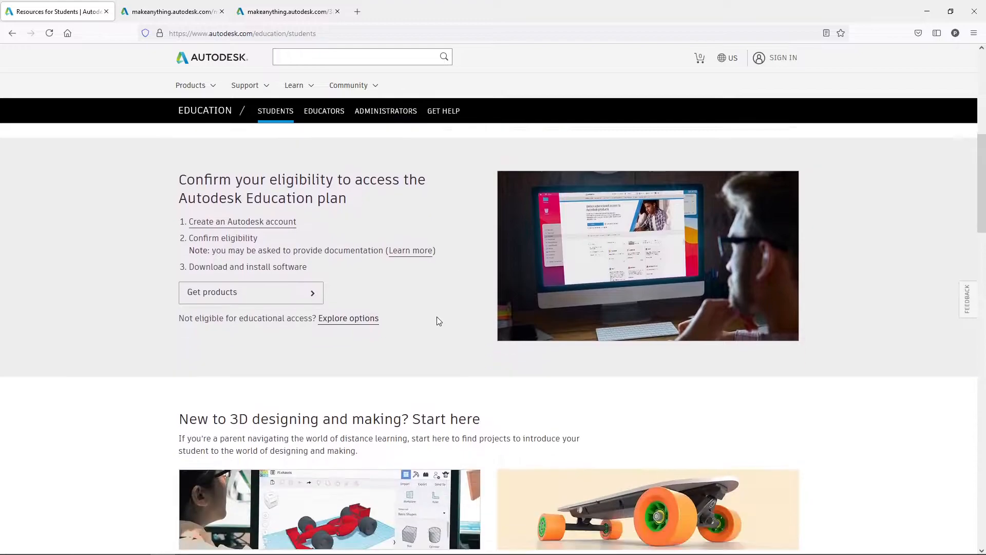
pyautogui.scroll(-3)
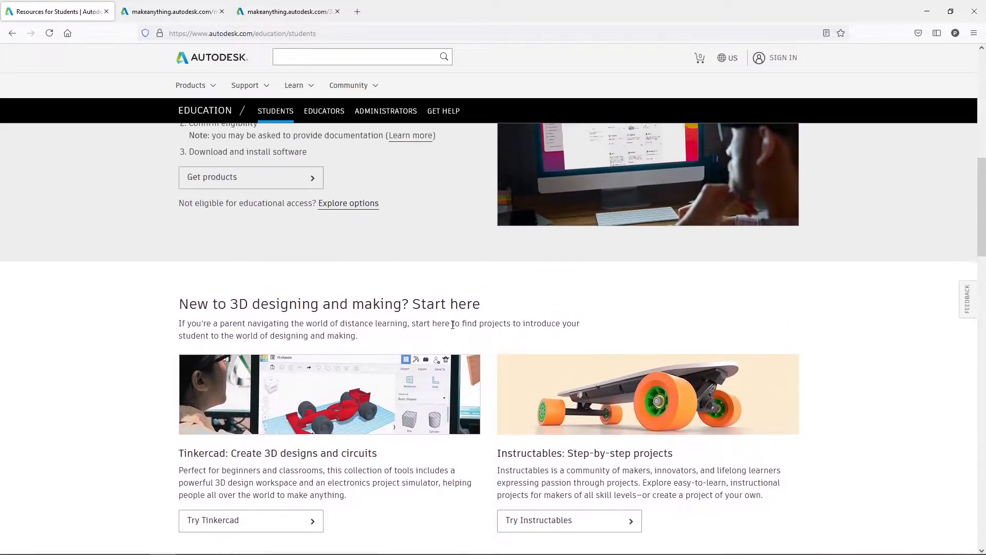
pyautogui.scroll(3)
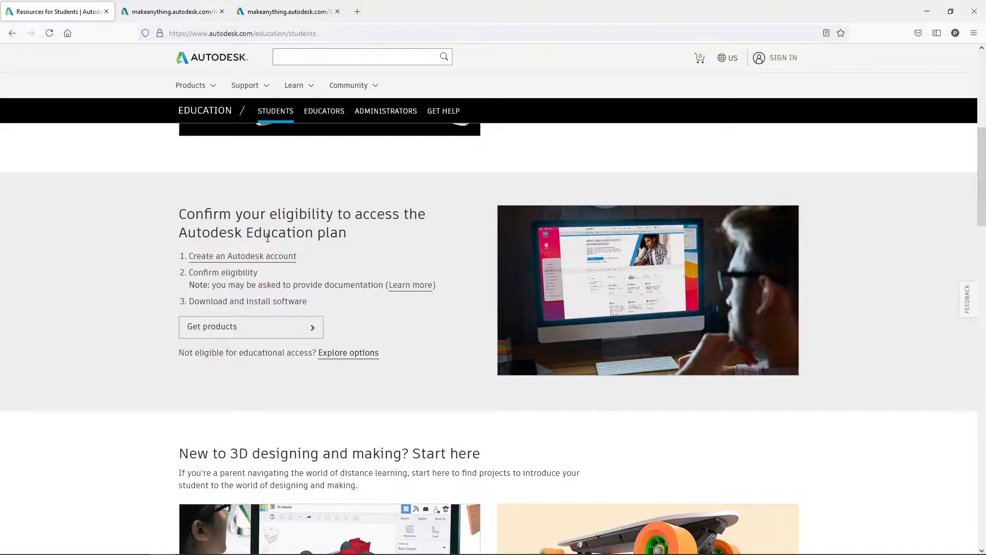
pyautogui.moveTo(237, 260)
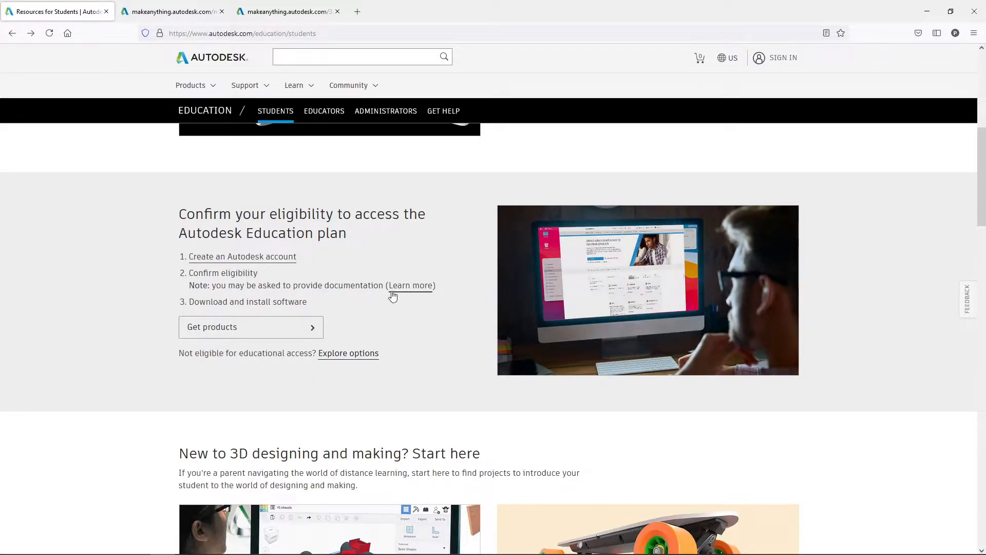
pyautogui.moveTo(412, 289)
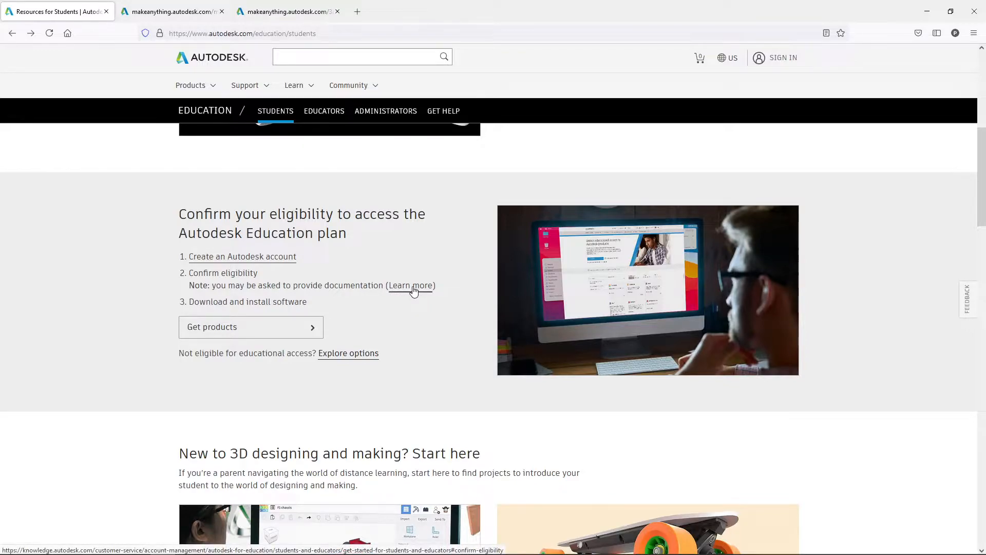
# Step: Open the 'Learn more' Knowledge Network article on confirming education eligibility
pyautogui.click(410, 285)
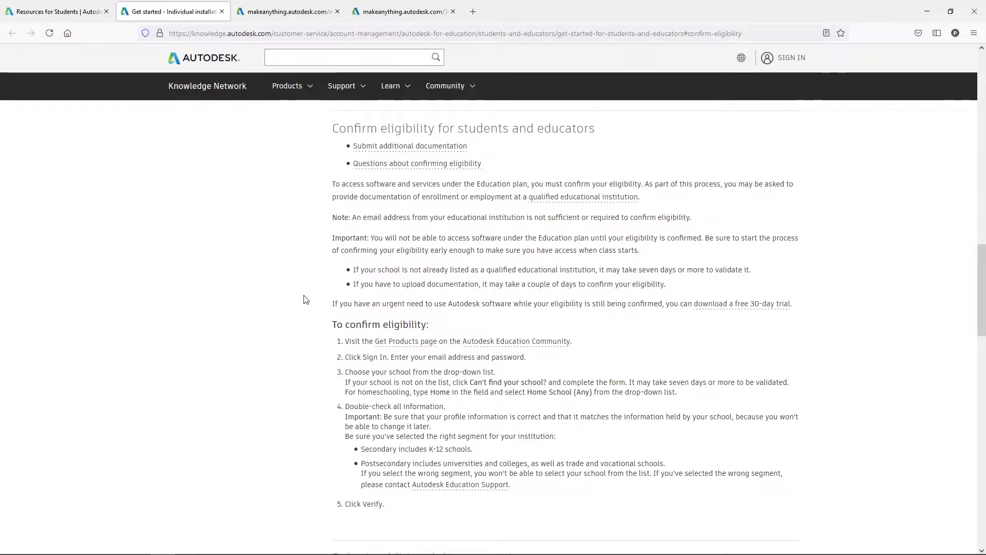
pyautogui.scroll(3)
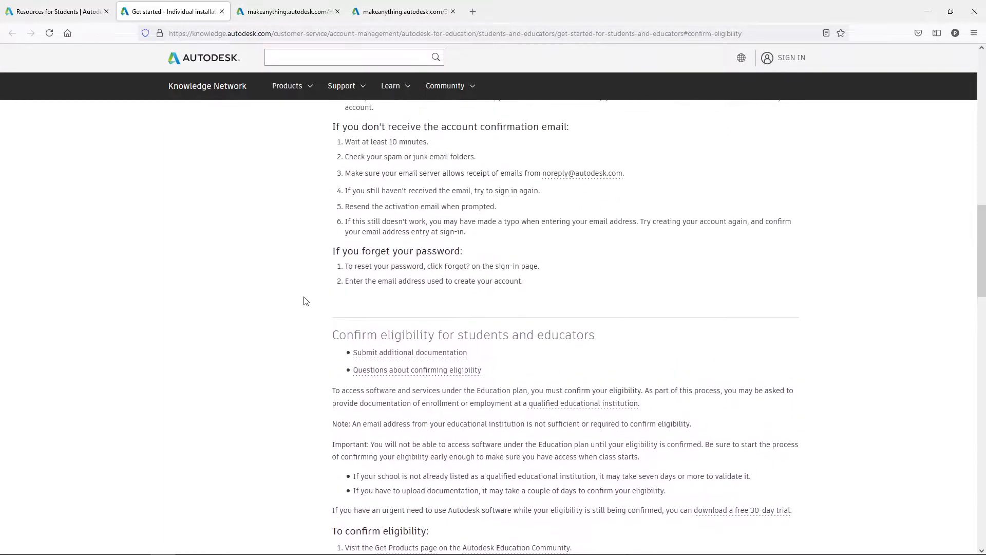
pyautogui.scroll(-3)
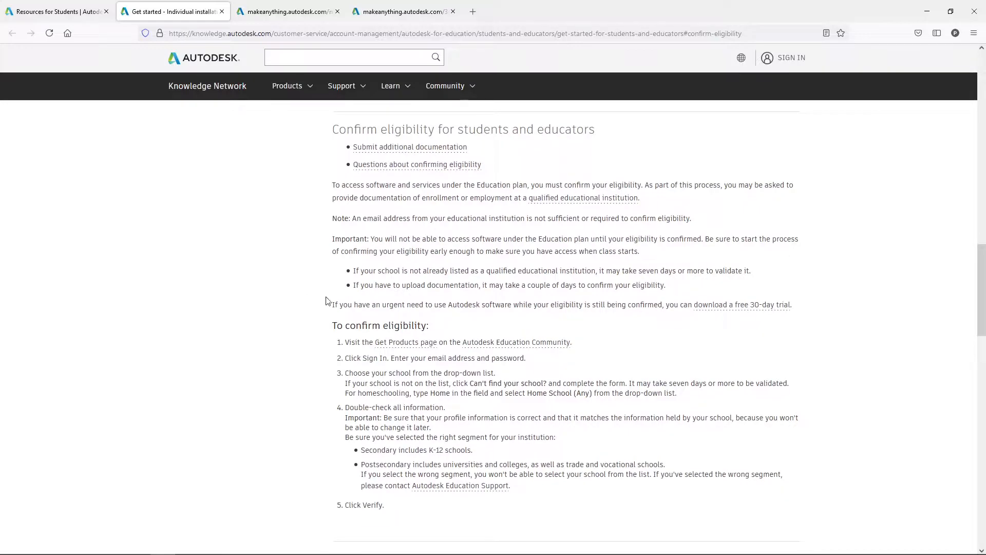
pyautogui.moveTo(452, 250)
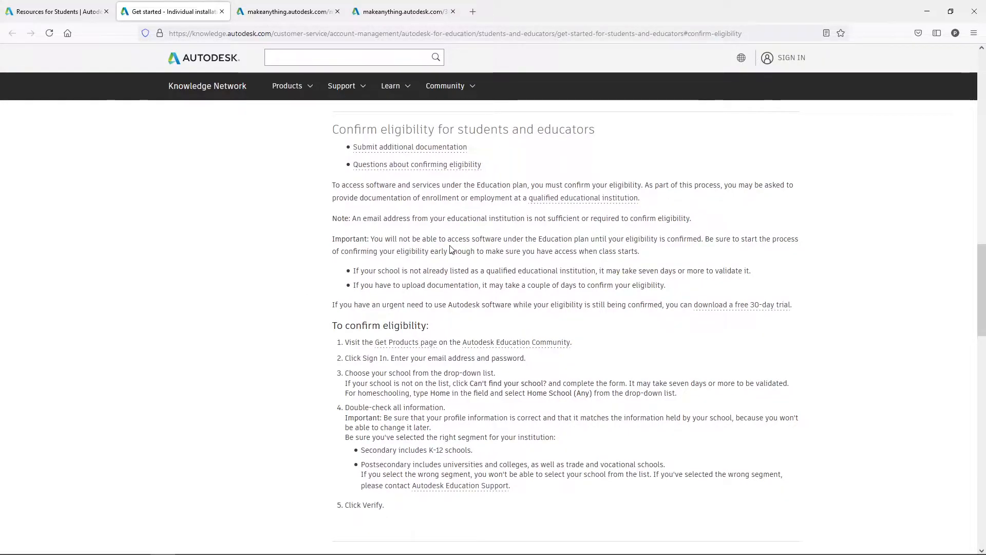
pyautogui.moveTo(398, 210)
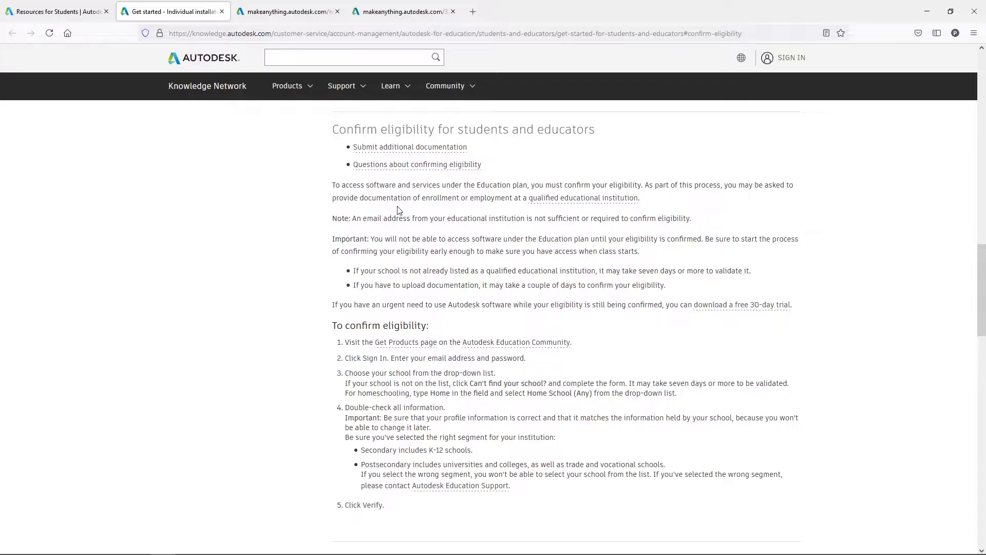
pyautogui.moveTo(402, 234)
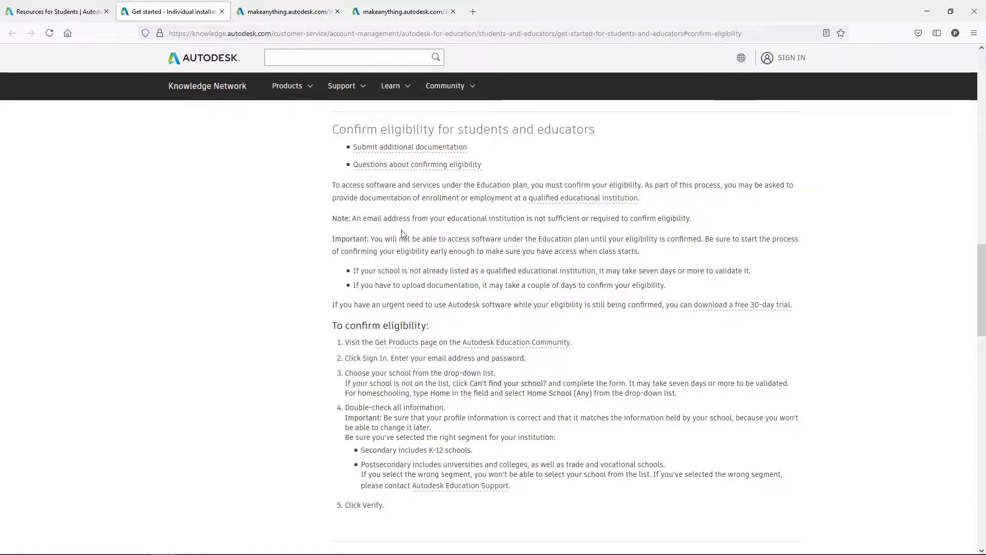
pyautogui.moveTo(389, 280)
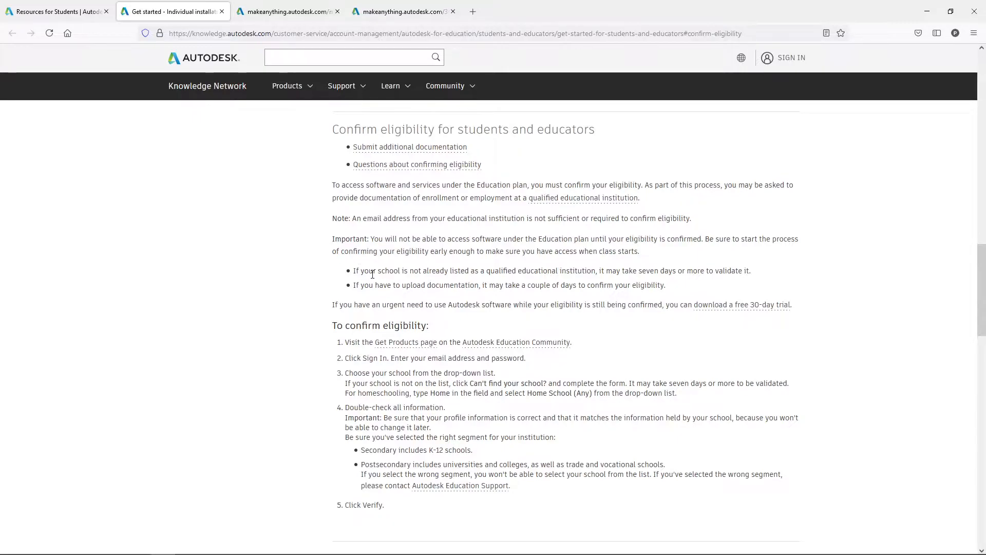
pyautogui.moveTo(429, 244)
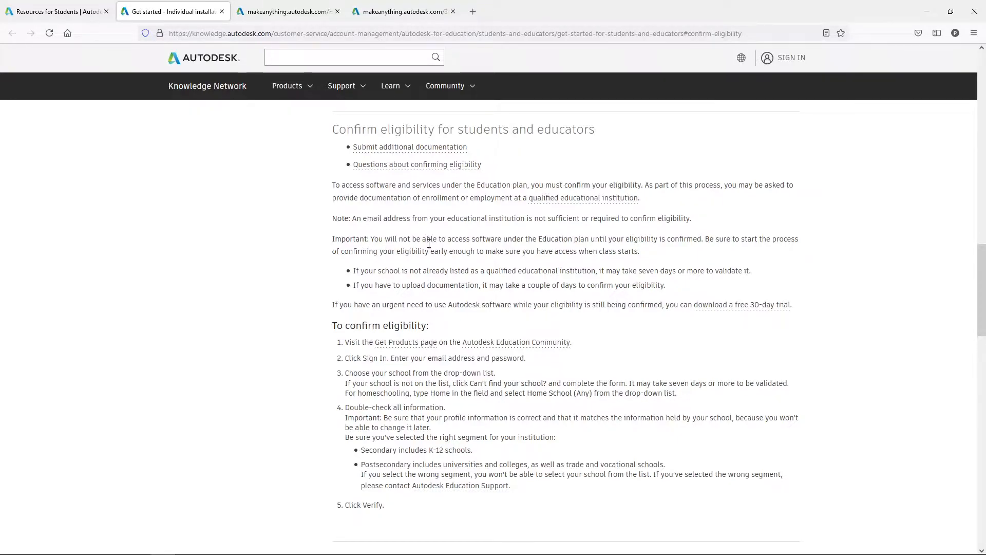
pyautogui.moveTo(639, 245)
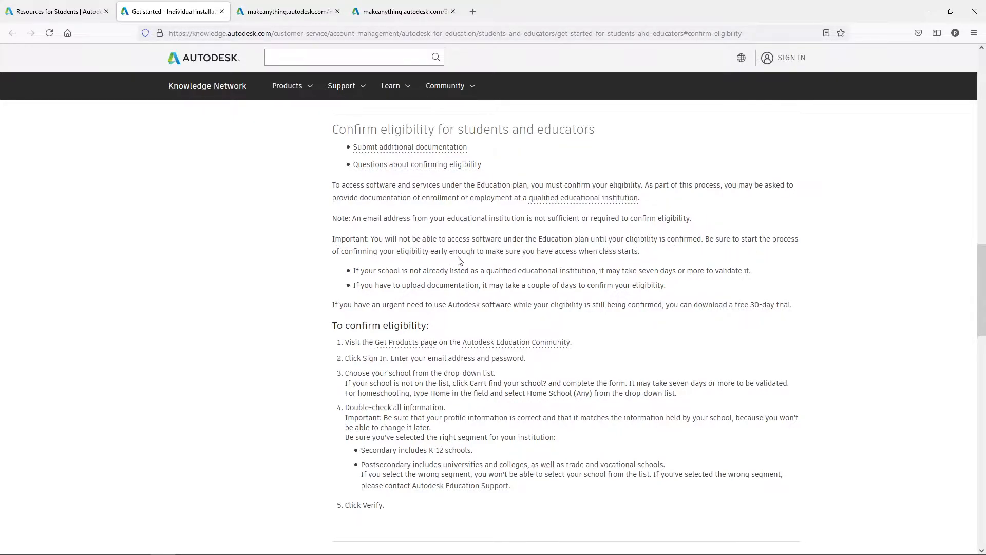
pyautogui.moveTo(524, 255)
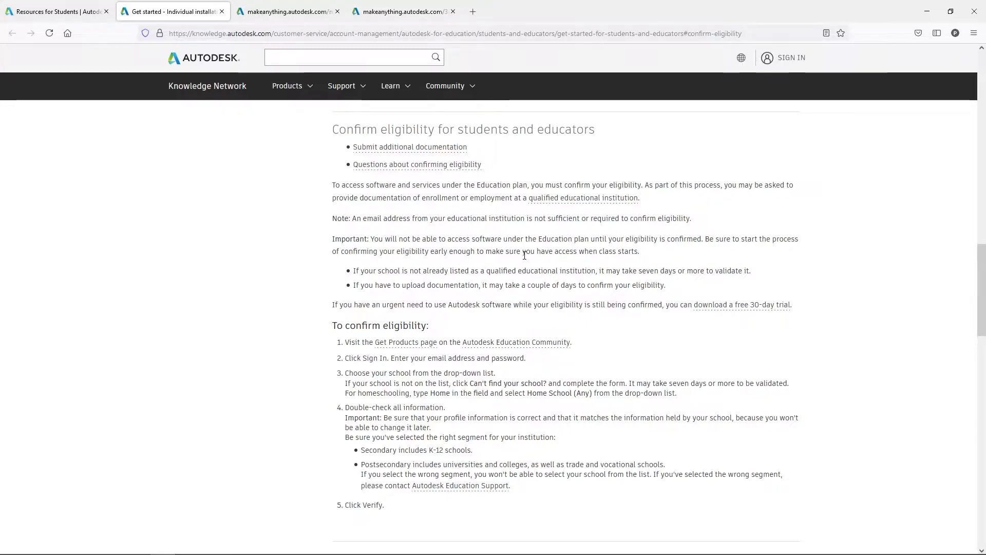
pyautogui.moveTo(595, 254)
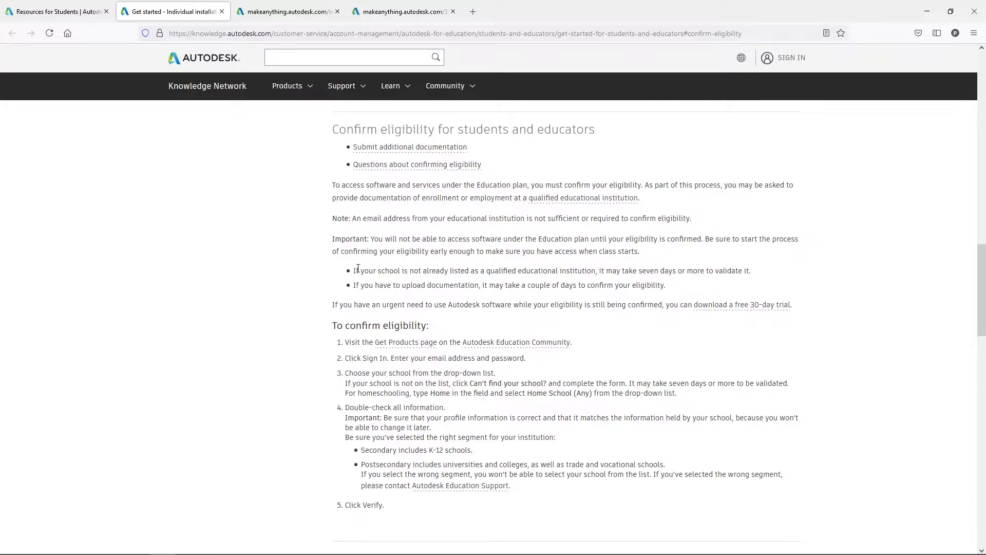
pyautogui.moveTo(352, 272)
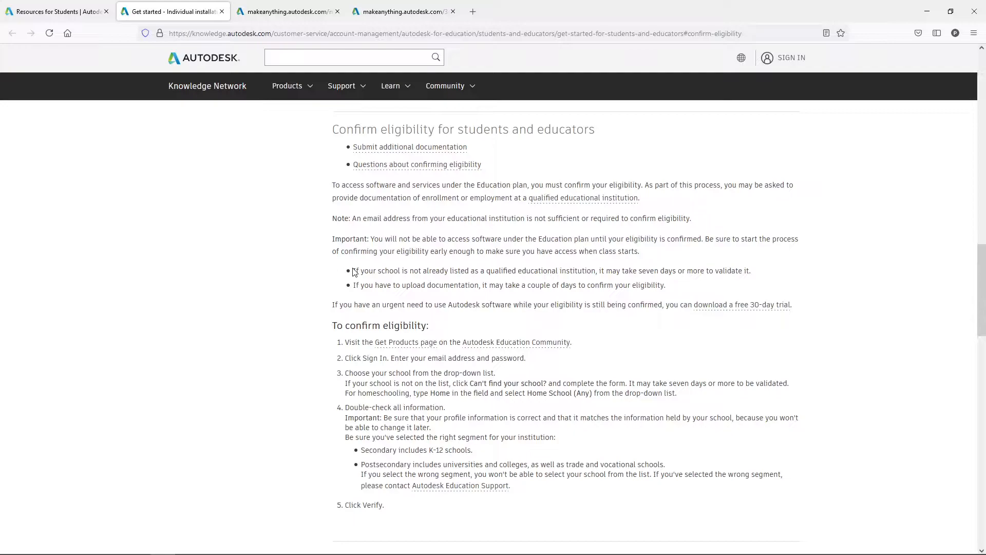
pyautogui.moveTo(343, 271)
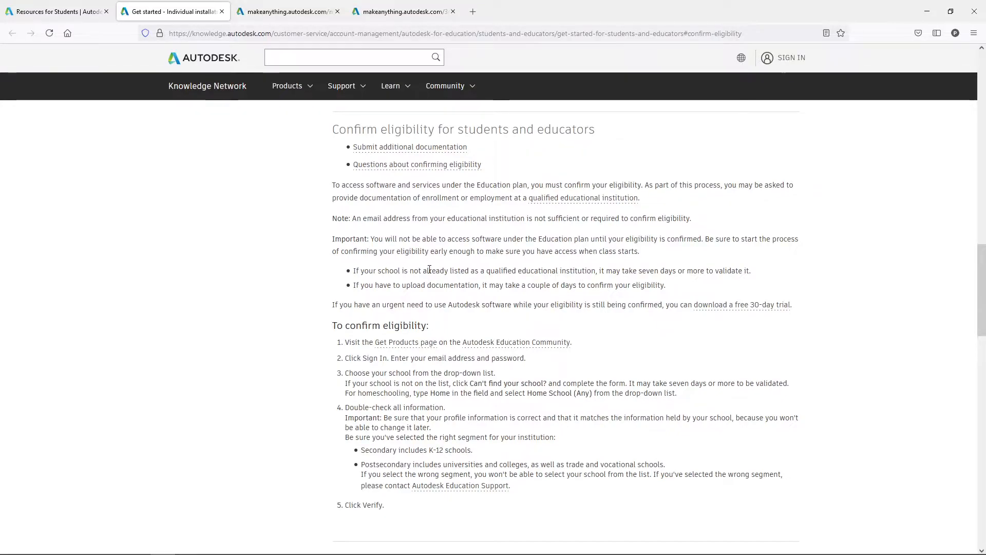
pyautogui.moveTo(625, 273)
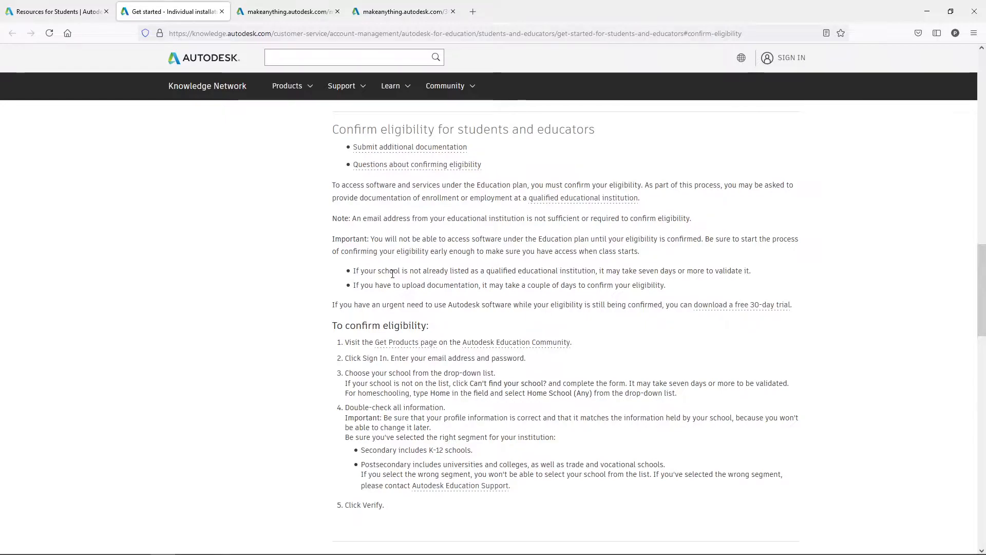
pyautogui.moveTo(543, 271)
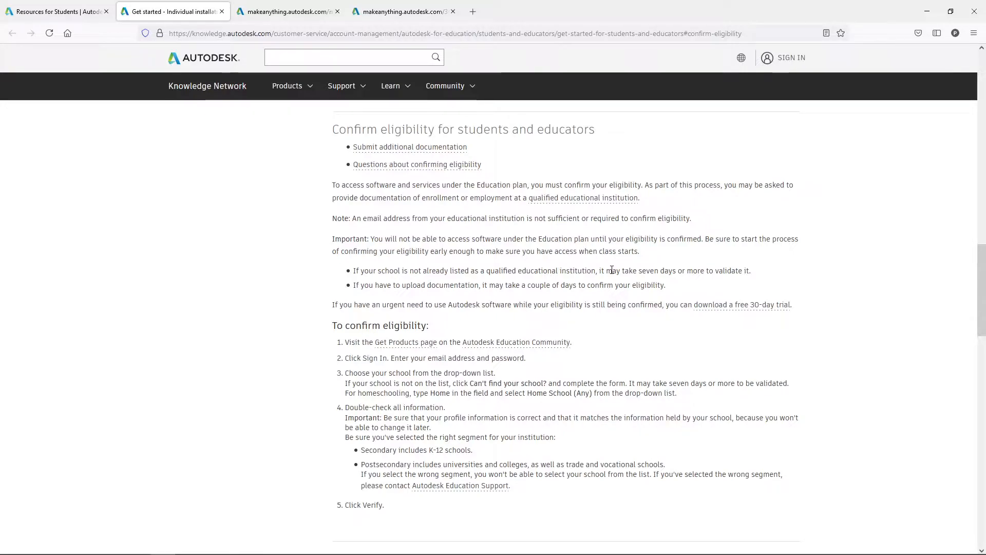
pyautogui.moveTo(366, 296)
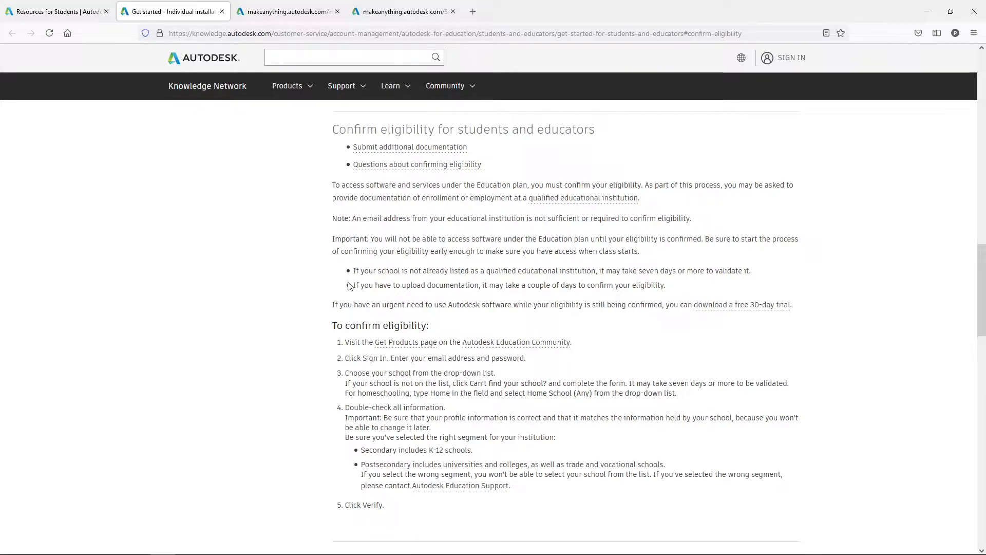
pyautogui.moveTo(496, 328)
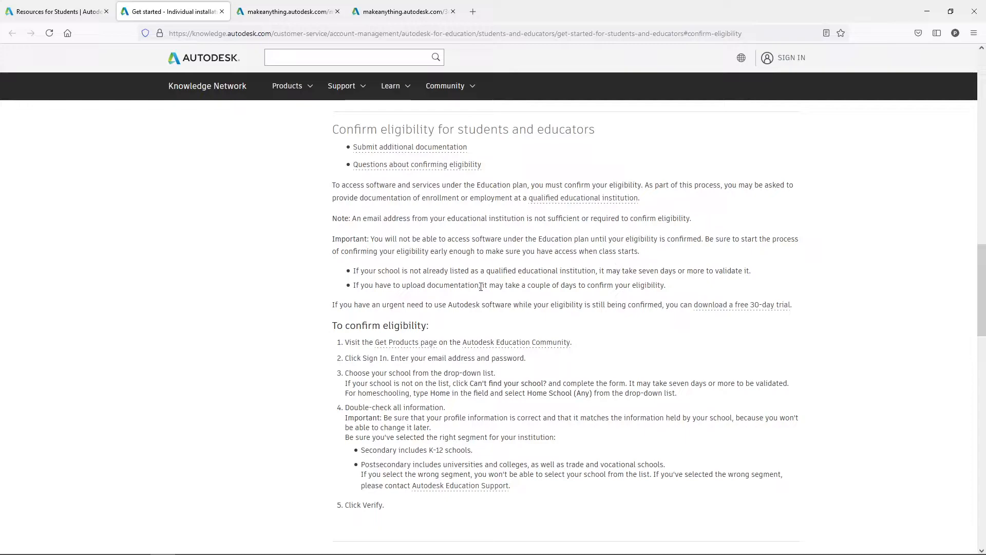
pyautogui.moveTo(742, 308)
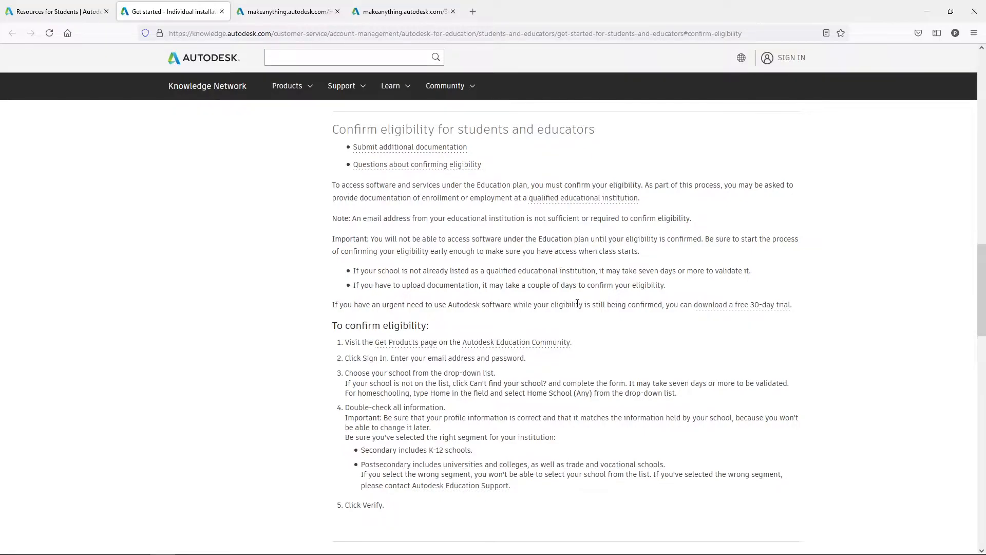
pyautogui.moveTo(507, 295)
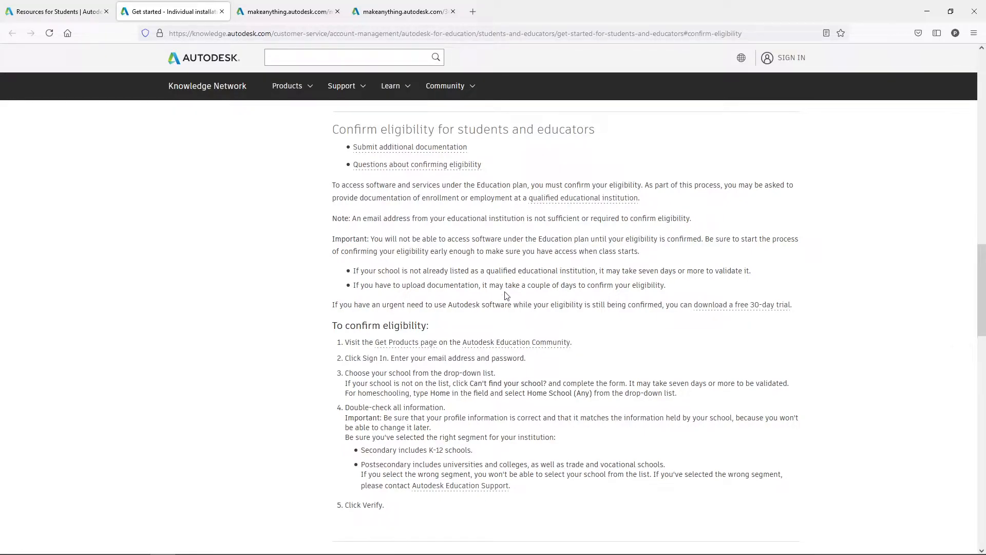
# Step: Read the article's additional documentation requirements and acceptable proof of eligibility examples
pyautogui.scroll(-3)
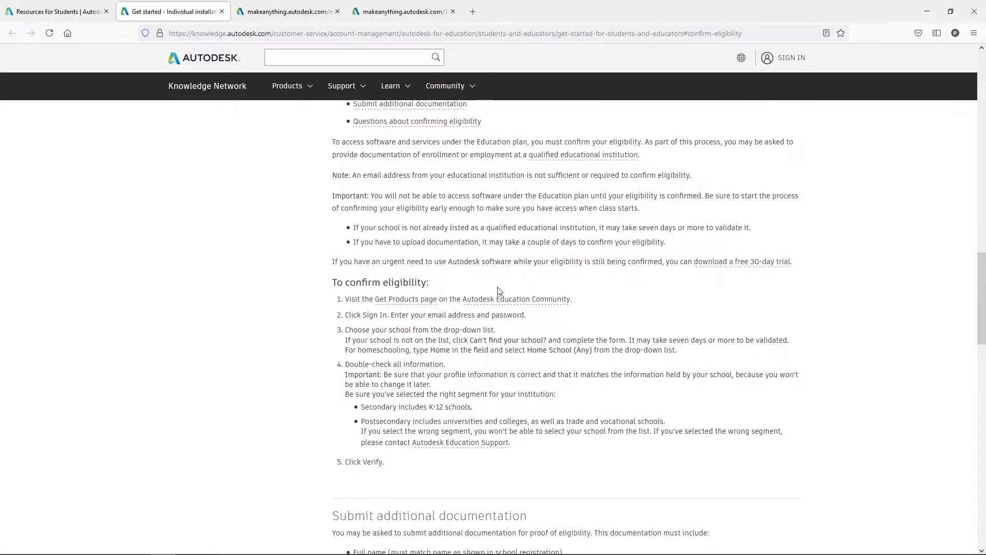
pyautogui.scroll(-3)
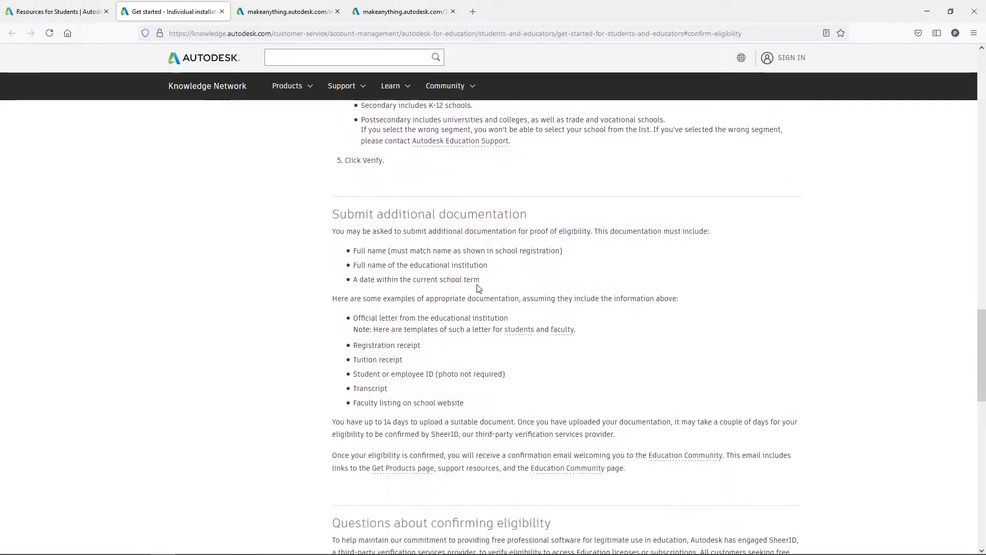
pyautogui.scroll(-3)
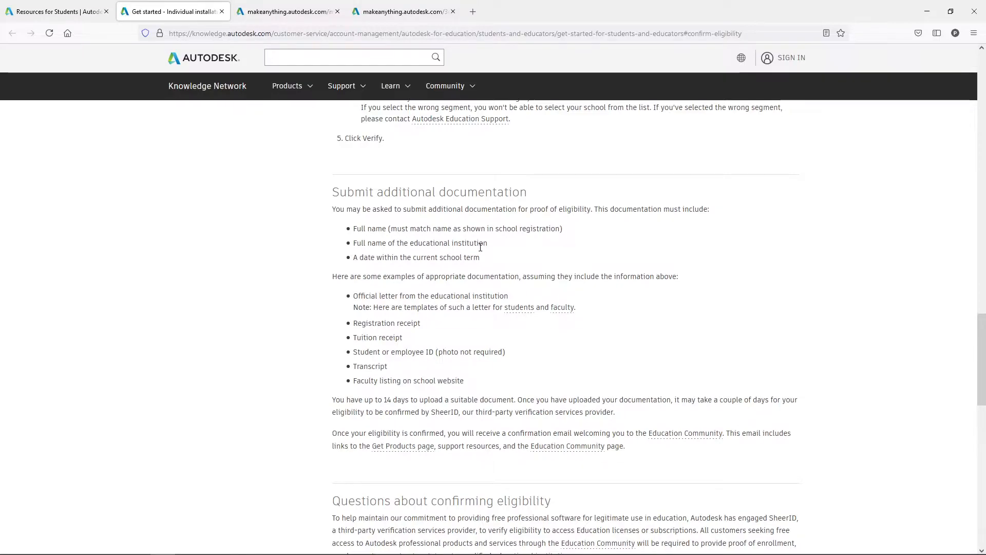
pyautogui.moveTo(377, 258)
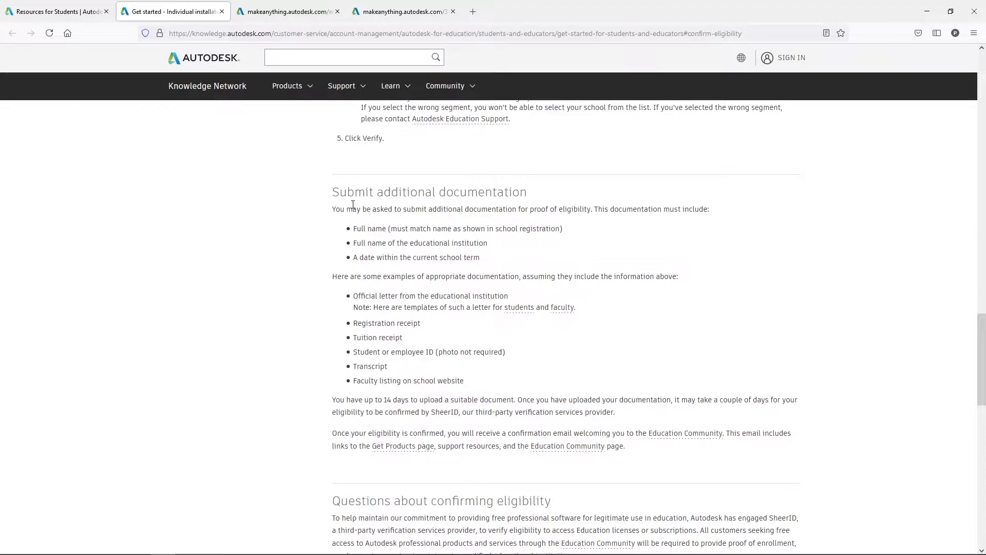
pyautogui.moveTo(405, 323)
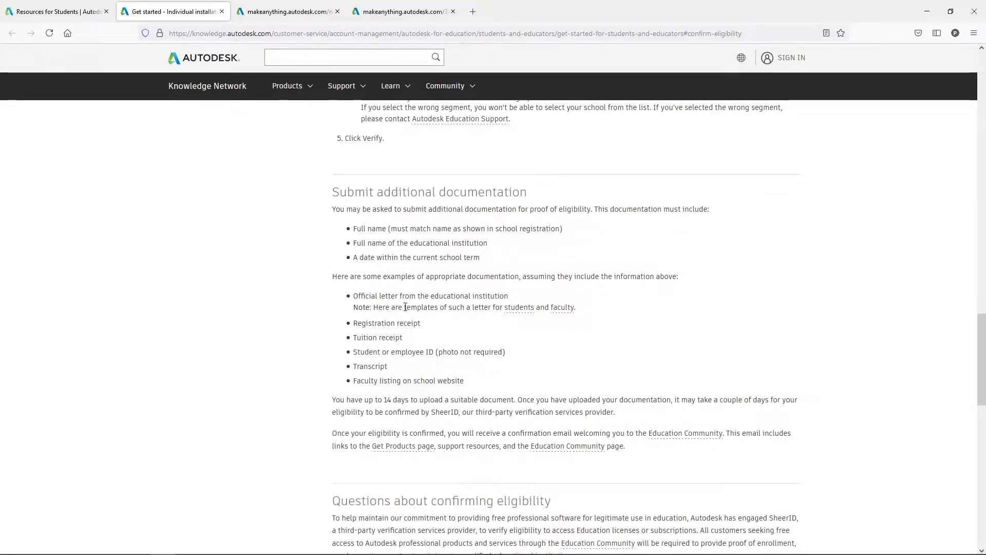
pyautogui.moveTo(380, 318)
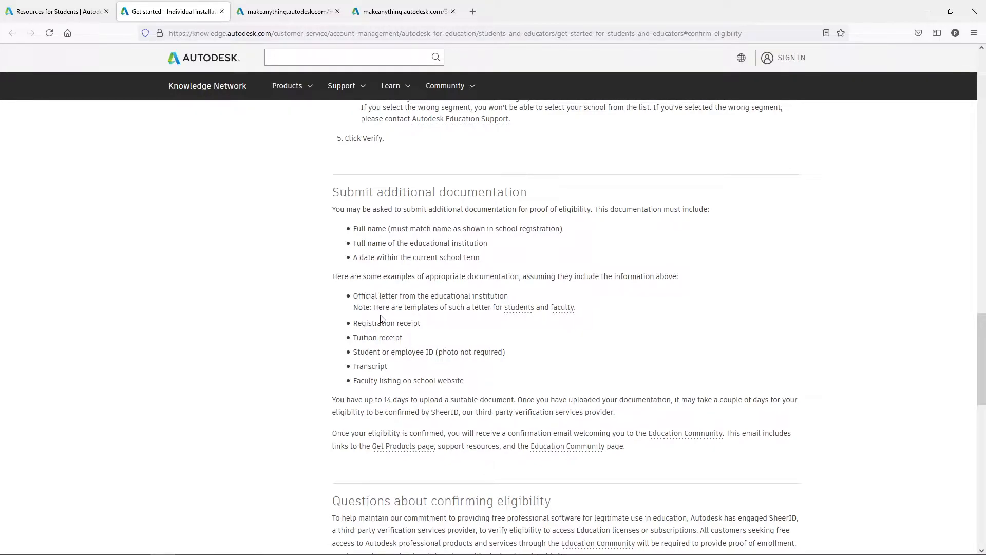
pyautogui.moveTo(368, 354)
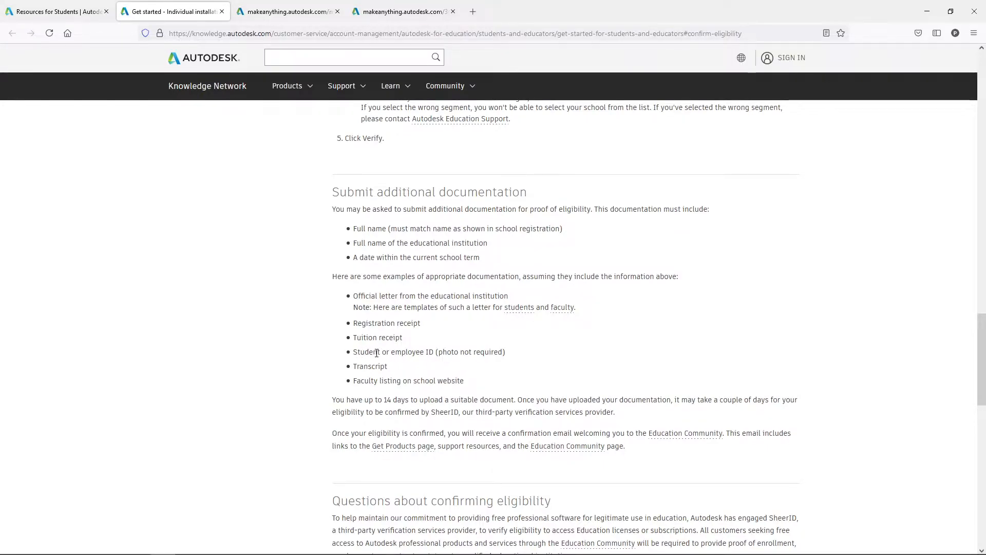
pyautogui.moveTo(427, 357)
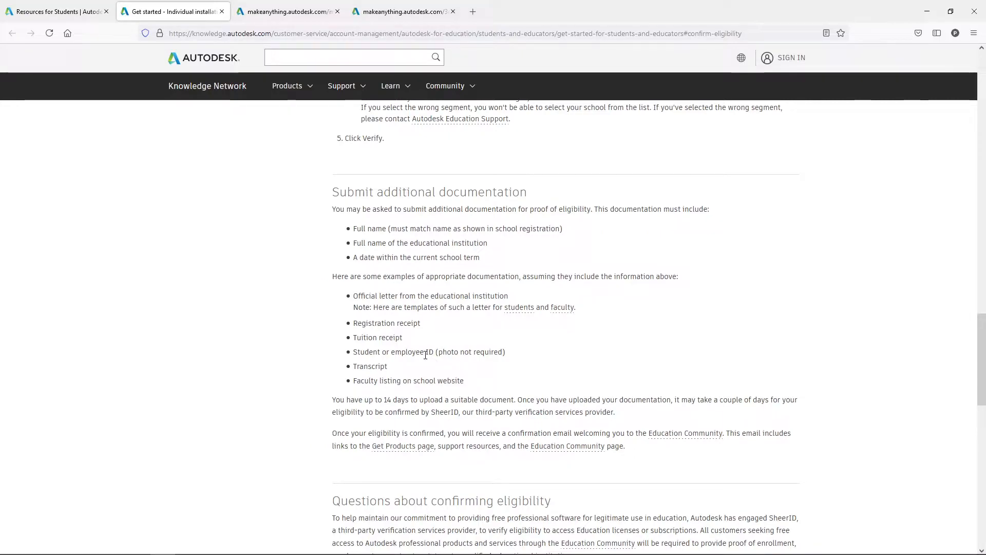
pyautogui.moveTo(446, 304)
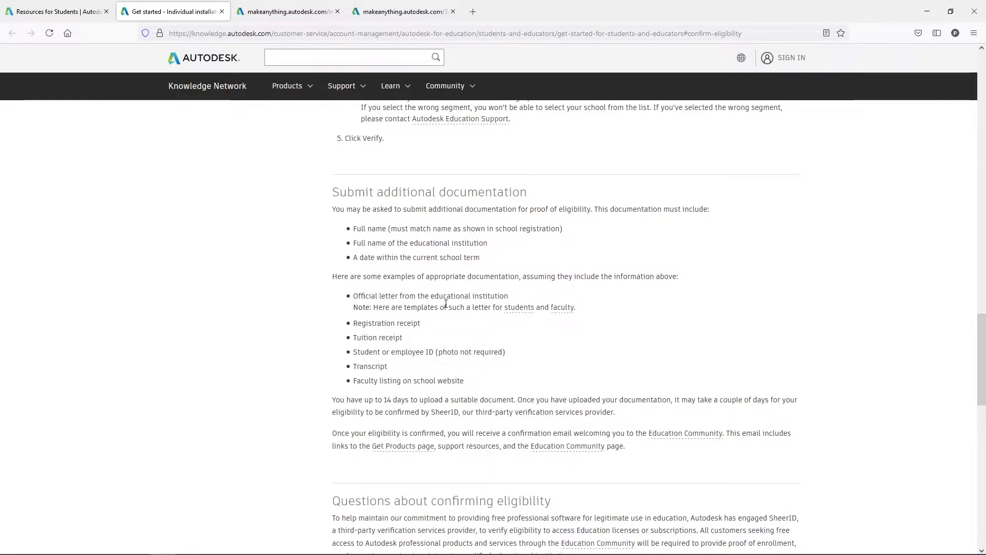
pyautogui.moveTo(389, 346)
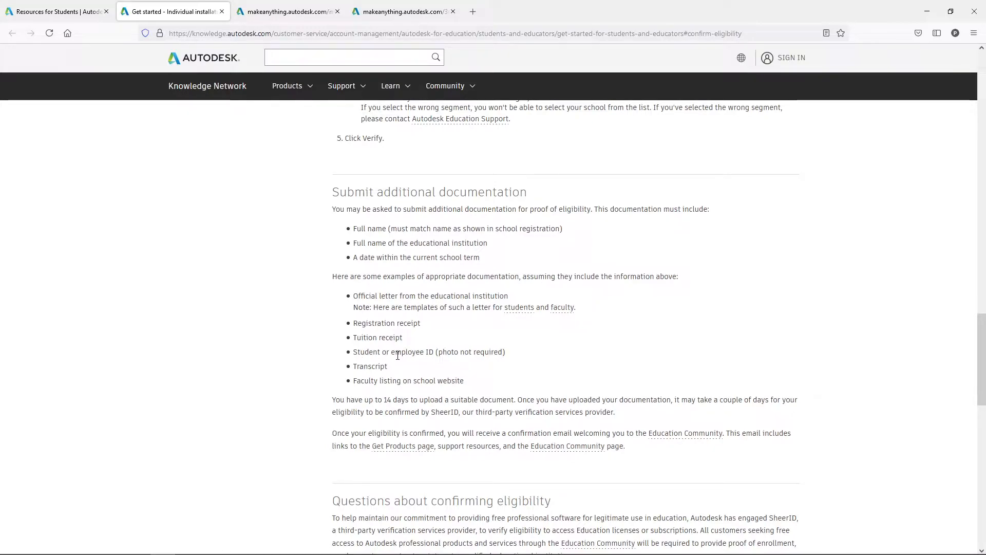
pyautogui.moveTo(362, 366)
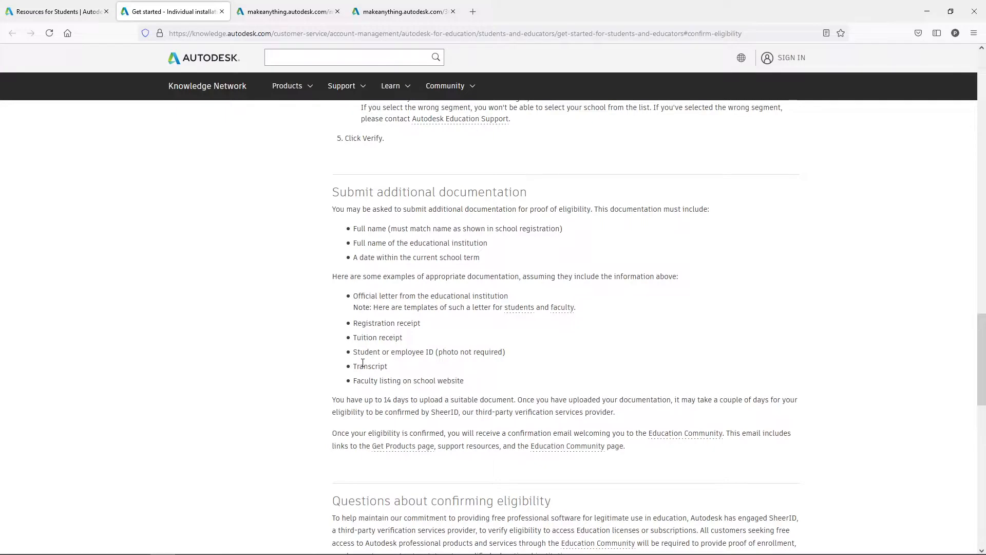
pyautogui.moveTo(426, 361)
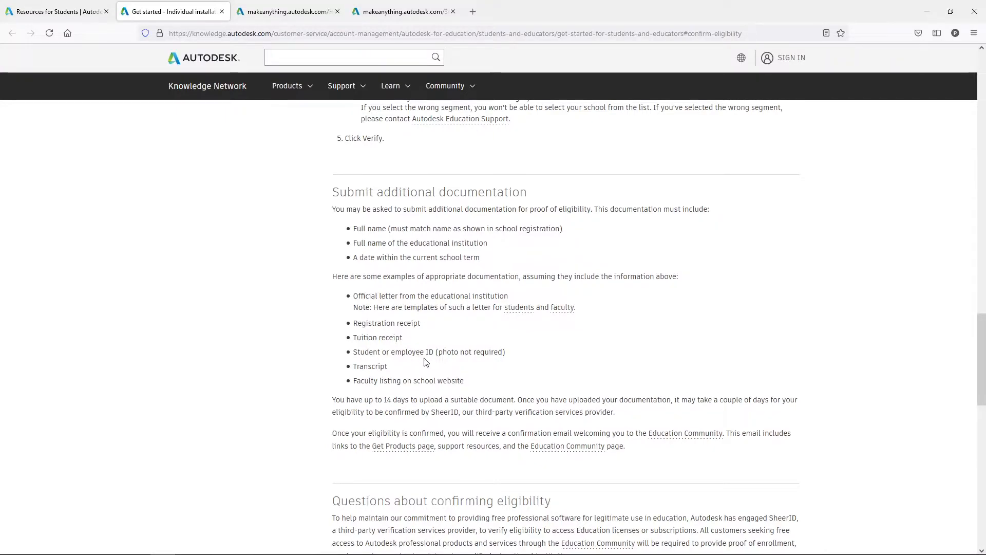
pyautogui.scroll(-3)
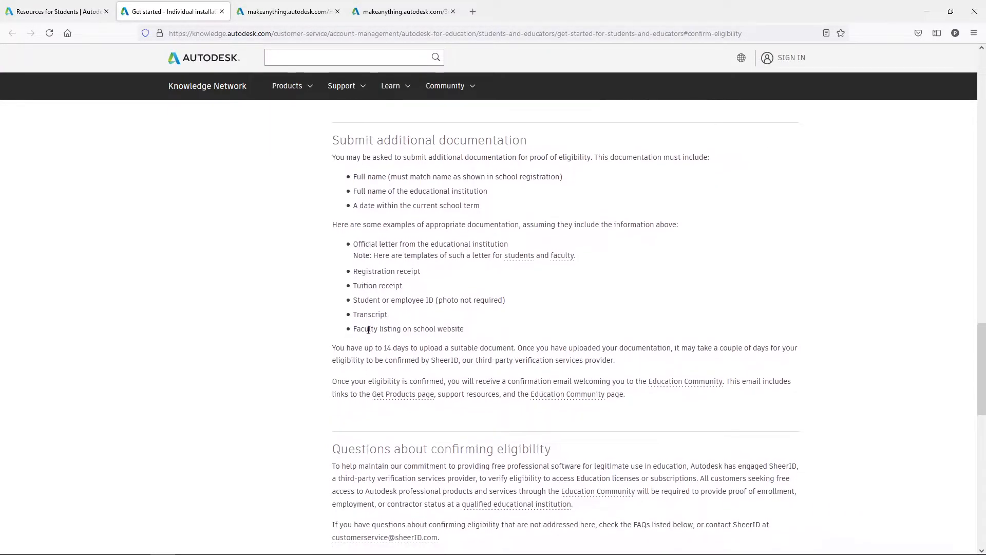
pyautogui.scroll(-3)
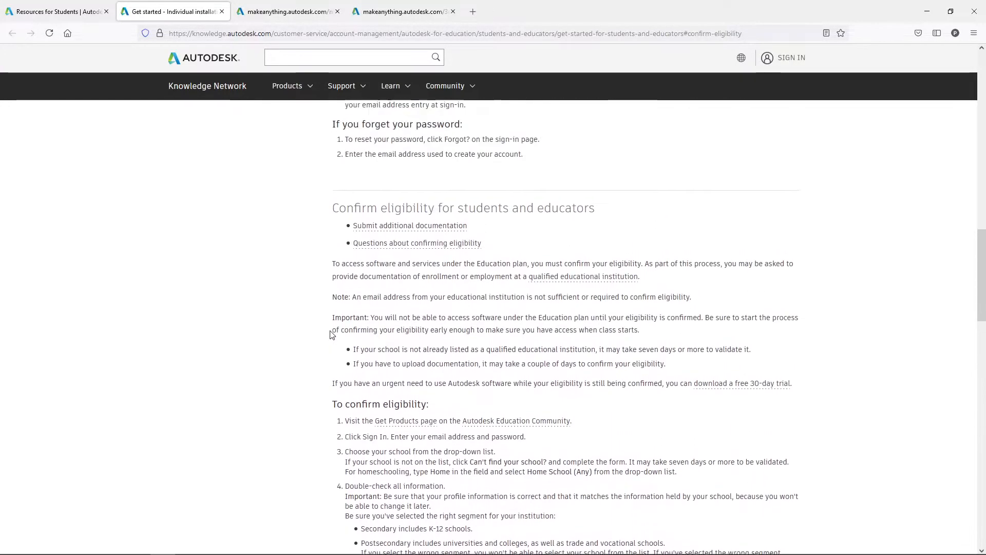
# Step: Return to Resources for Students and choose Get products
pyautogui.scroll(3)
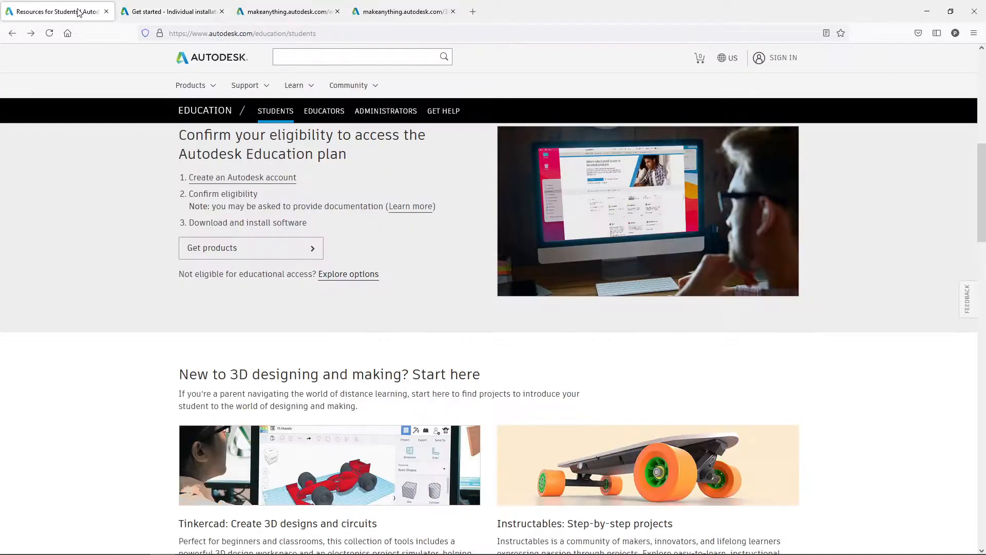
pyautogui.moveTo(272, 251)
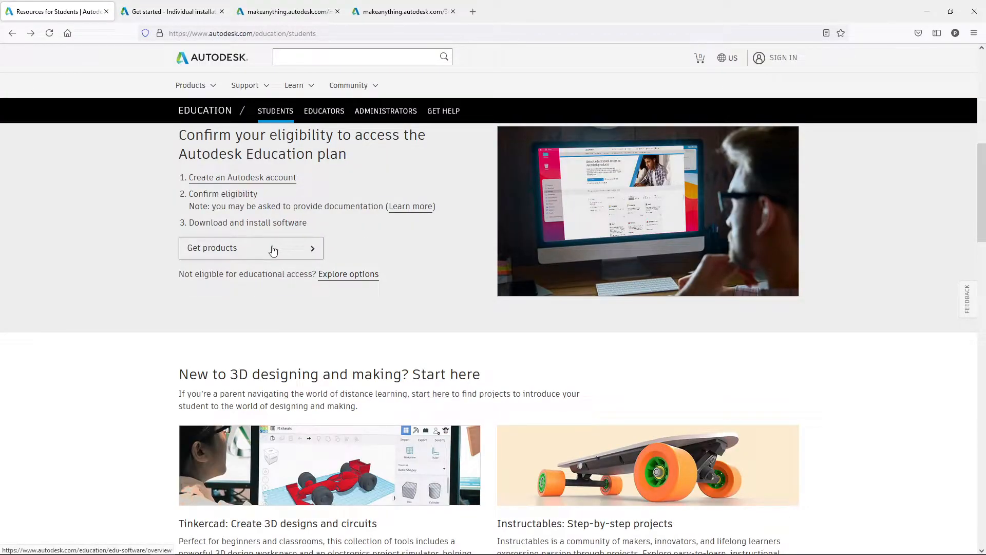
pyautogui.click(251, 248)
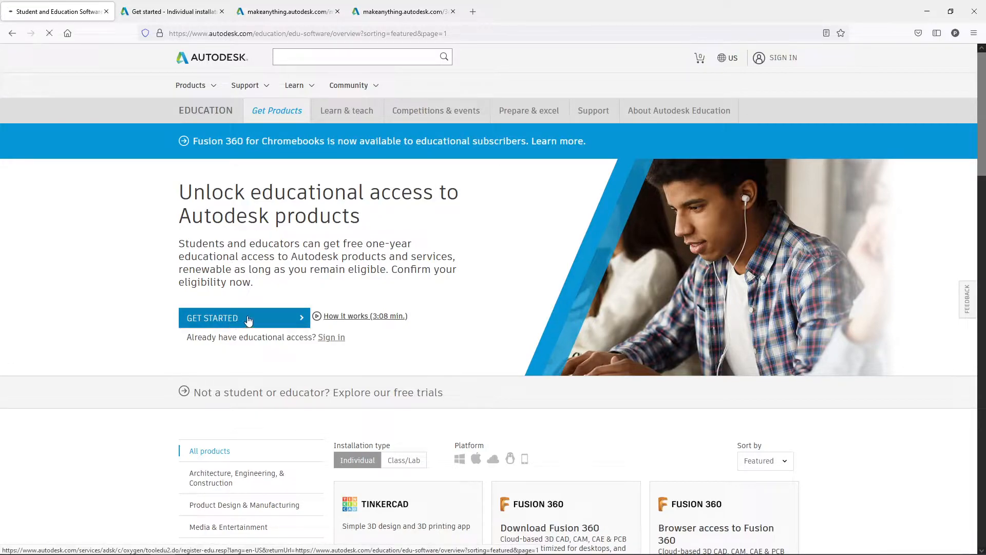
# Step: Start the Get Educational Access form, try Student, then set the educational role to Educator
pyautogui.click(232, 317)
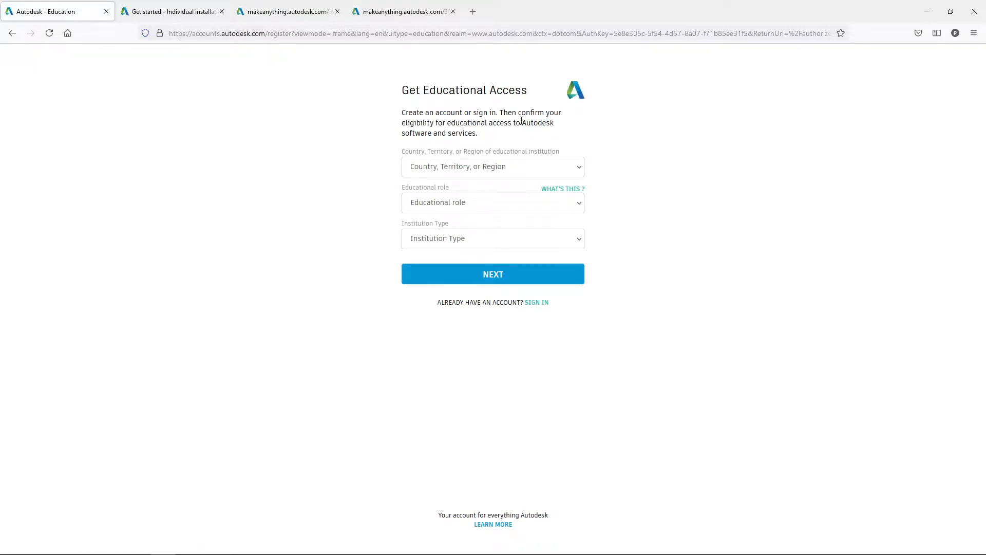
pyautogui.moveTo(186, 90)
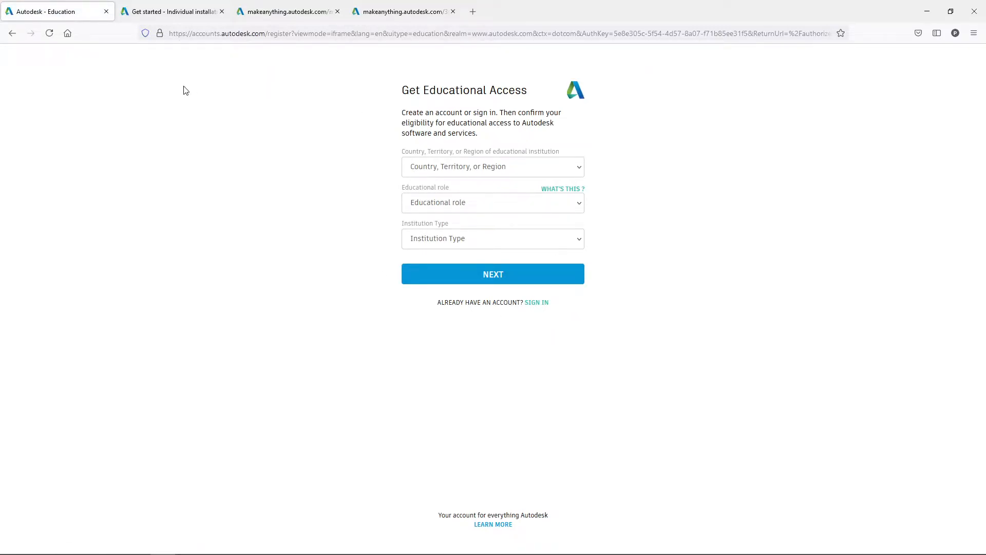
pyautogui.moveTo(10, 33)
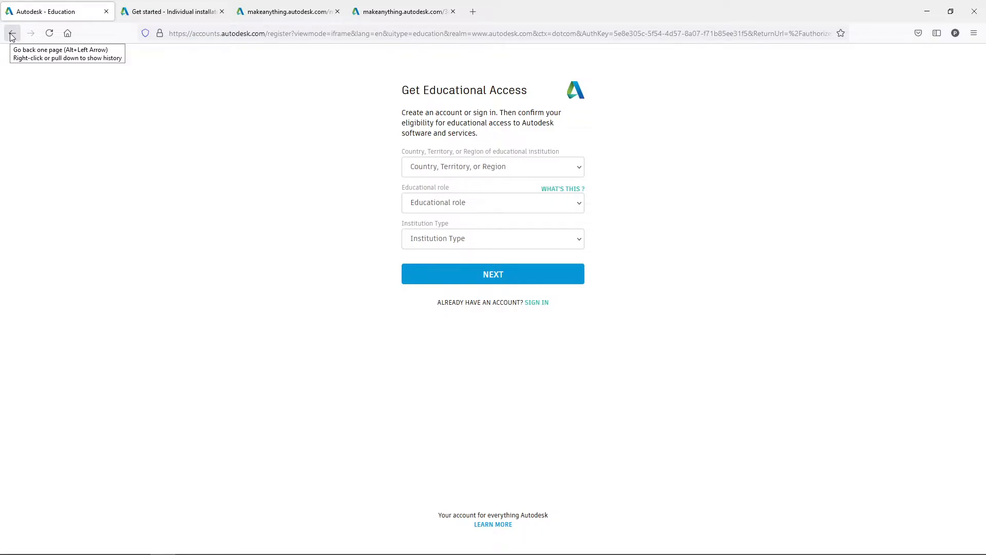
pyautogui.click(493, 202)
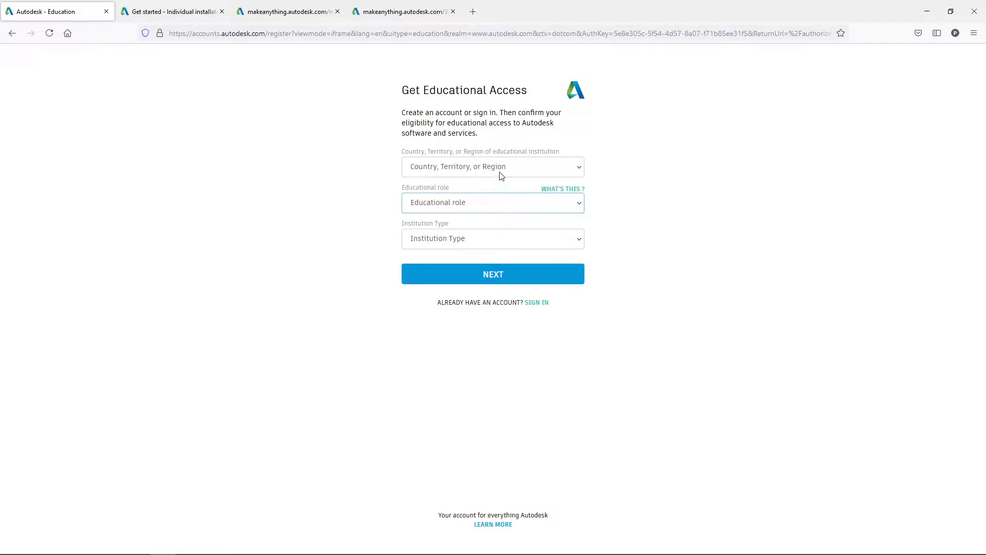
pyautogui.click(493, 238)
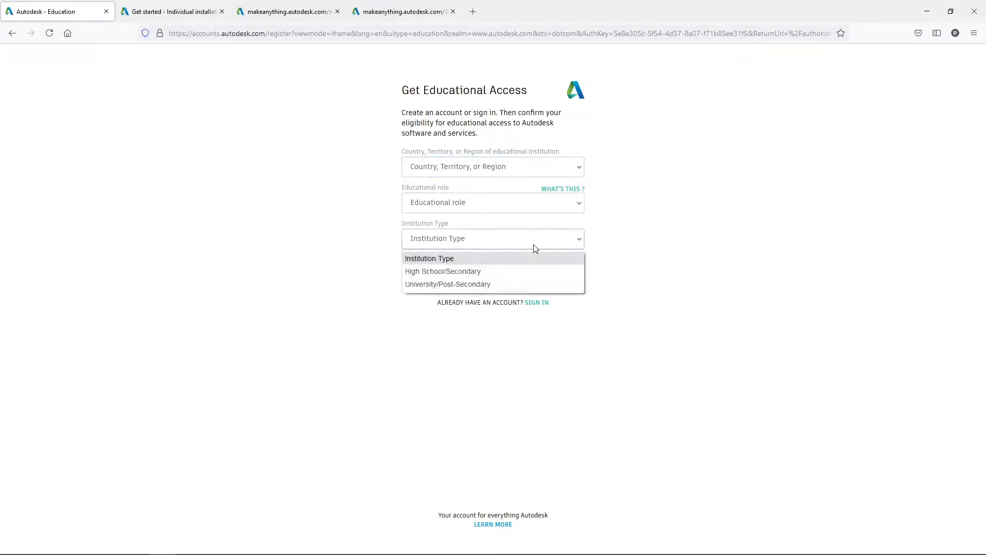
pyautogui.moveTo(372, 223)
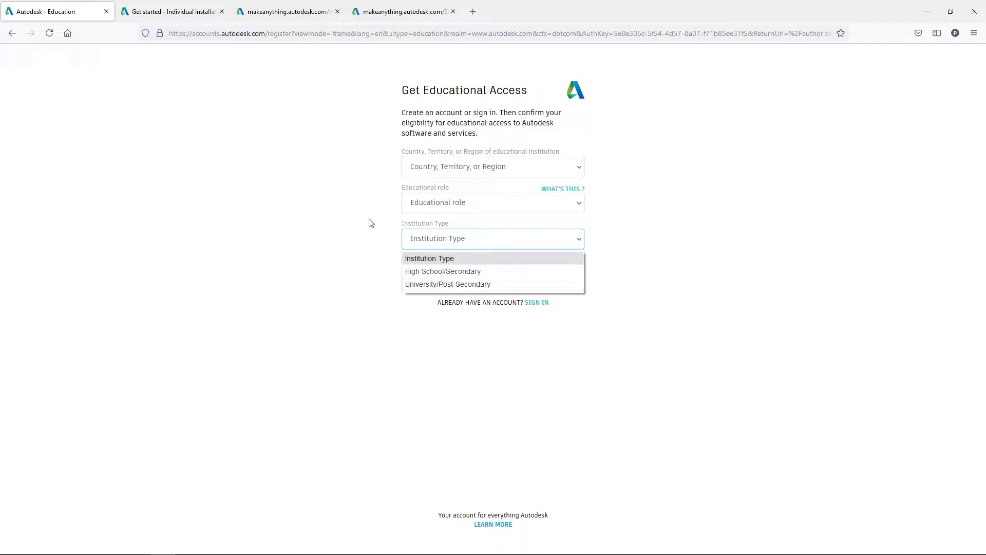
pyautogui.click(493, 202)
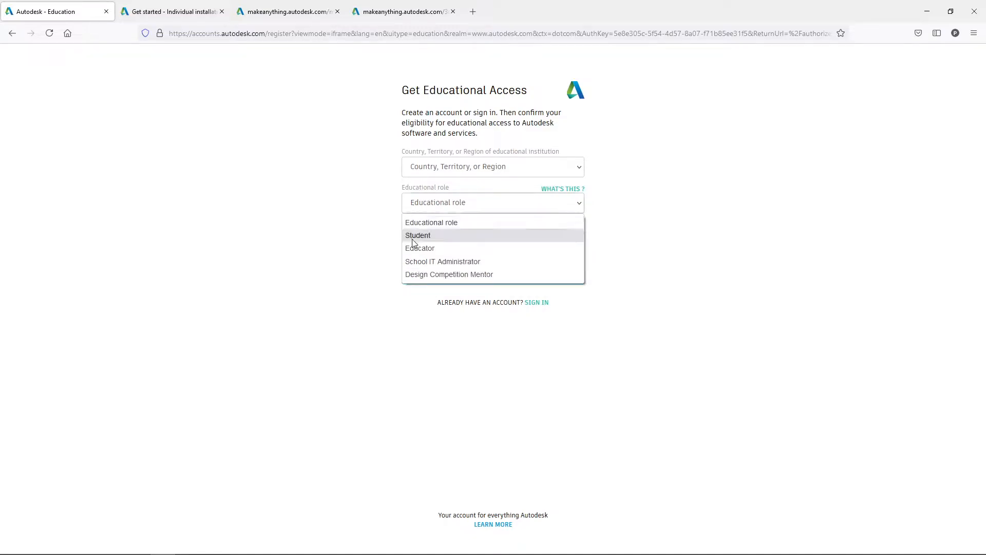
pyautogui.click(417, 235)
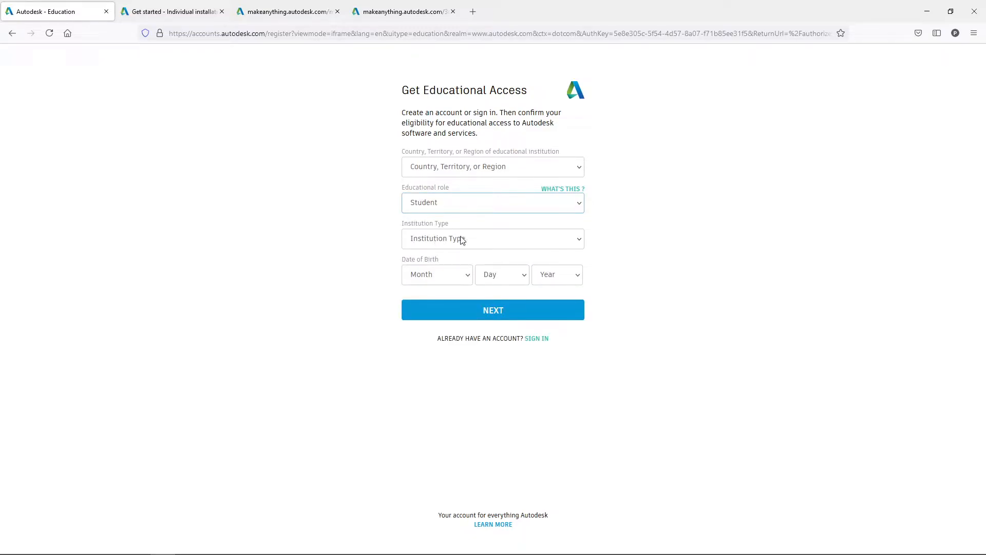
pyautogui.moveTo(419, 277)
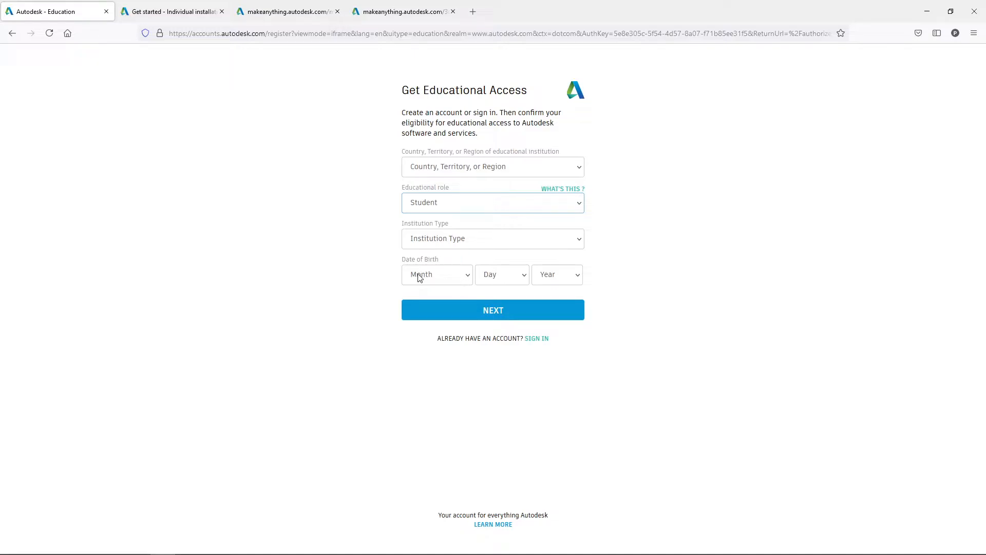
pyautogui.click(493, 202)
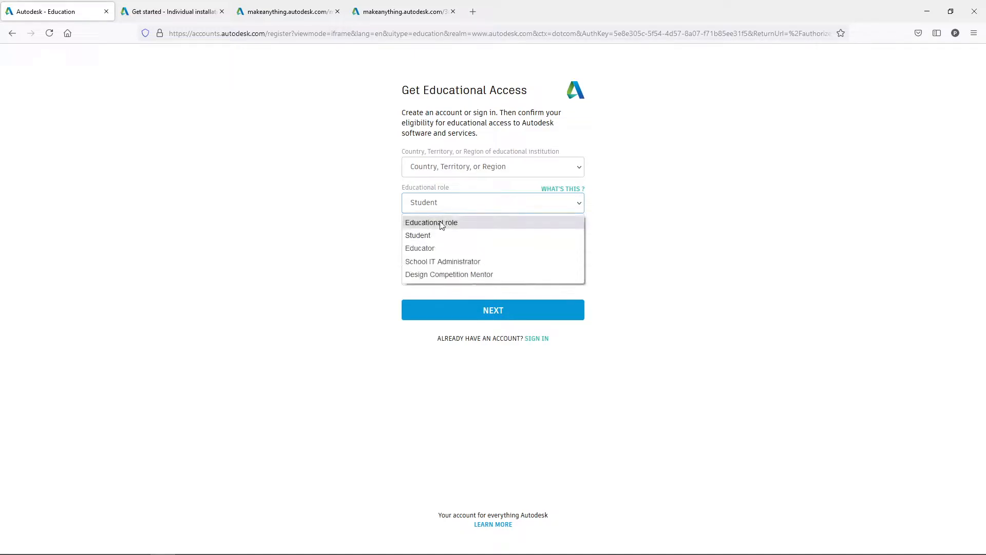
pyautogui.click(420, 248)
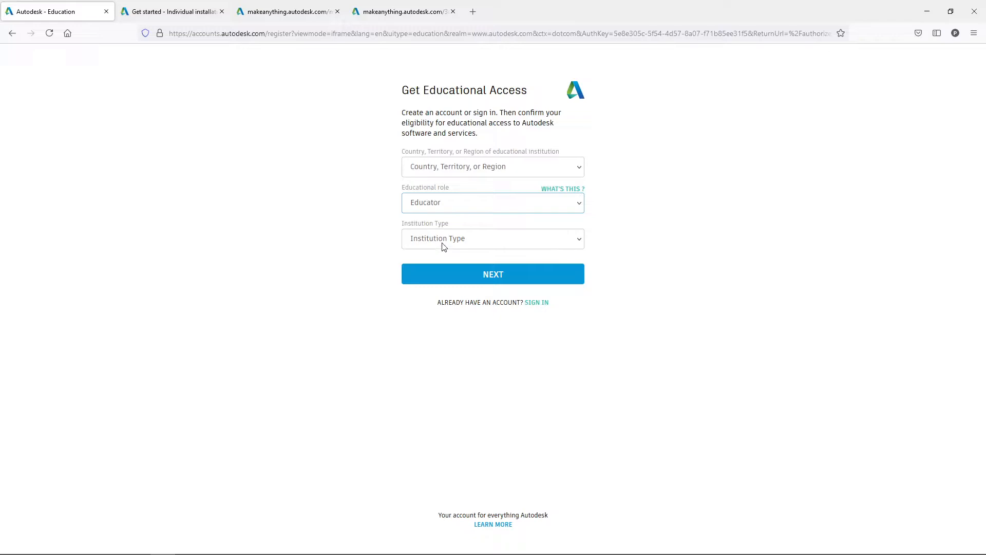
pyautogui.moveTo(377, 234)
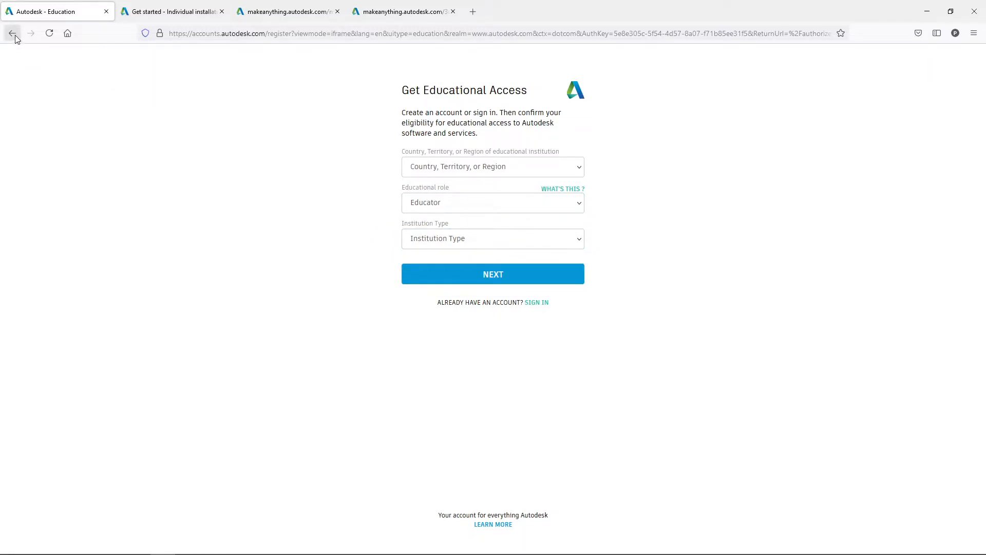
# Step: Go back to the Get Products catalogue listing Tinkercad and Fusion 360
pyautogui.click(13, 33)
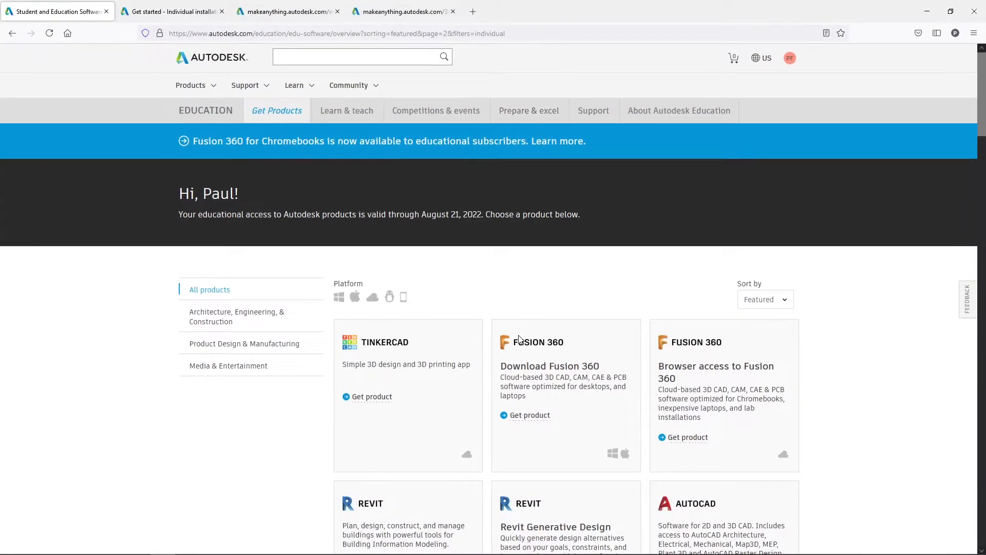
pyautogui.scroll(-3)
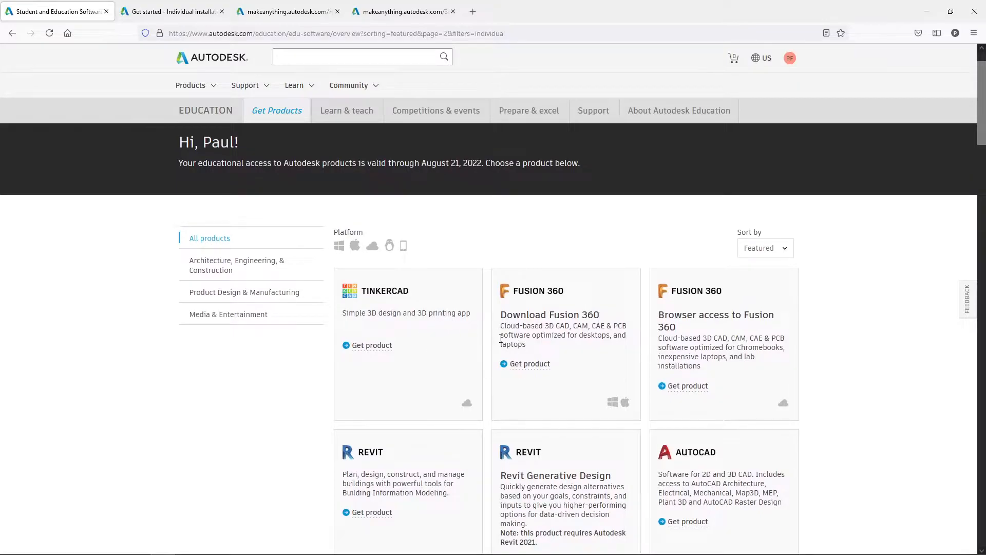
pyautogui.scroll(-3)
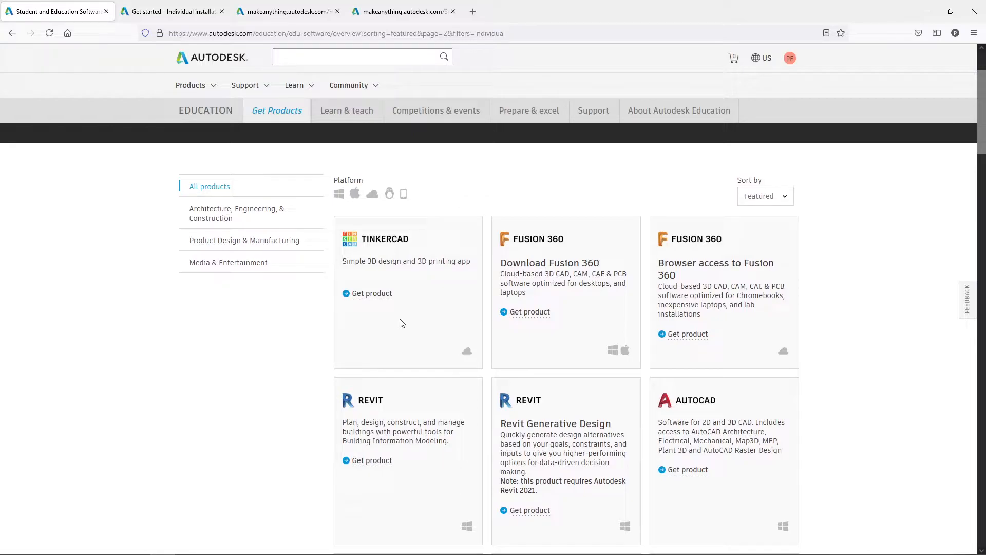
pyautogui.moveTo(396, 325)
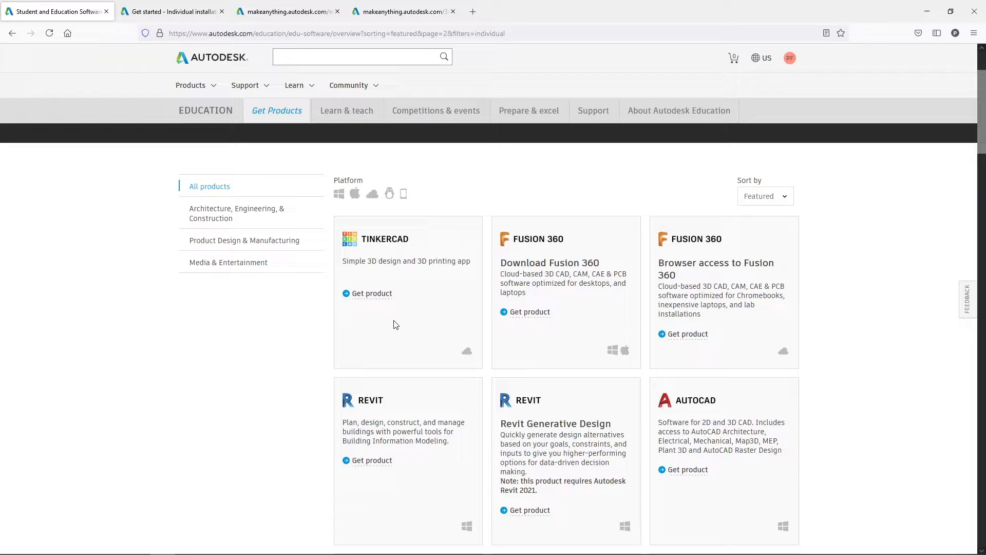
pyautogui.scroll(-3)
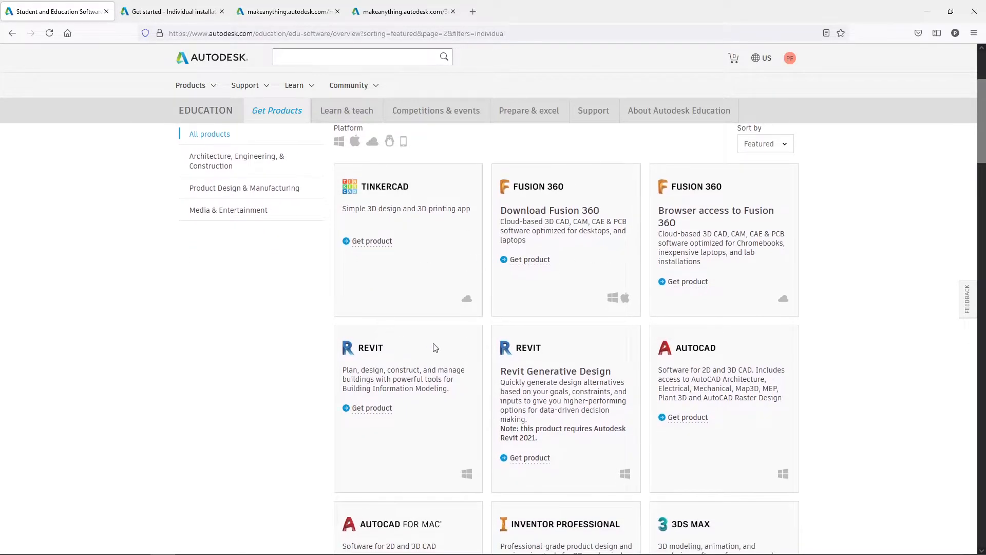
pyautogui.scroll(-3)
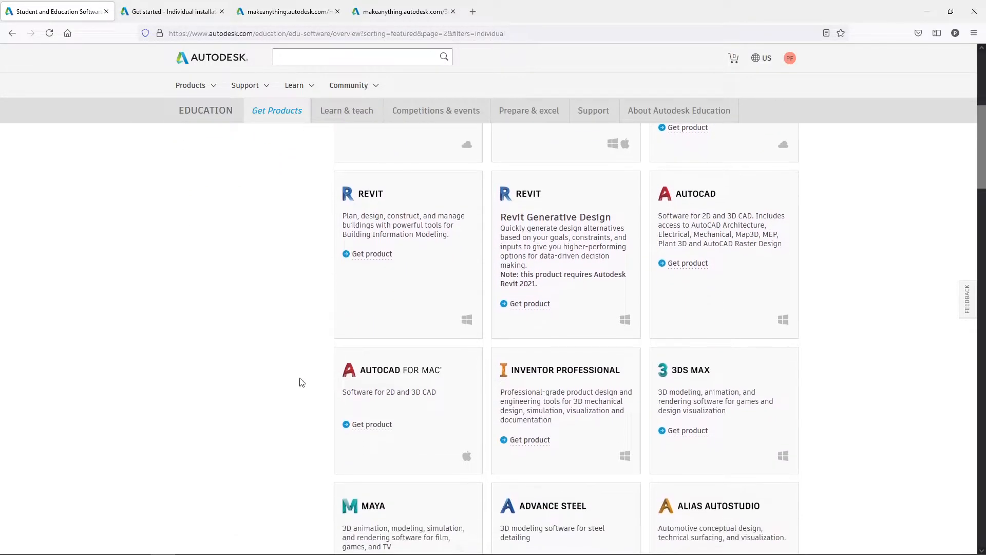
pyautogui.scroll(-3)
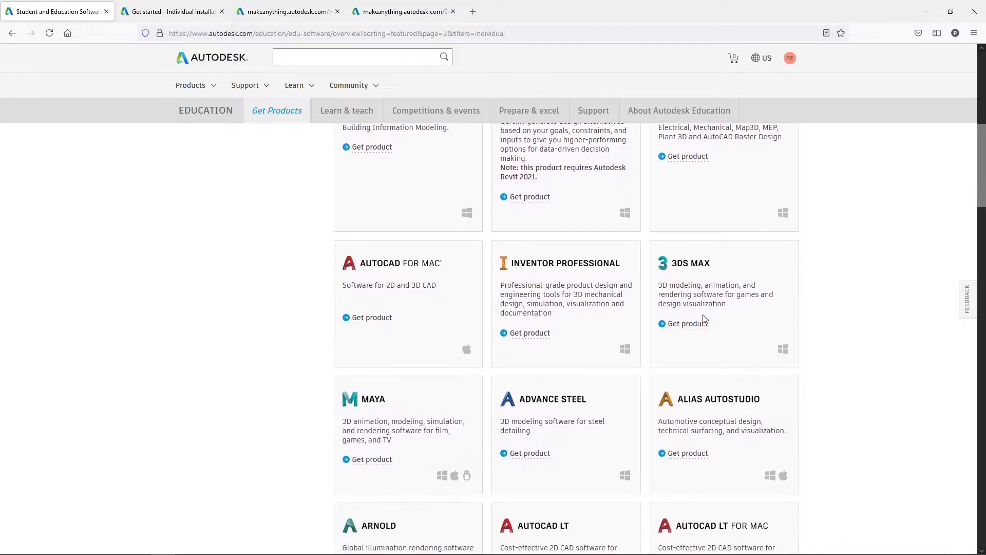
pyautogui.scroll(-3)
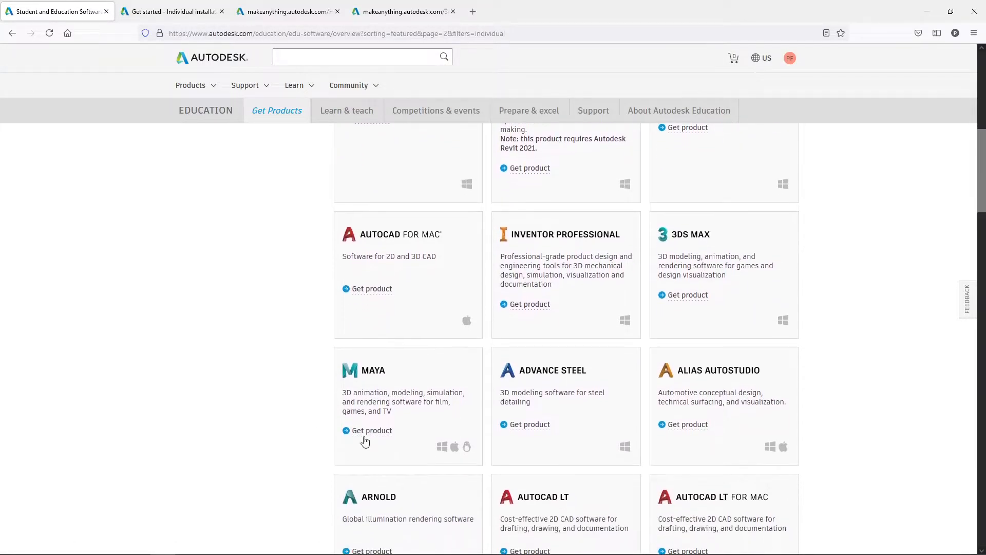
pyautogui.scroll(-3)
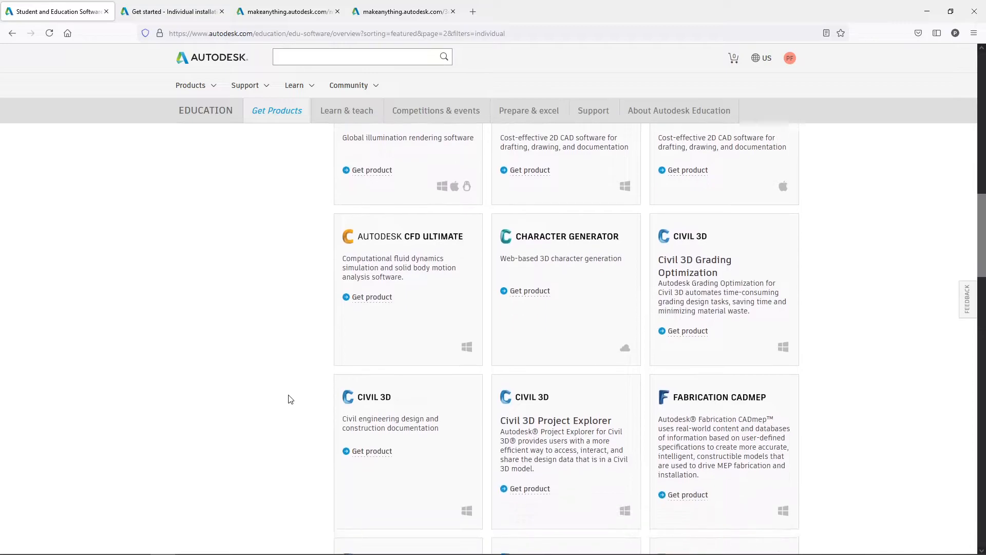
pyautogui.scroll(-3)
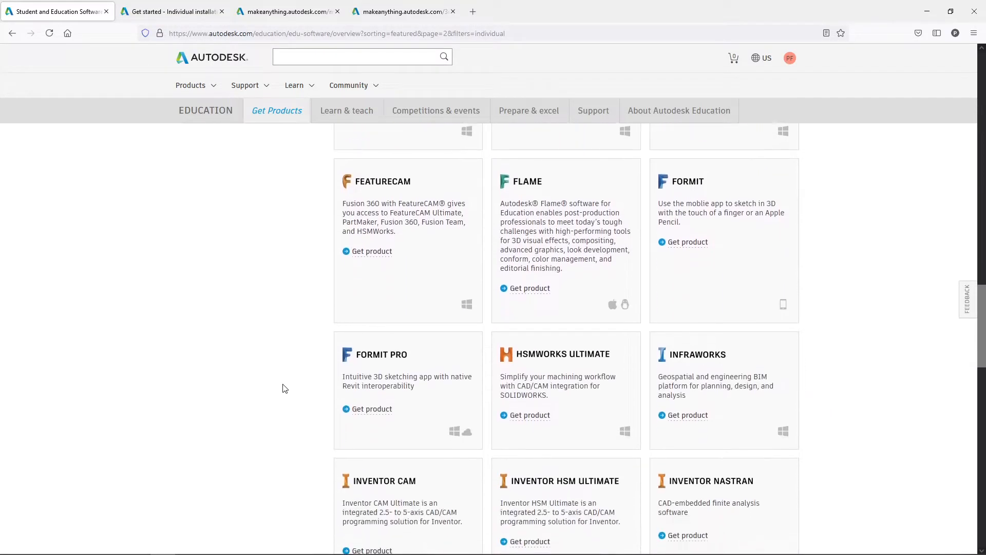
pyautogui.scroll(-3)
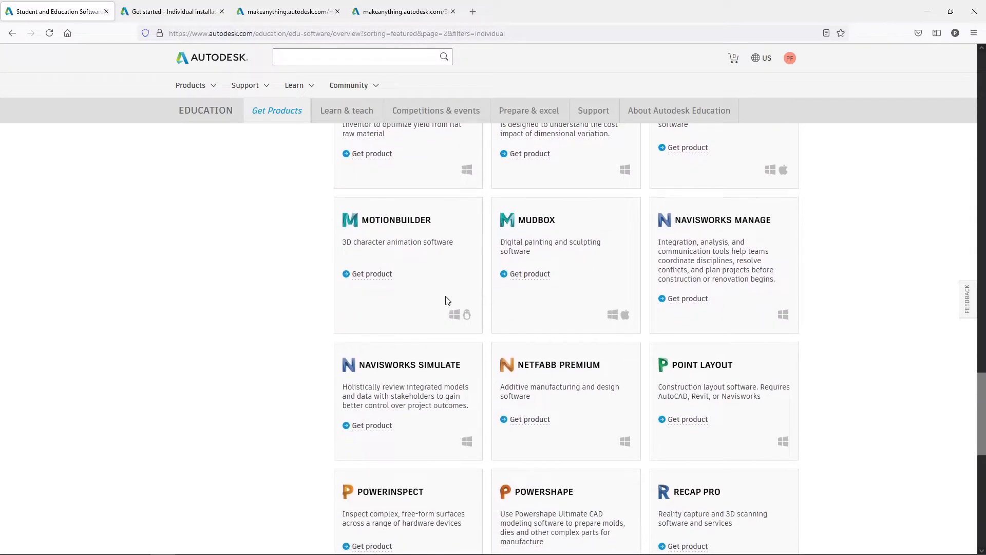
pyautogui.scroll(3)
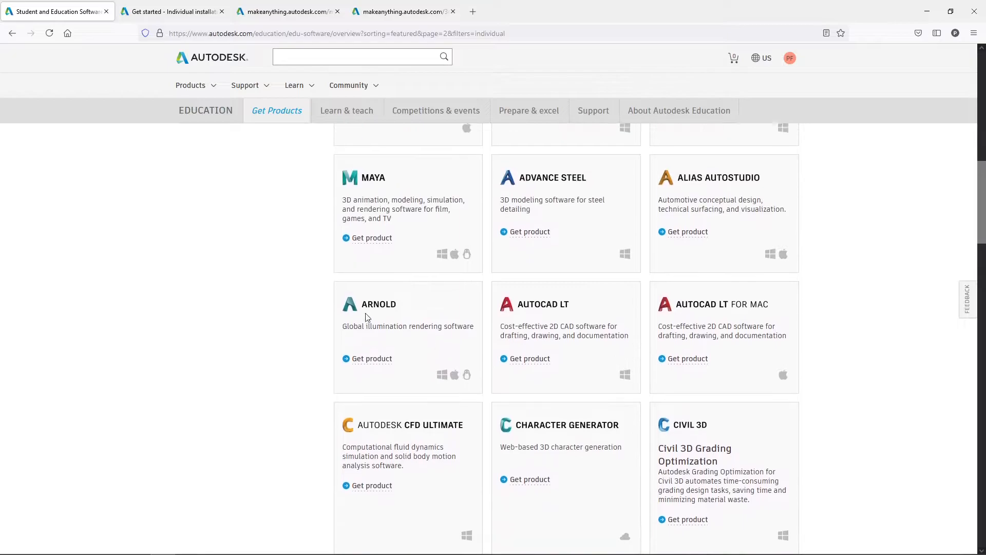
pyautogui.scroll(3)
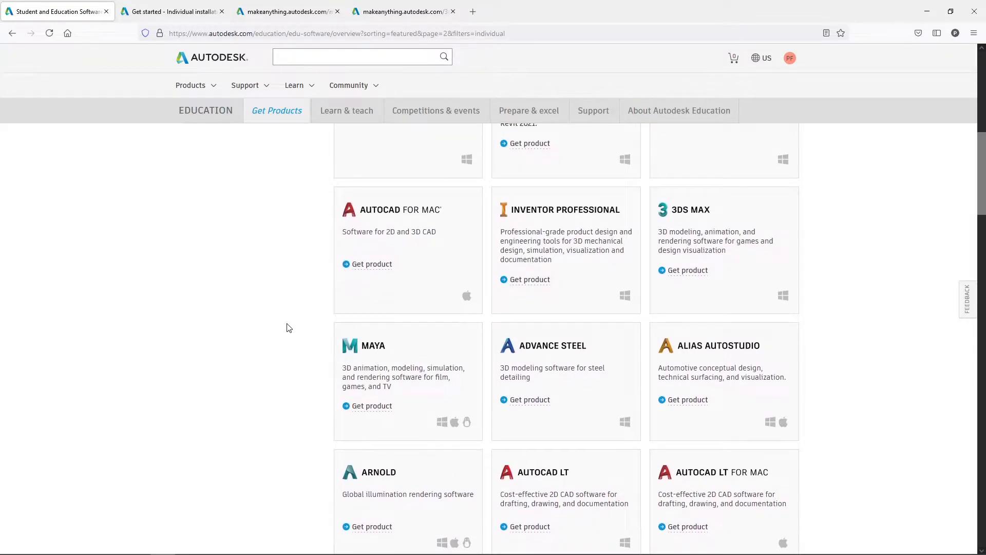
pyautogui.scroll(3)
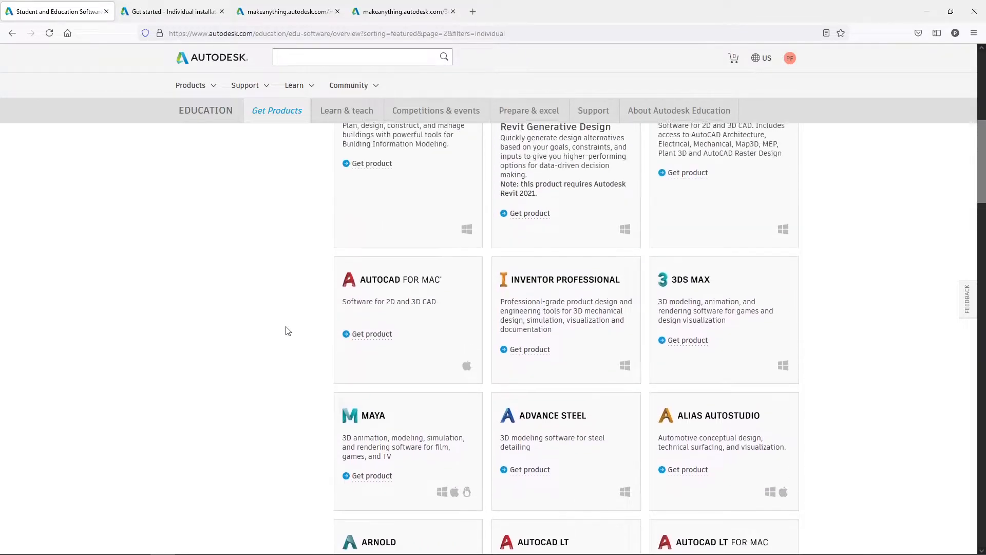
pyautogui.scroll(3)
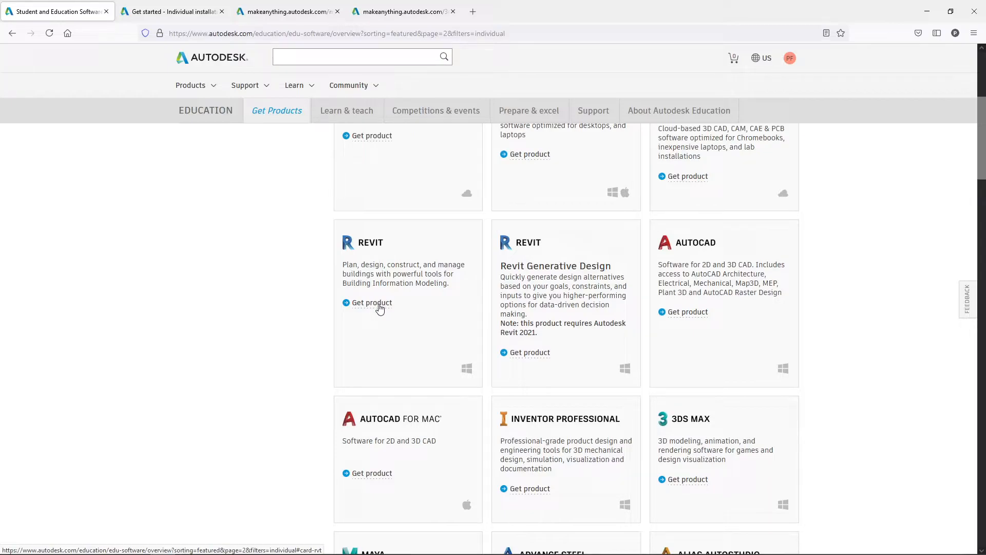
pyautogui.moveTo(380, 306)
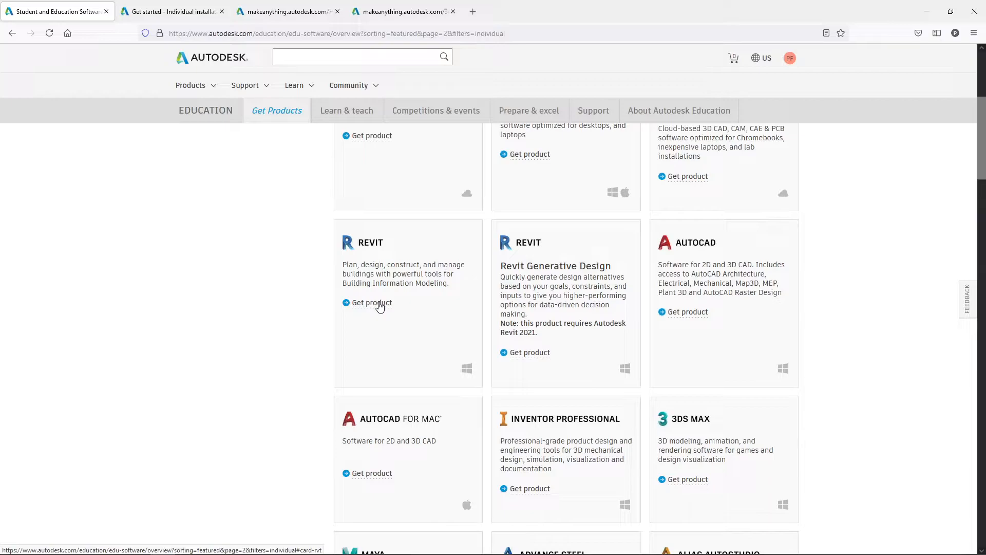
pyautogui.moveTo(396, 281)
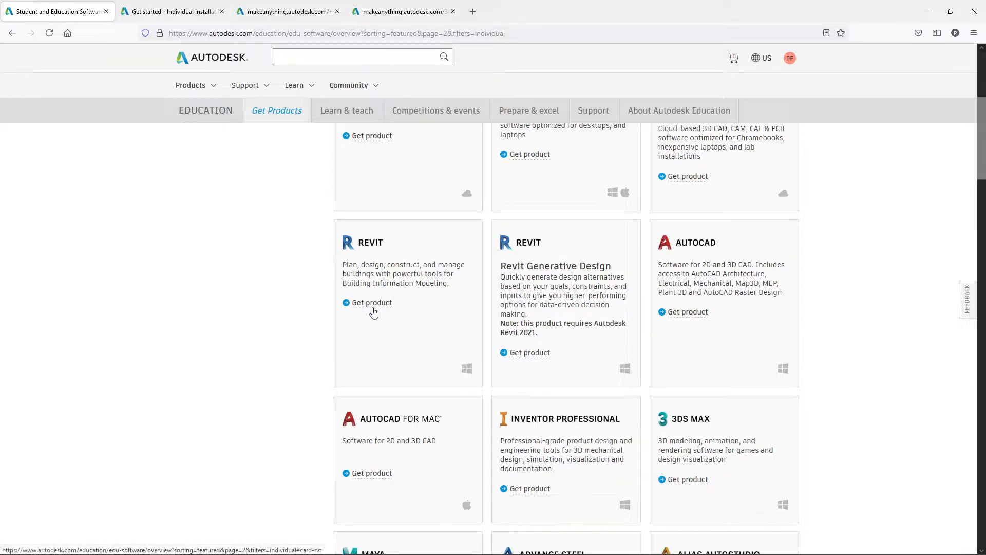
pyautogui.moveTo(374, 307)
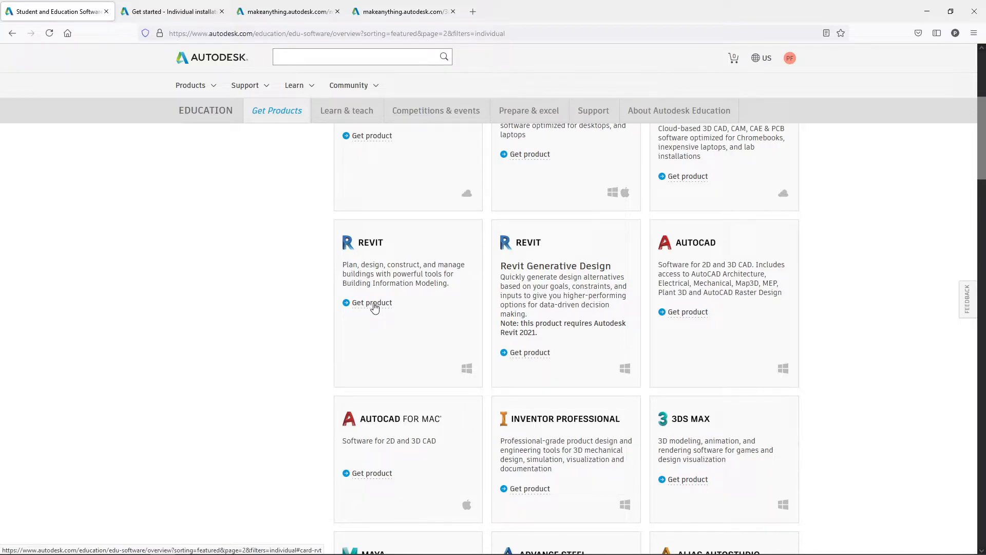
# Step: Expand Maya's options with Windows, 2022 and English, and reveal the Install/Download choices
pyautogui.scroll(-3)
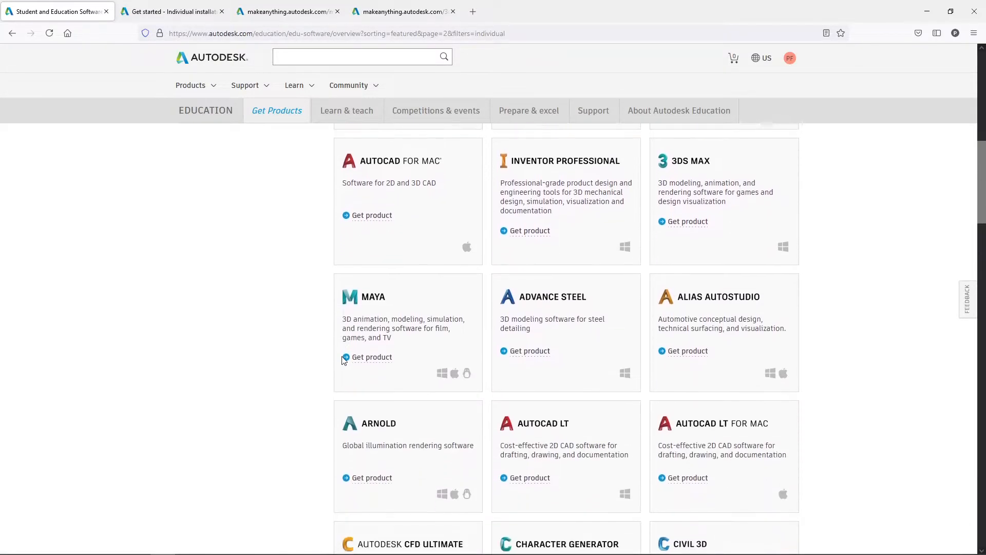
pyautogui.click(371, 357)
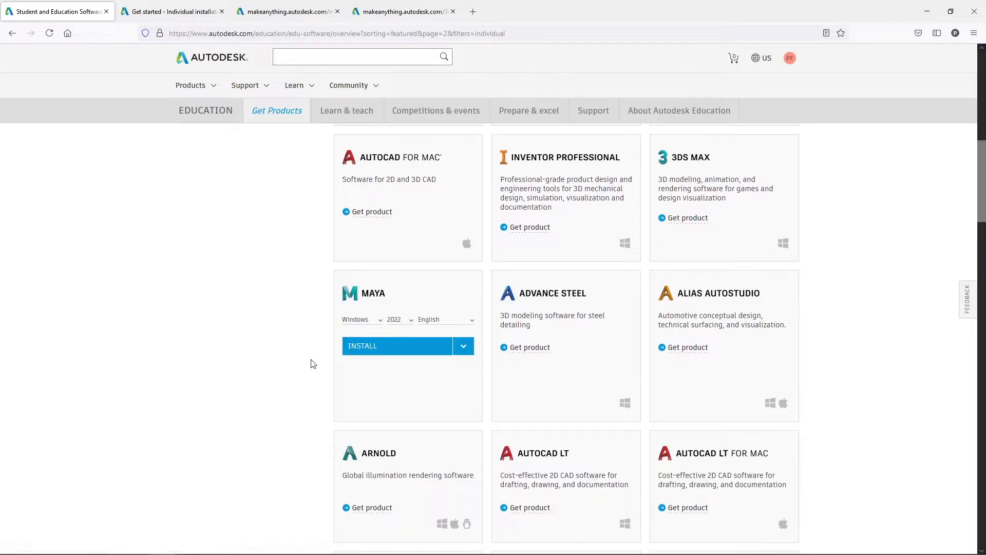
pyautogui.scroll(-3)
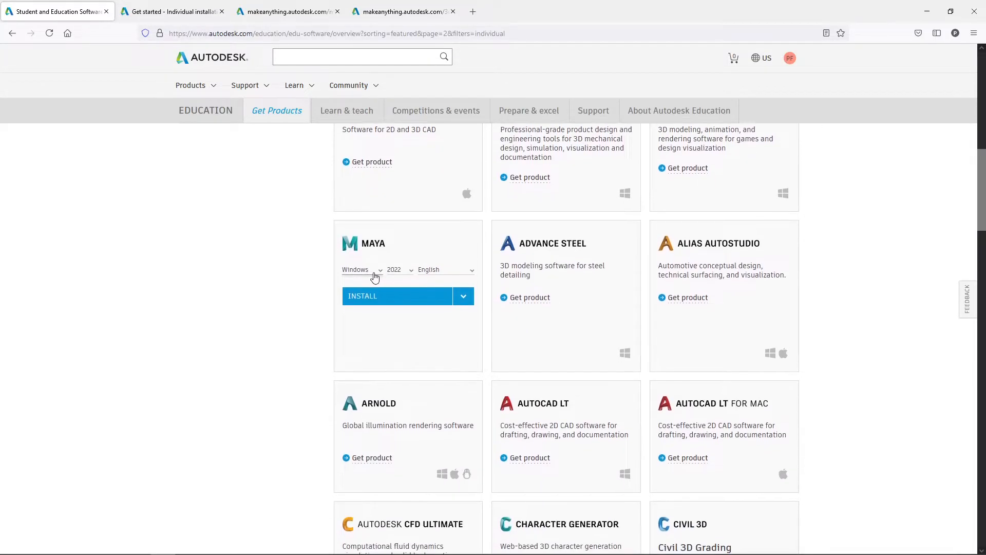
pyautogui.click(375, 269)
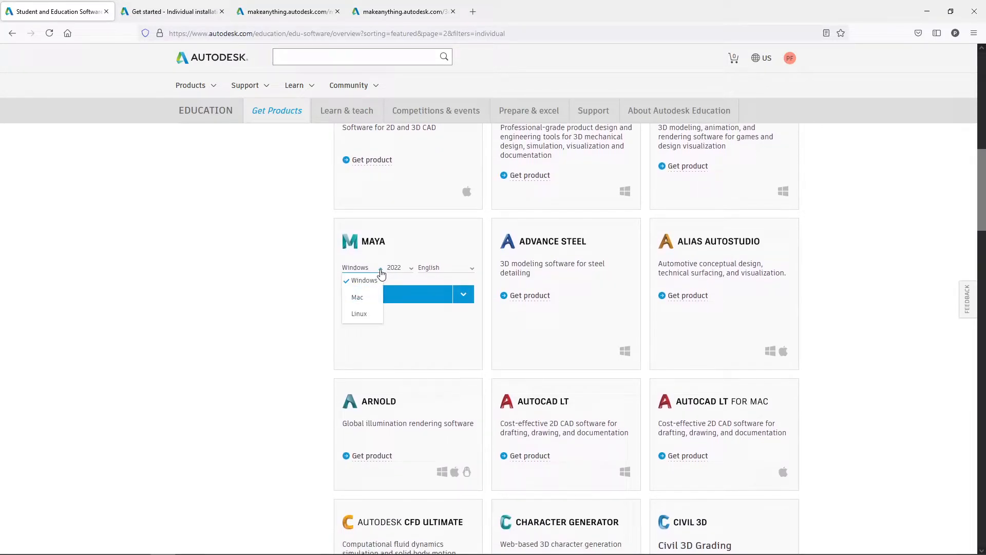
pyautogui.click(400, 268)
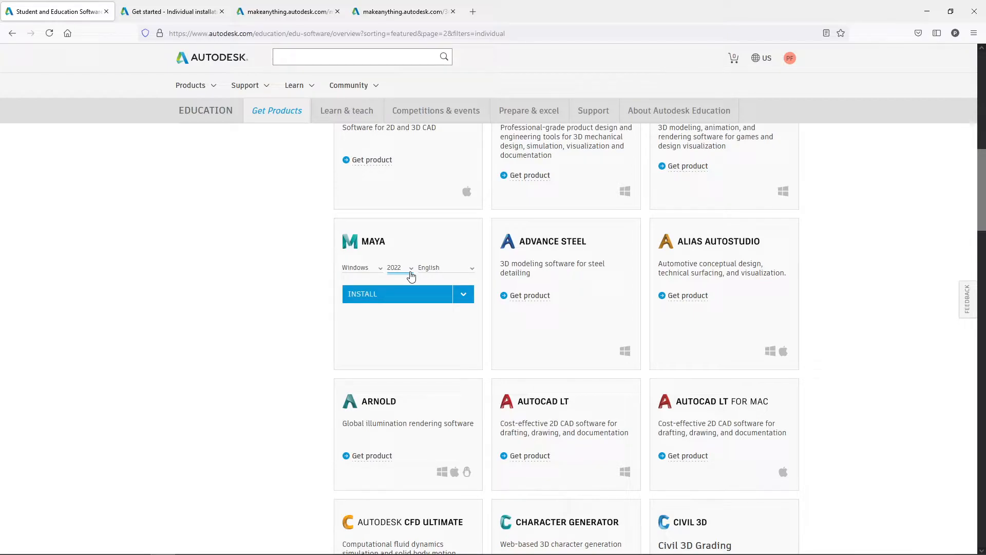
pyautogui.moveTo(430, 255)
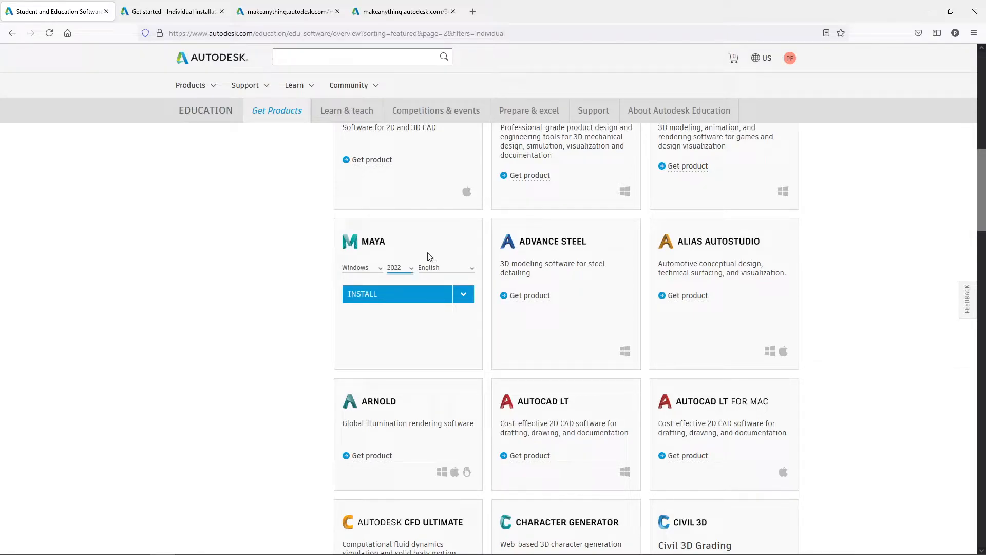
pyautogui.click(469, 267)
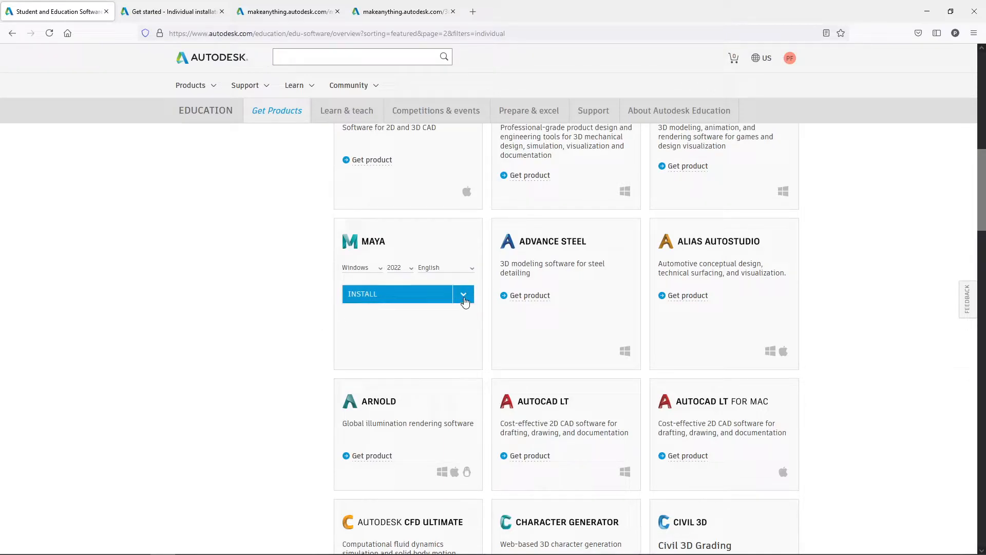
pyautogui.click(463, 294)
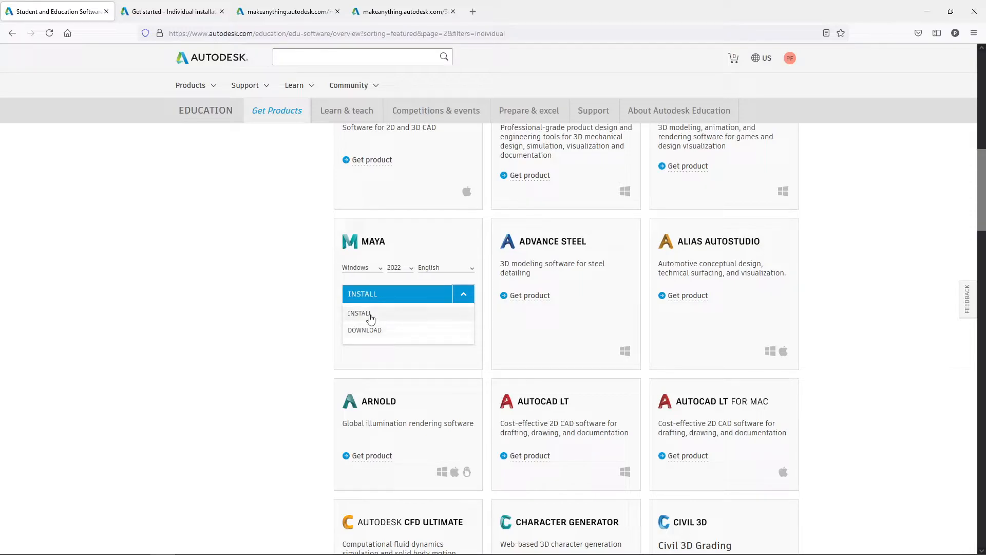
pyautogui.moveTo(295, 318)
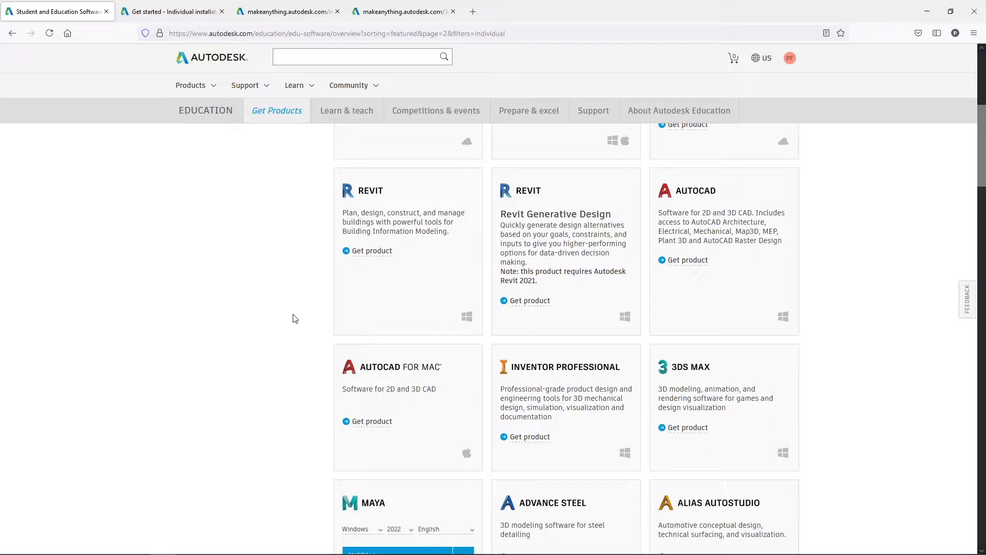
pyautogui.moveTo(192, 147)
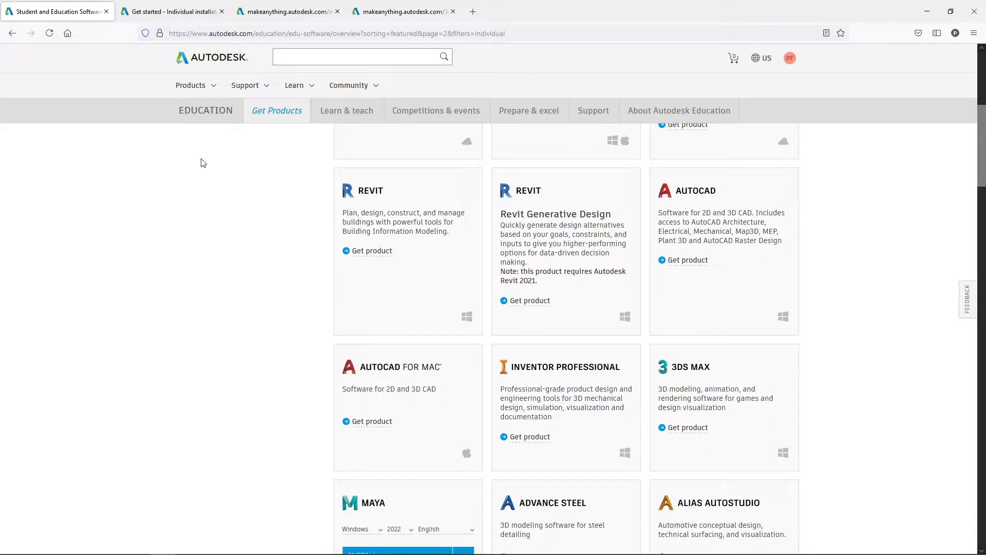
# Step: Close the Install menu and switch to the Maya for indie users tab
pyautogui.click(175, 11)
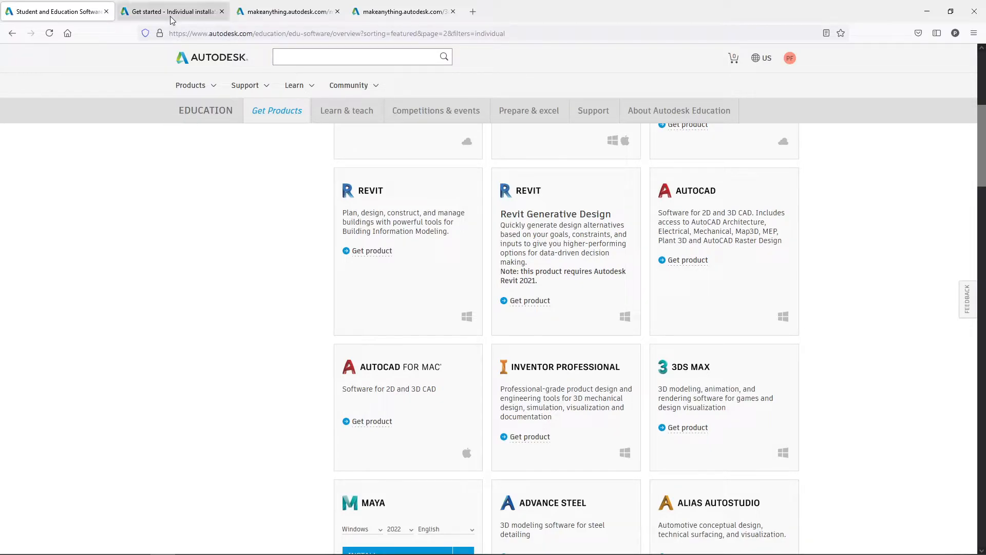
pyautogui.moveTo(172, 19)
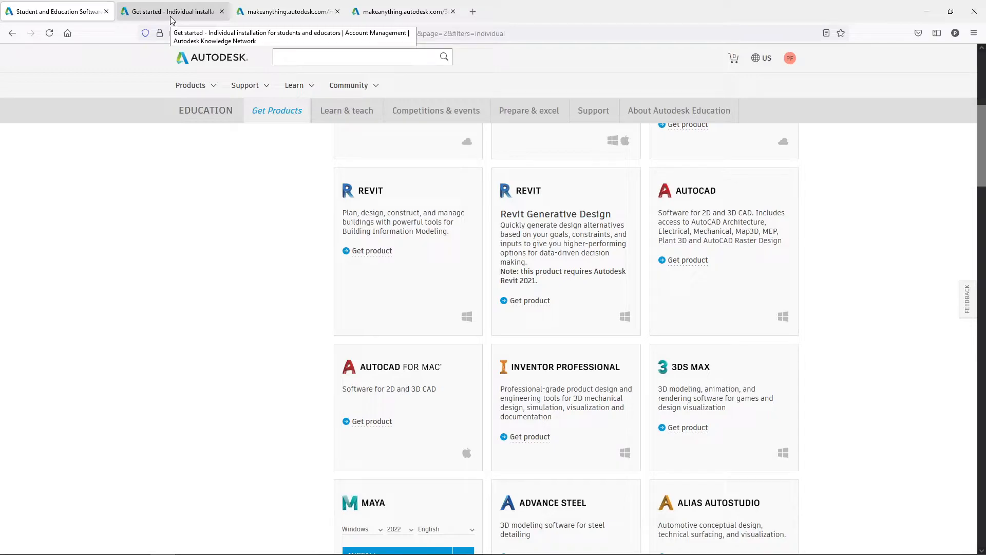
pyautogui.click(286, 11)
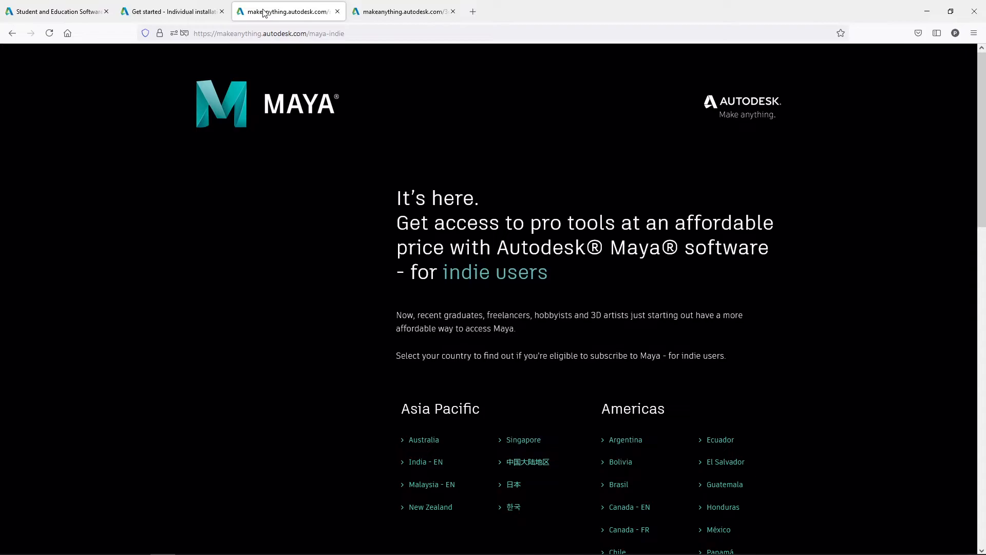
pyautogui.moveTo(292, 74)
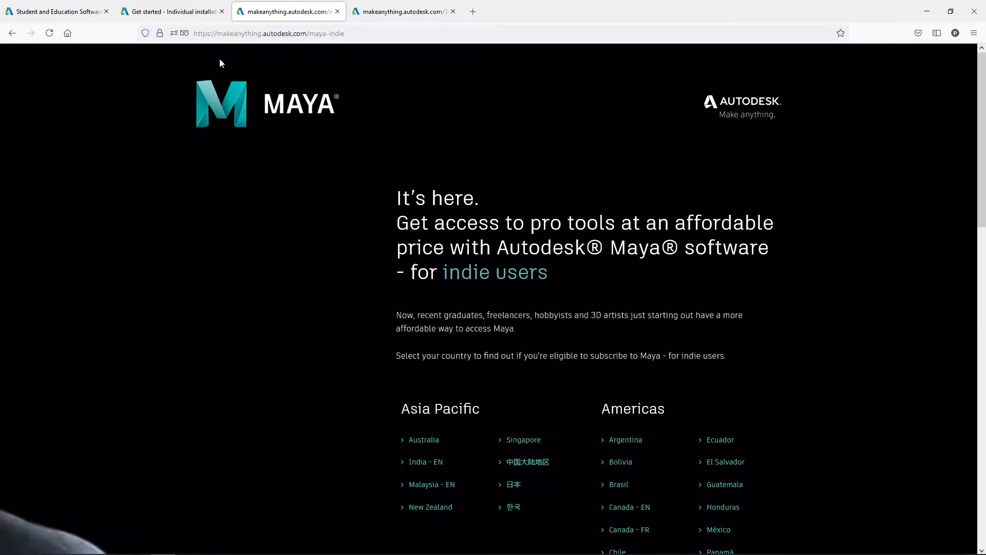
pyautogui.click(56, 11)
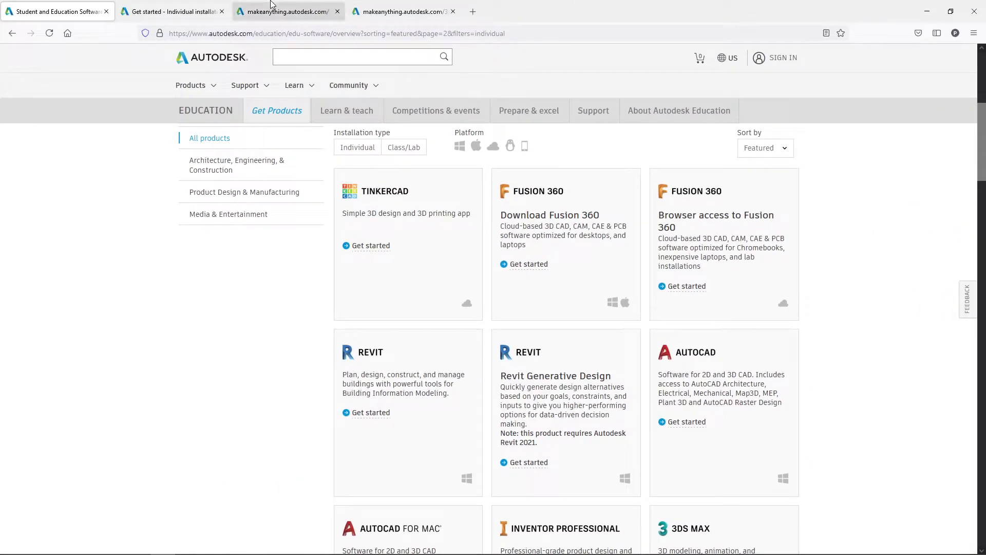
pyautogui.moveTo(284, 9)
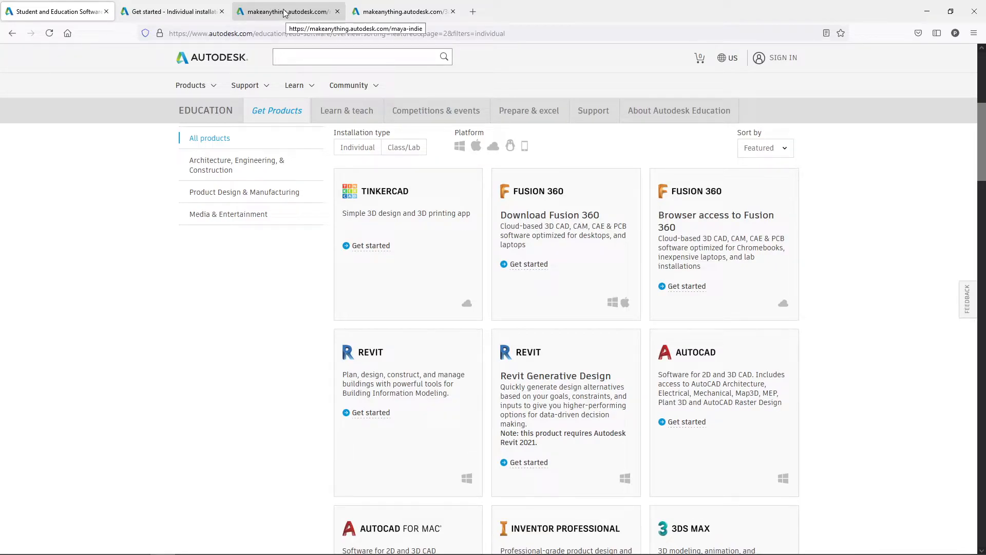
pyautogui.click(286, 11)
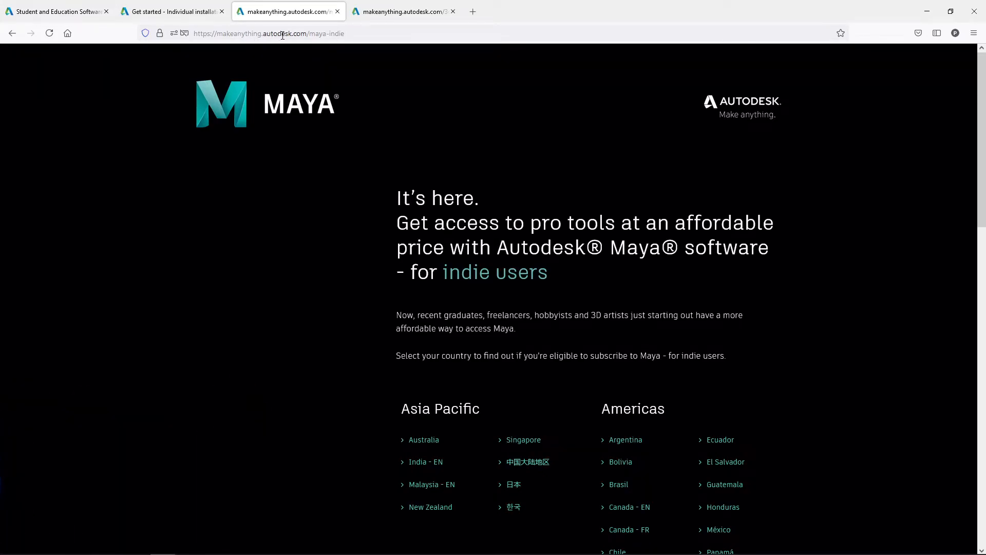
pyautogui.moveTo(320, 34)
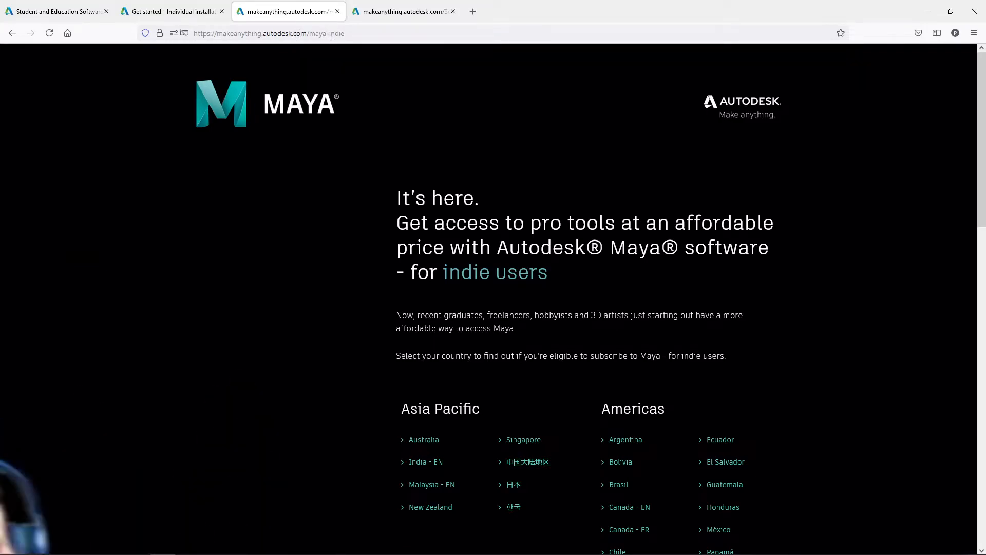
# Step: Scroll the Maya Indie country list and pick United States under Americas
pyautogui.click(402, 11)
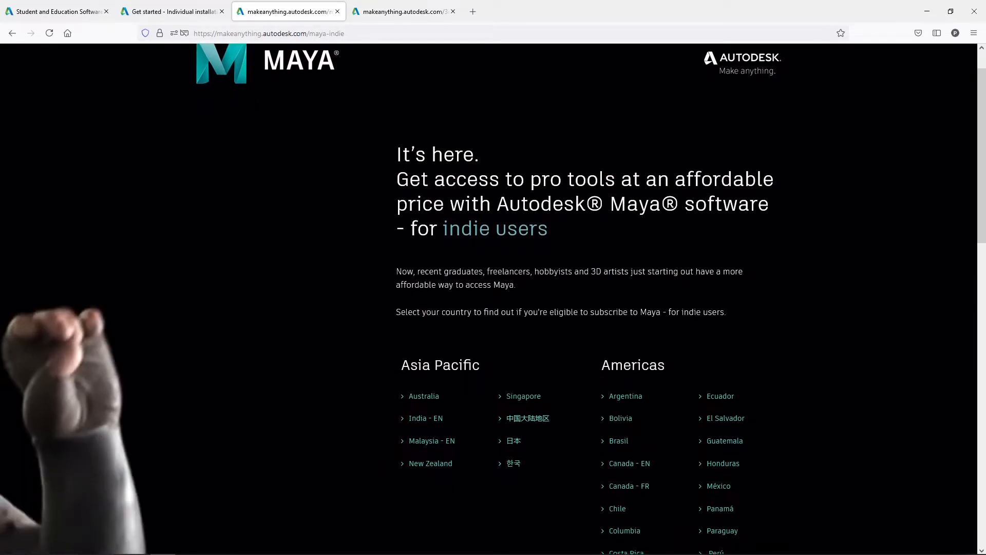
pyautogui.scroll(-3)
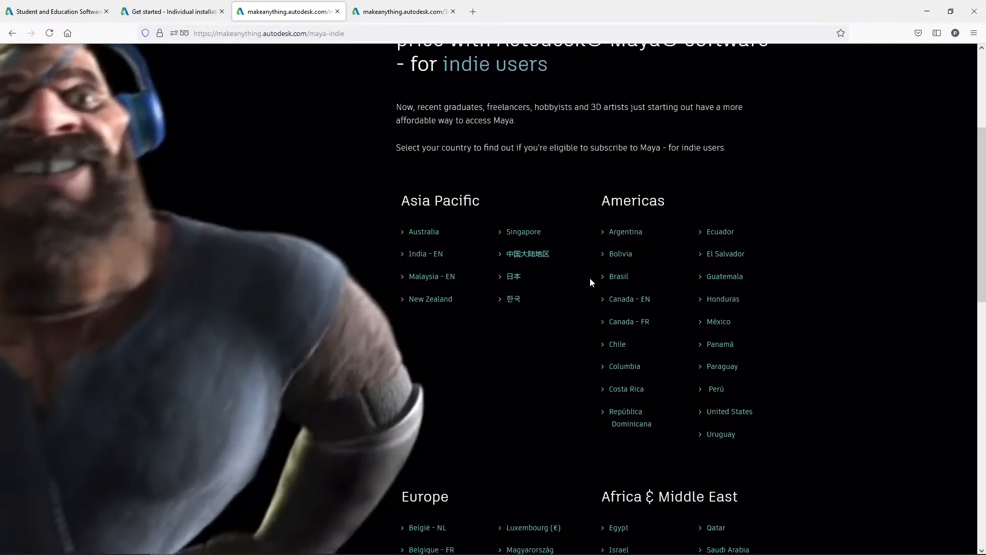
pyautogui.scroll(-3)
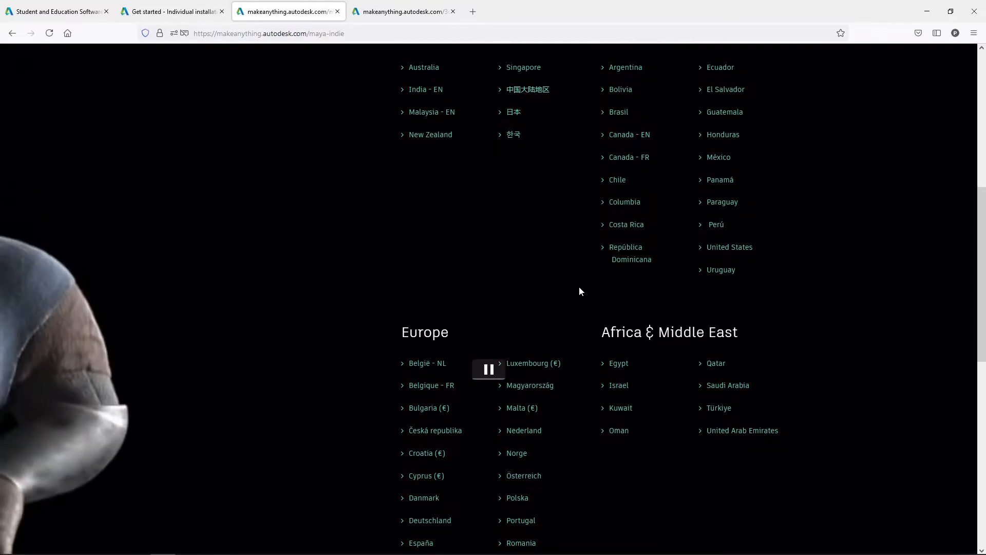
pyautogui.scroll(-3)
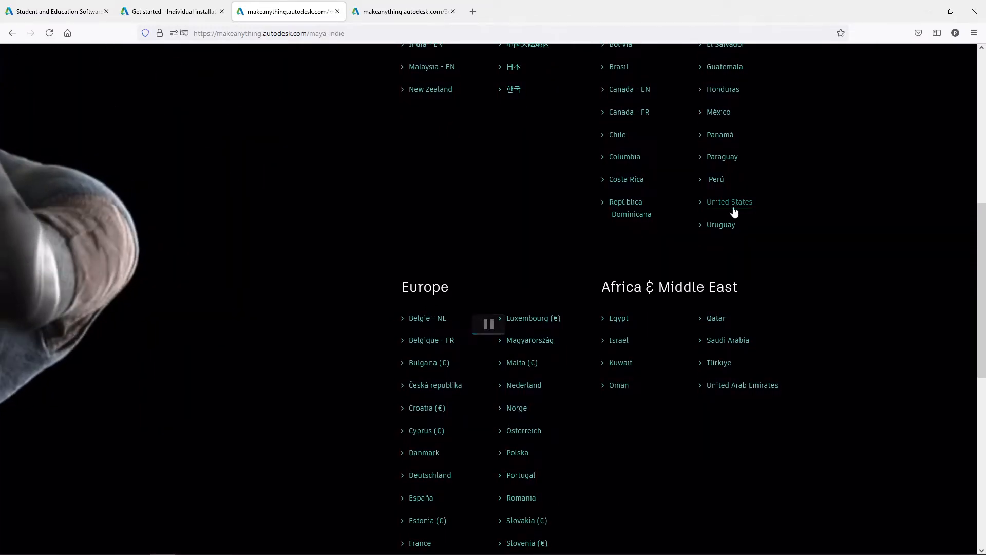
pyautogui.click(730, 202)
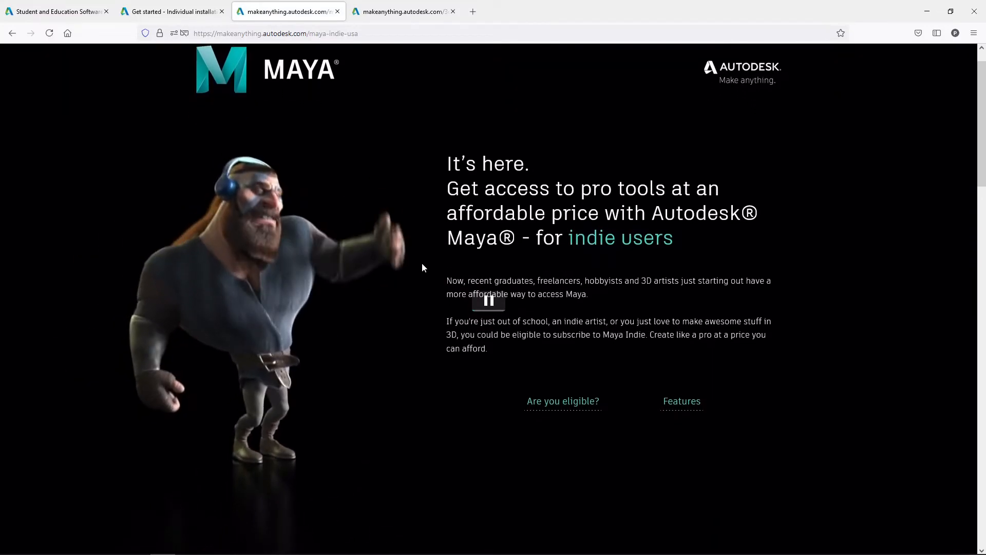
# Step: Jump to 'Are you eligible?' and review criteria: revenue under USD 100,000, one license per user
pyautogui.scroll(-3)
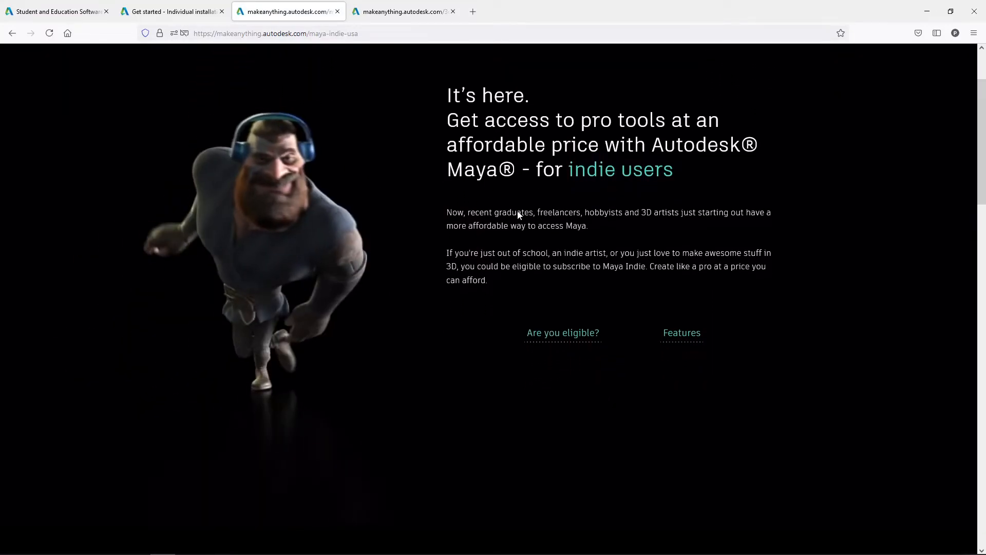
pyautogui.click(563, 332)
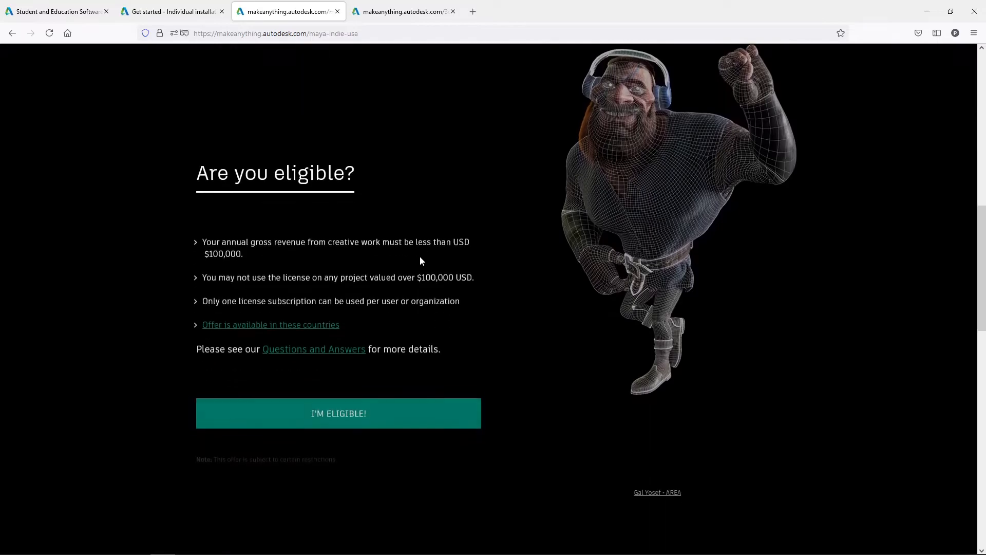
pyautogui.scroll(-3)
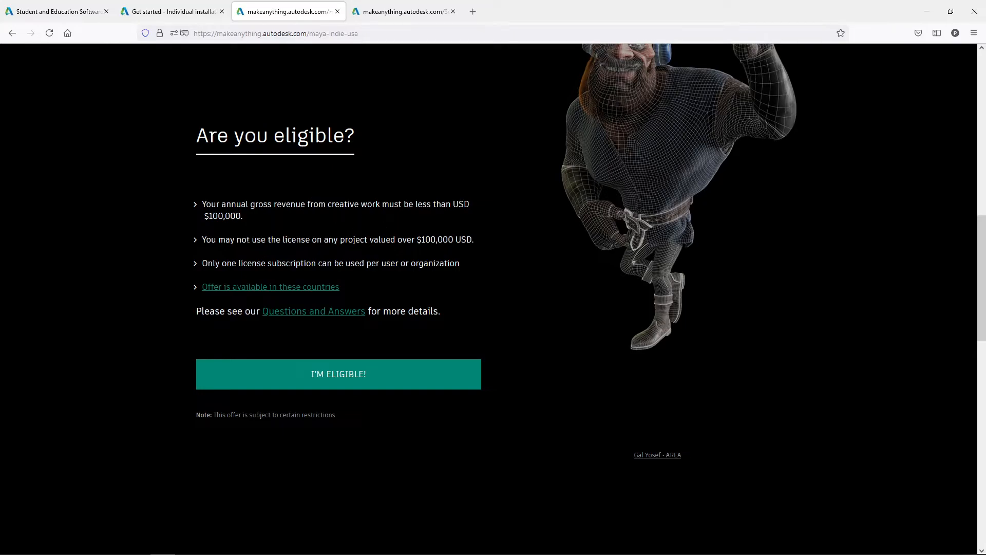
pyautogui.scroll(-3)
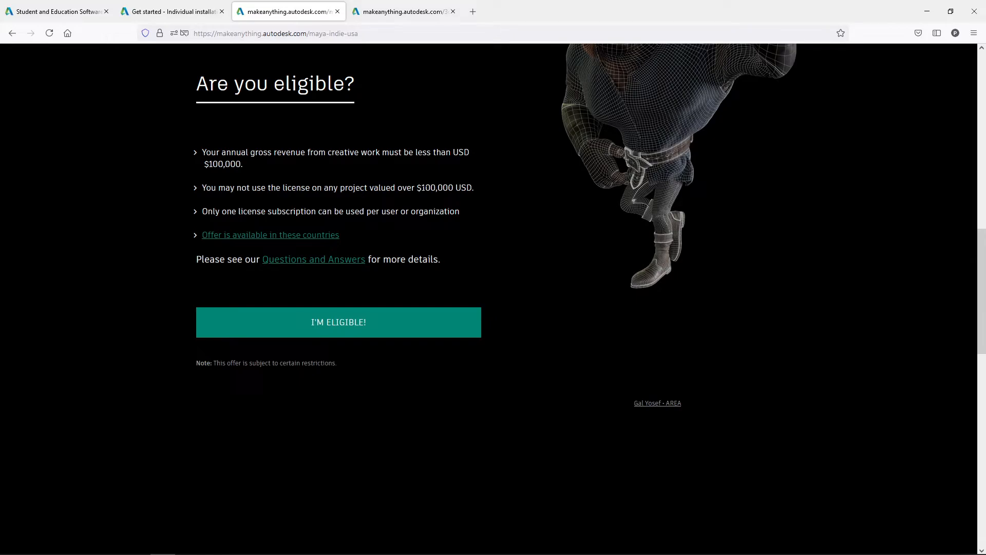
pyautogui.moveTo(433, 200)
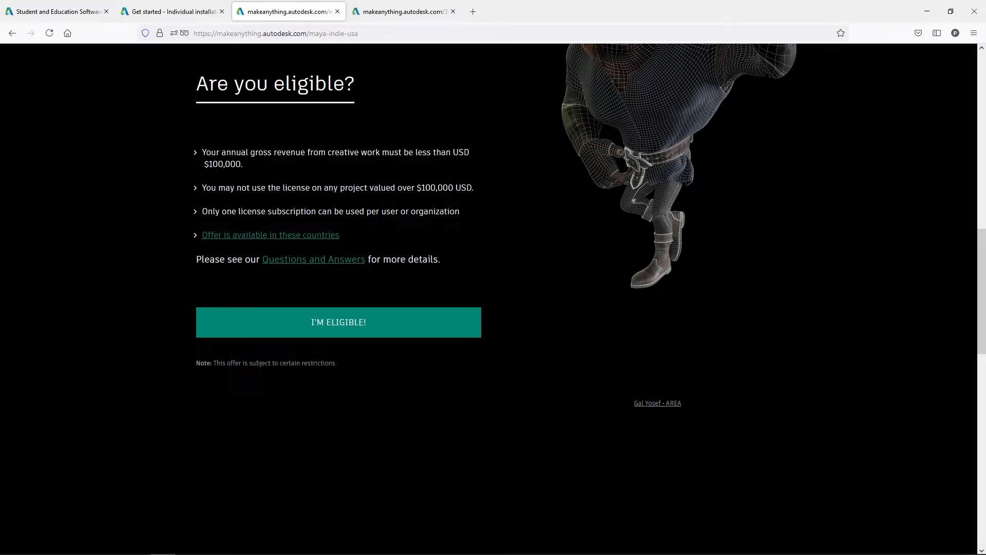
pyautogui.moveTo(362, 184)
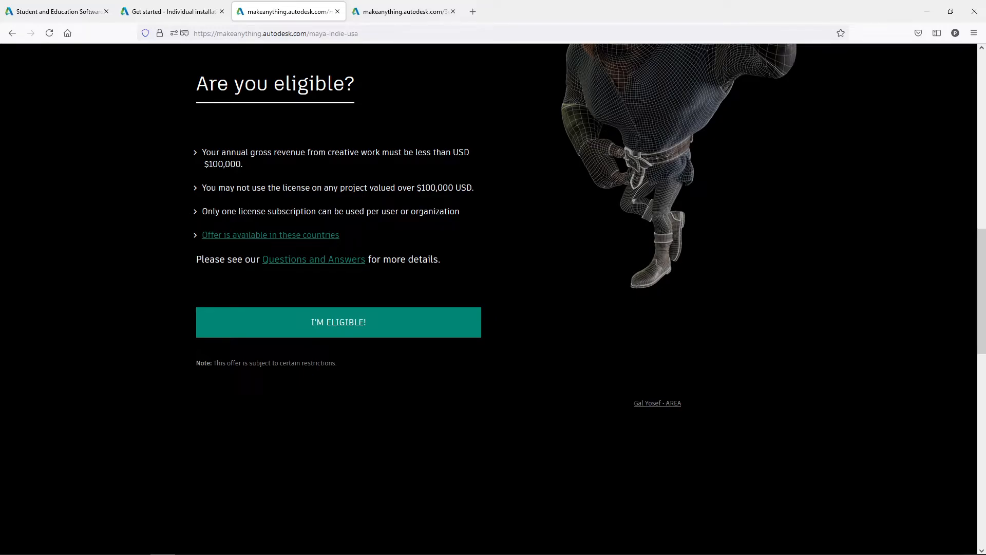
pyautogui.moveTo(264, 253)
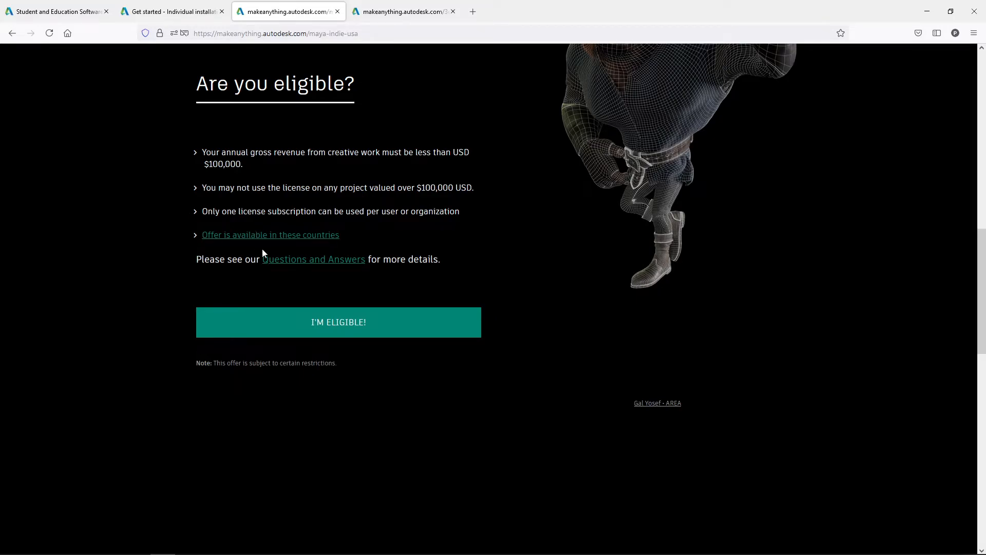
pyautogui.moveTo(313, 265)
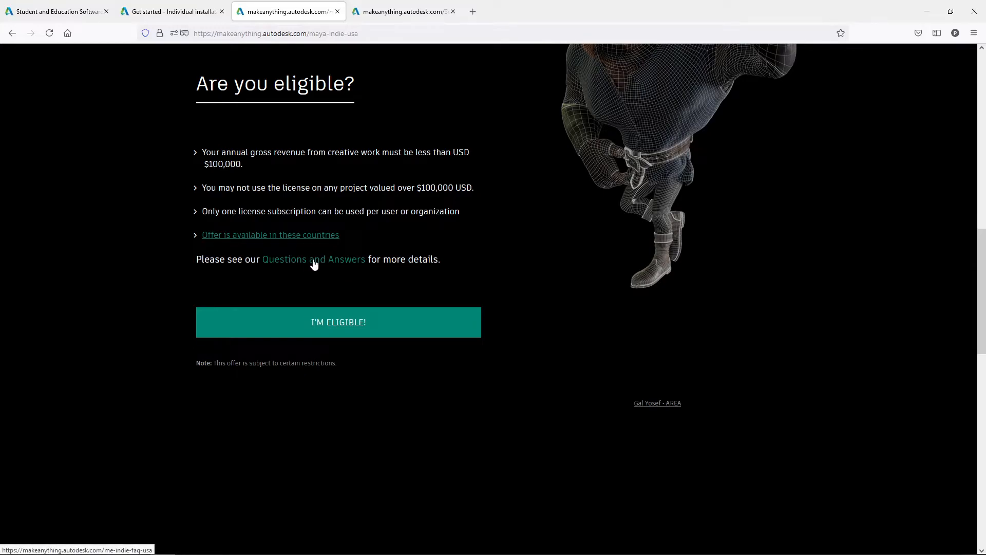
pyautogui.moveTo(385, 294)
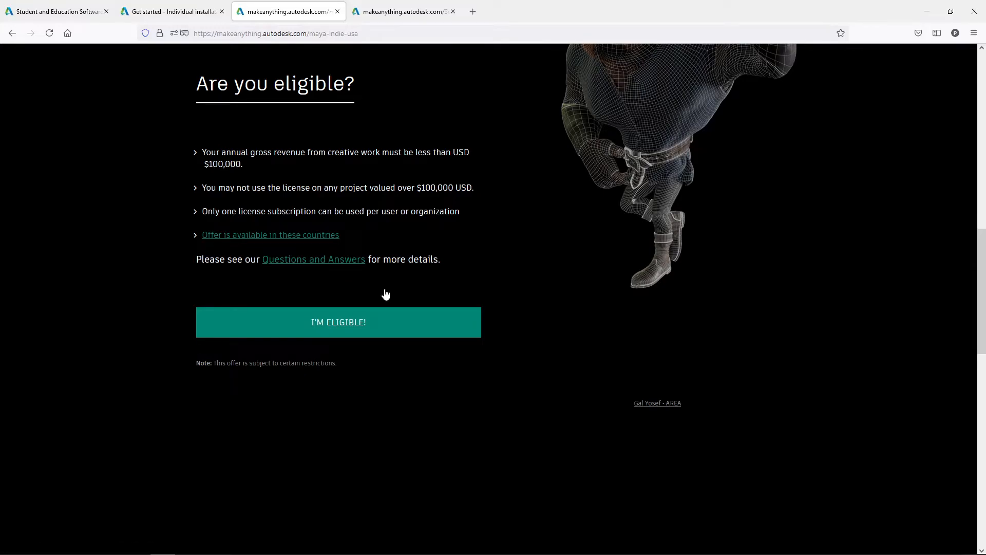
pyautogui.moveTo(555, 11)
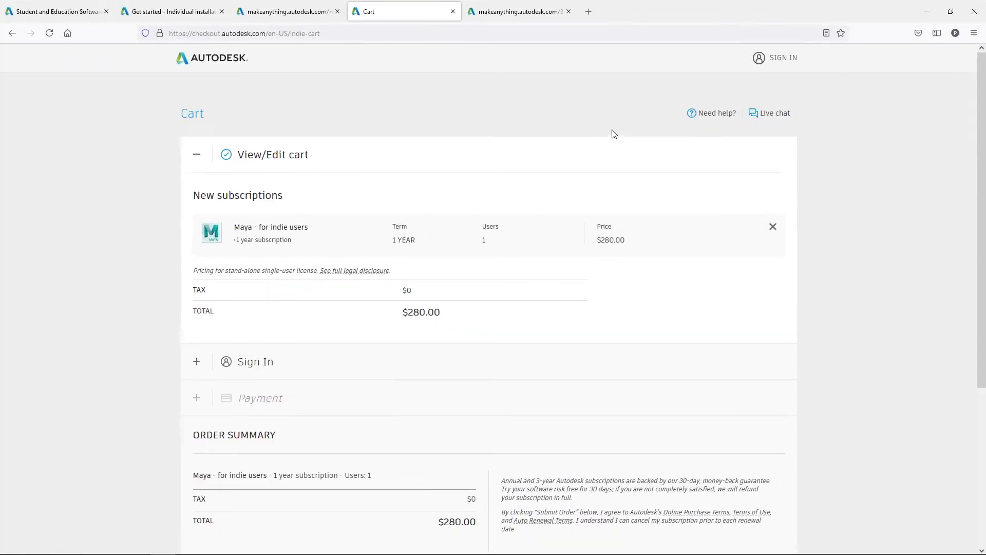
pyautogui.moveTo(289, 216)
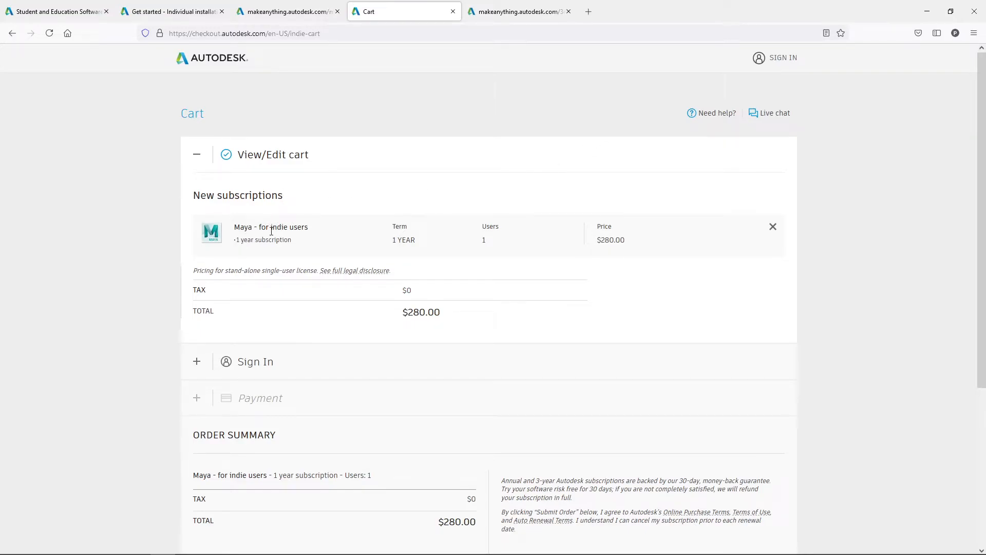
pyautogui.moveTo(394, 247)
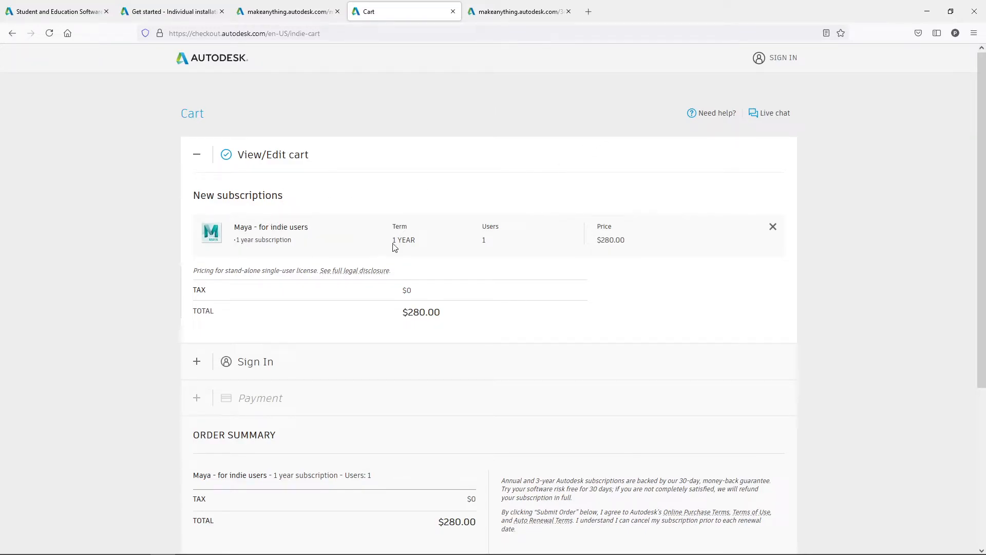
pyautogui.moveTo(503, 276)
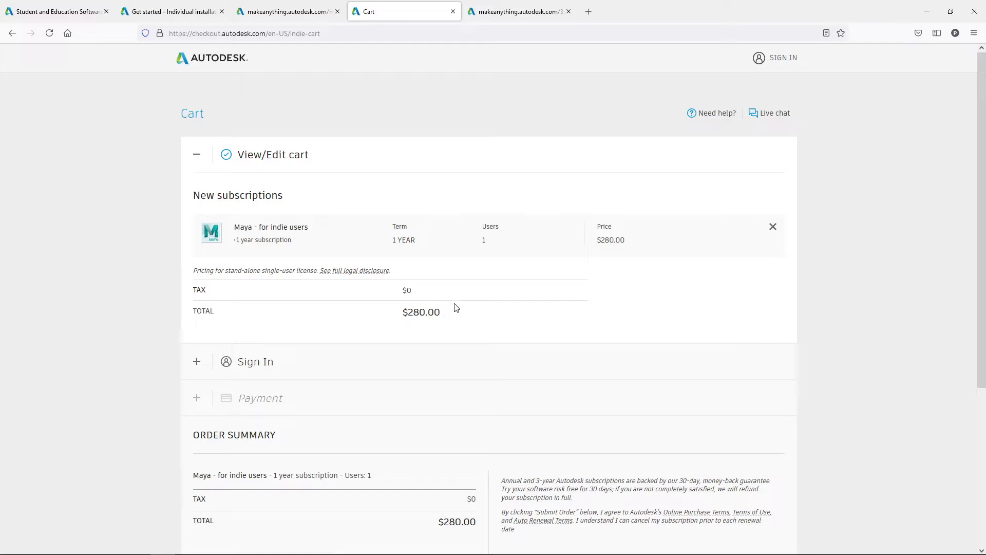
pyautogui.moveTo(265, 367)
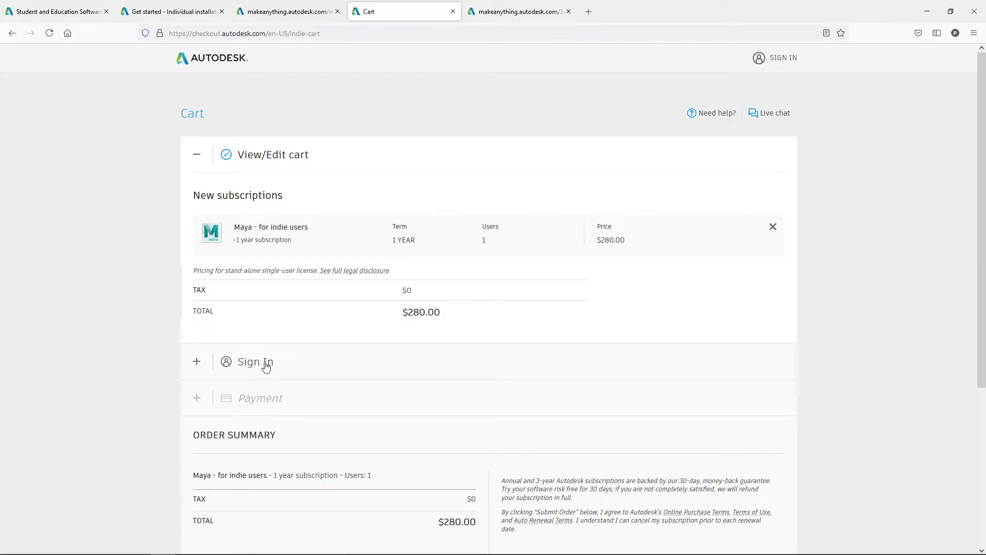
pyautogui.moveTo(260, 399)
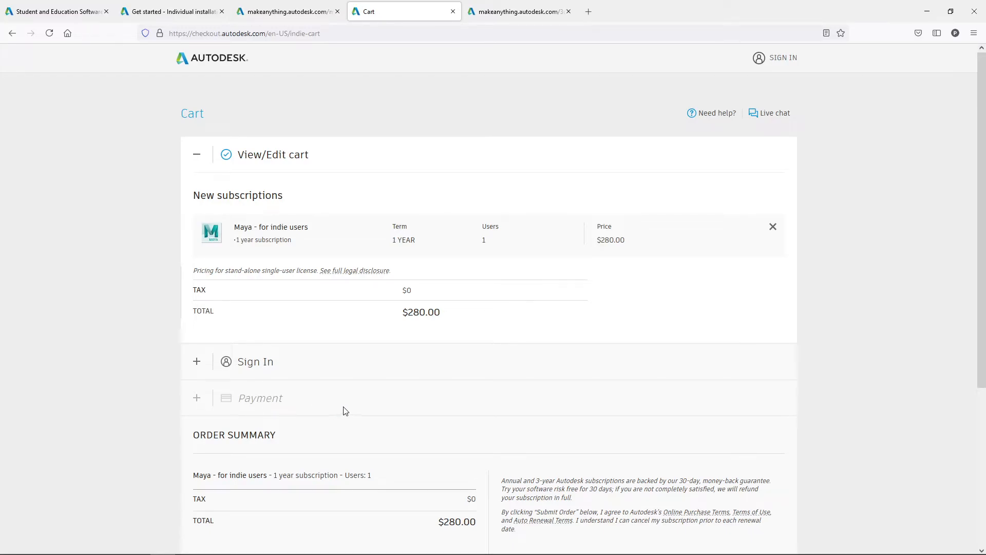
# Step: Scroll the cart to review the 1-year Maya for indie users subscription totalling $280.00
pyautogui.scroll(-3)
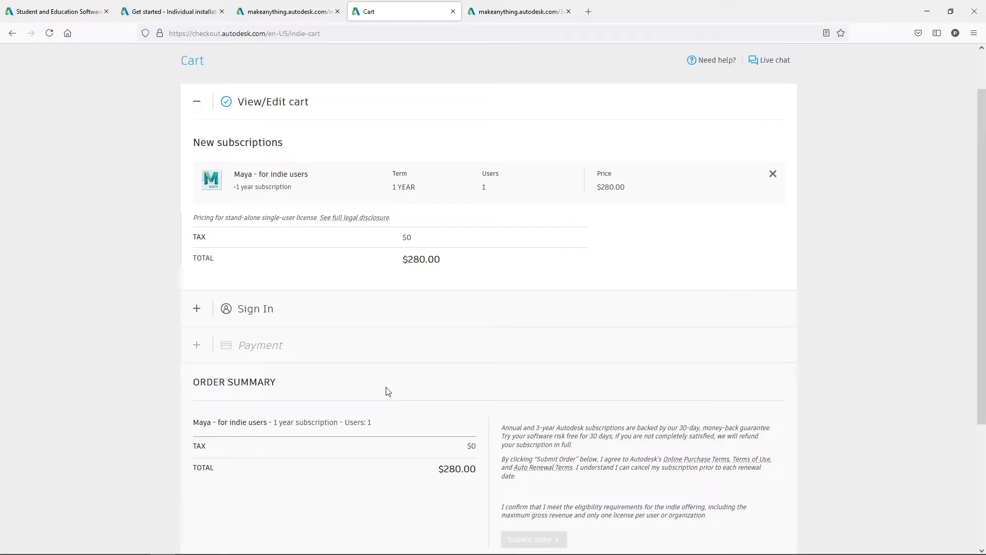
pyautogui.moveTo(466, 290)
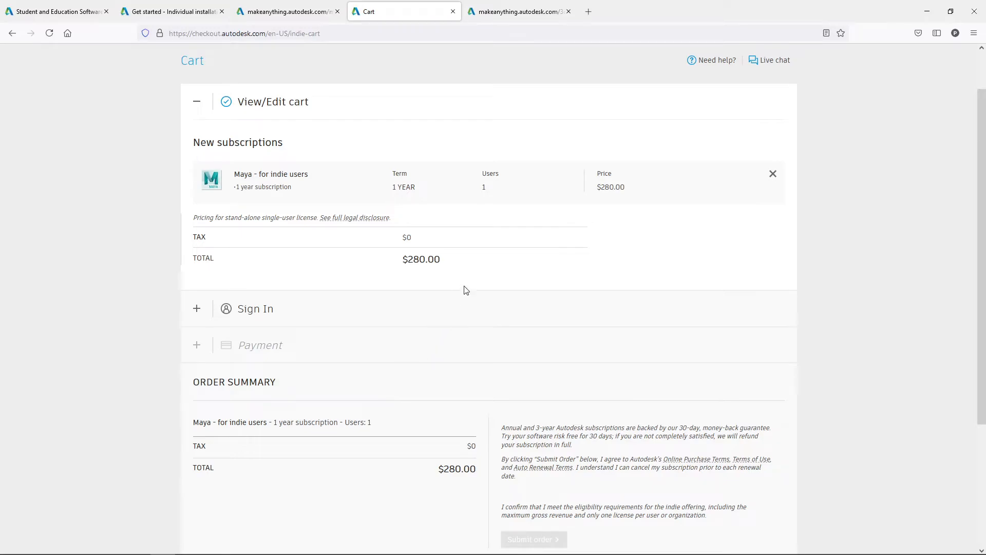
pyautogui.moveTo(431, 286)
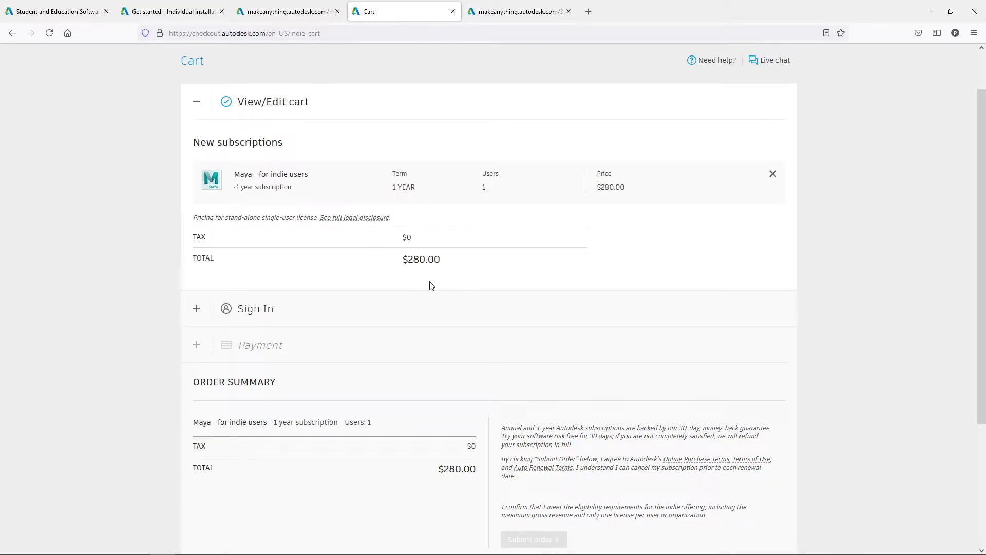
pyautogui.moveTo(449, 257)
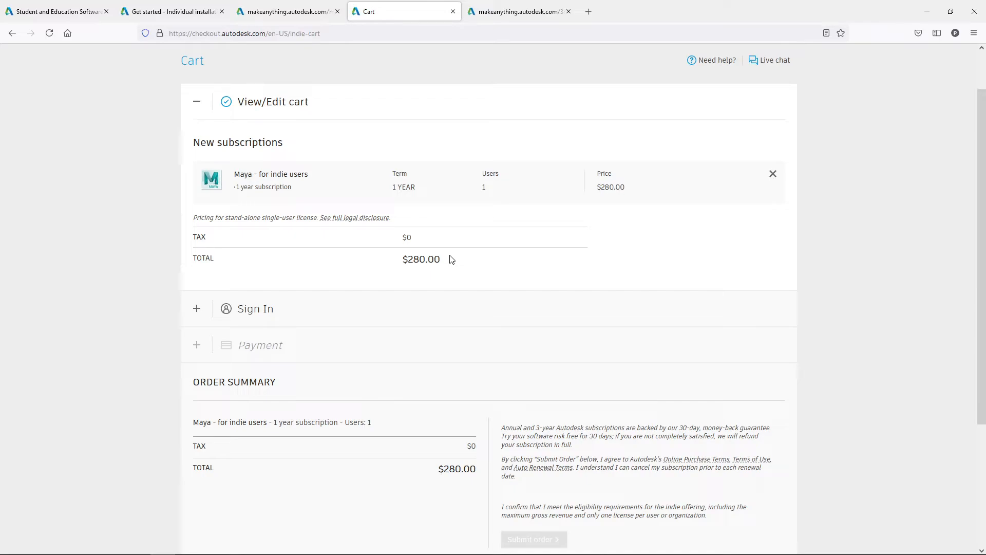
pyautogui.moveTo(515, 138)
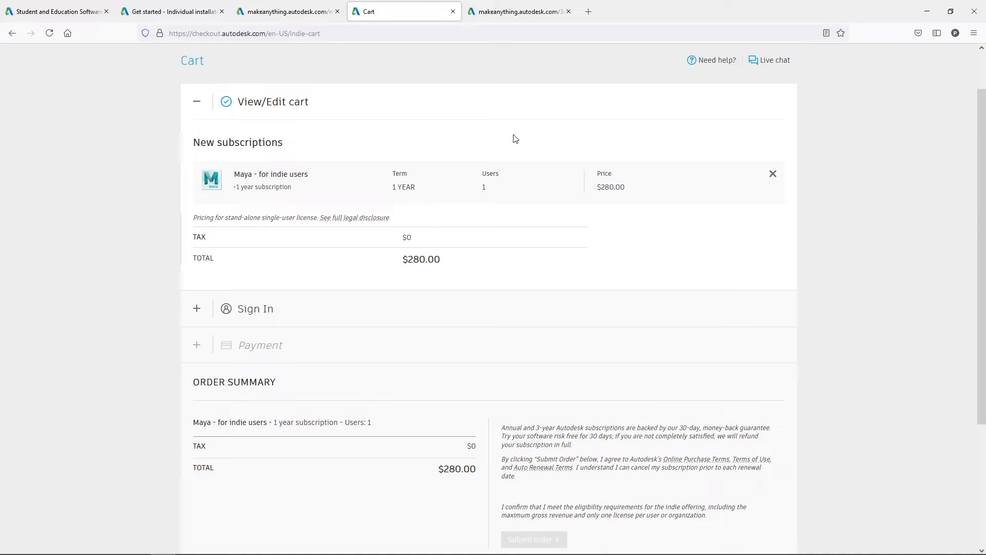
pyautogui.moveTo(543, 132)
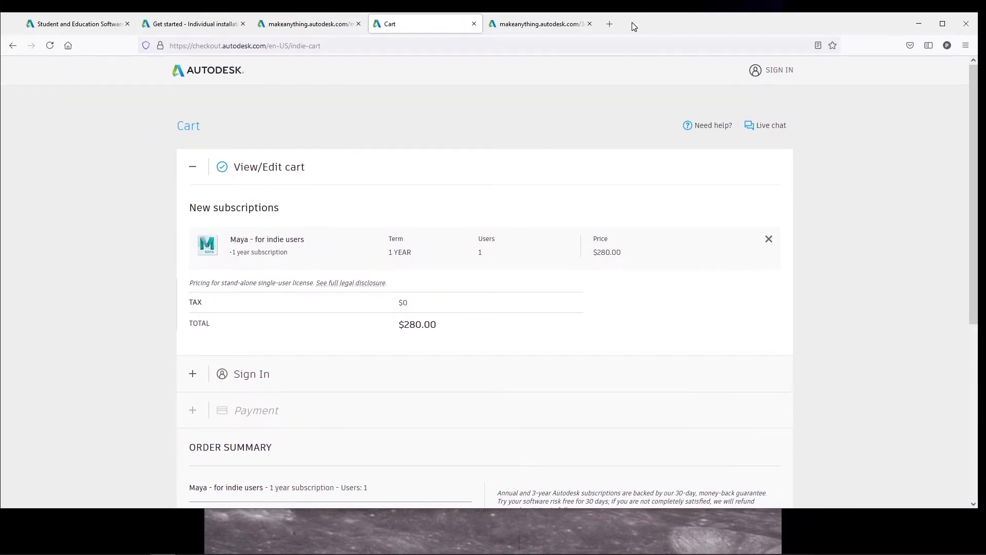
pyautogui.moveTo(622, 65)
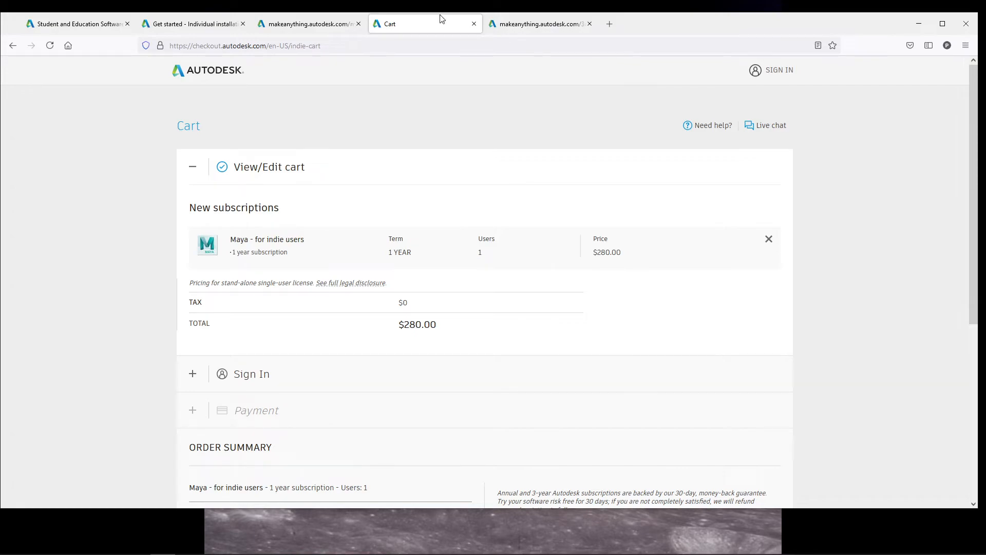
pyautogui.moveTo(424, 59)
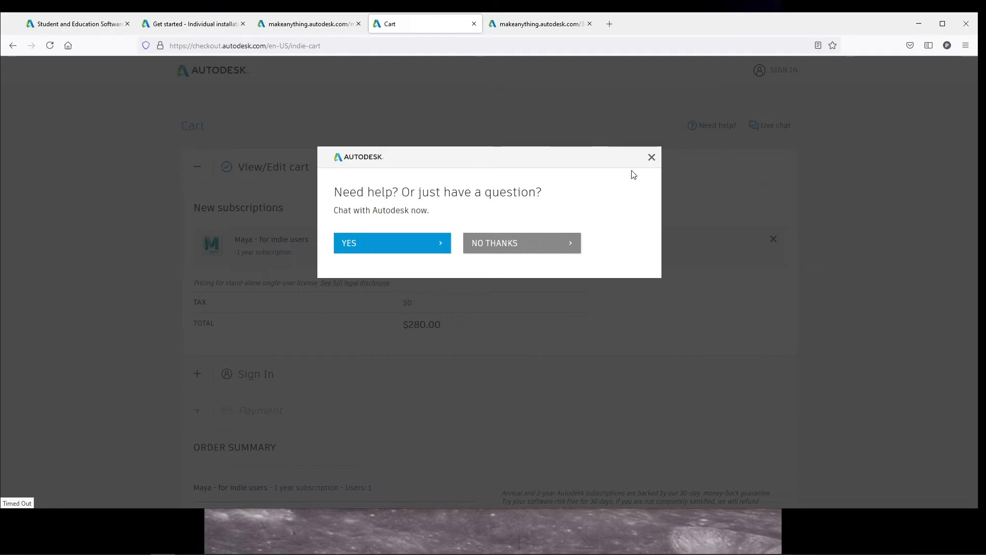
# Step: Dismiss the 'Need help?' chat pop-up on the checkout cart
pyautogui.click(651, 156)
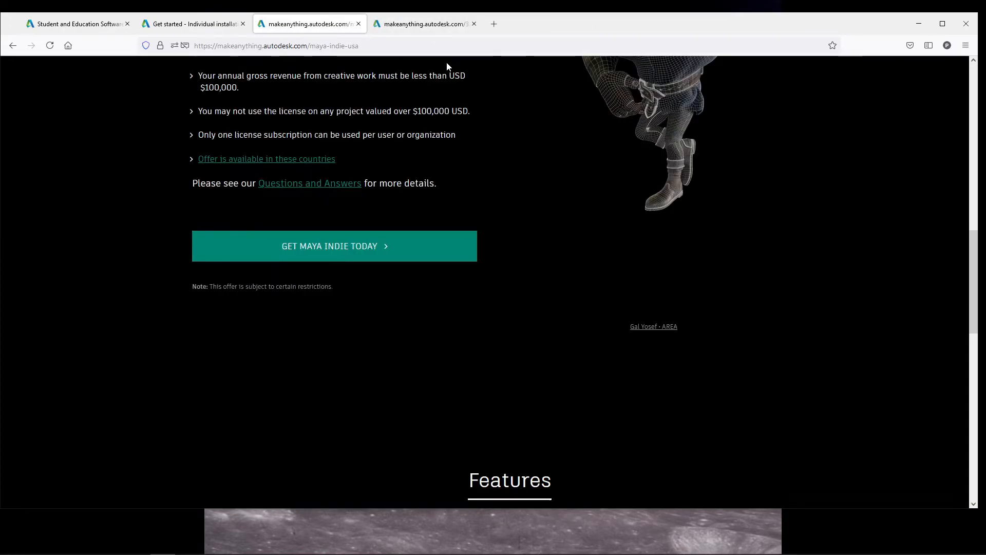
pyautogui.moveTo(438, 87)
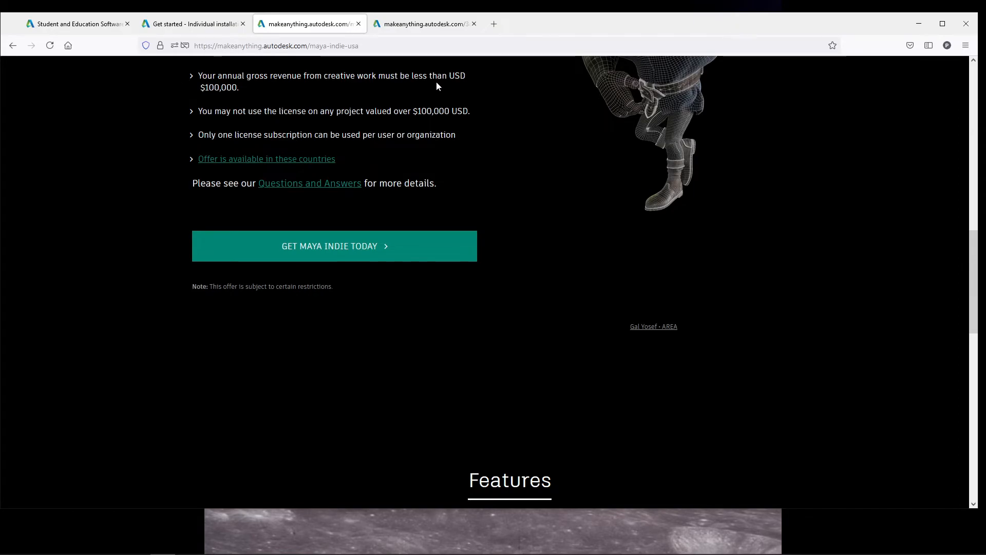
# Step: Switch to the 3ds Max Indie tab and scroll down its country list
pyautogui.scroll(3)
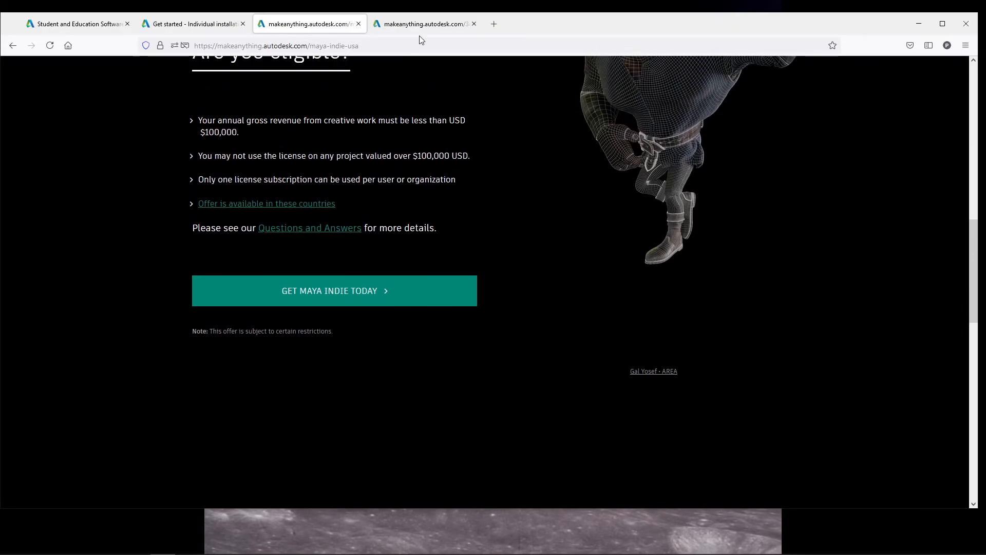
pyautogui.click(421, 24)
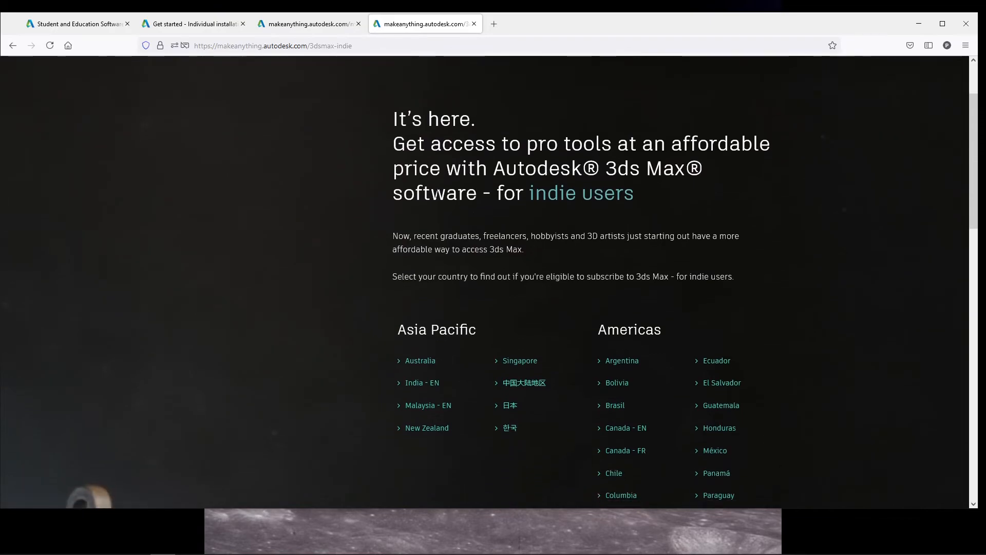
pyautogui.scroll(-3)
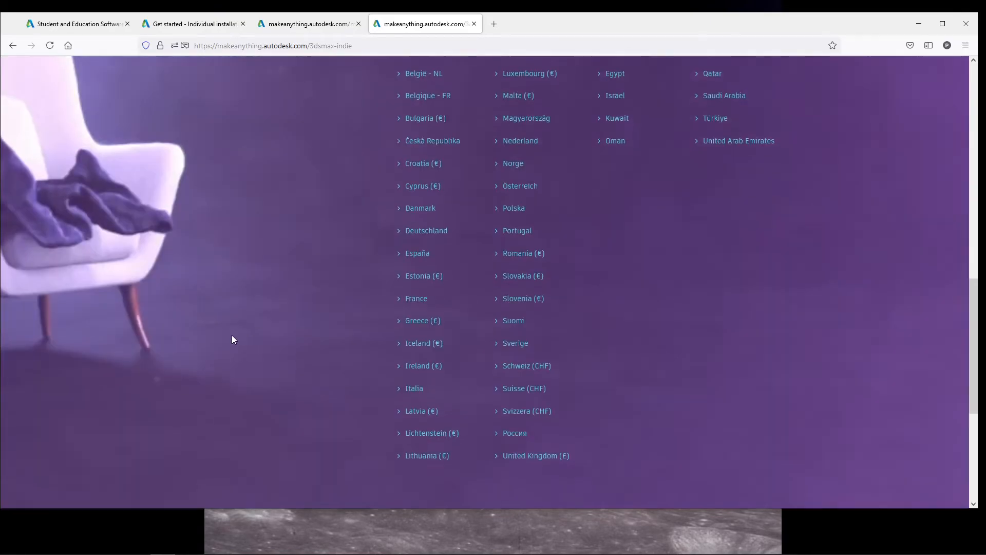